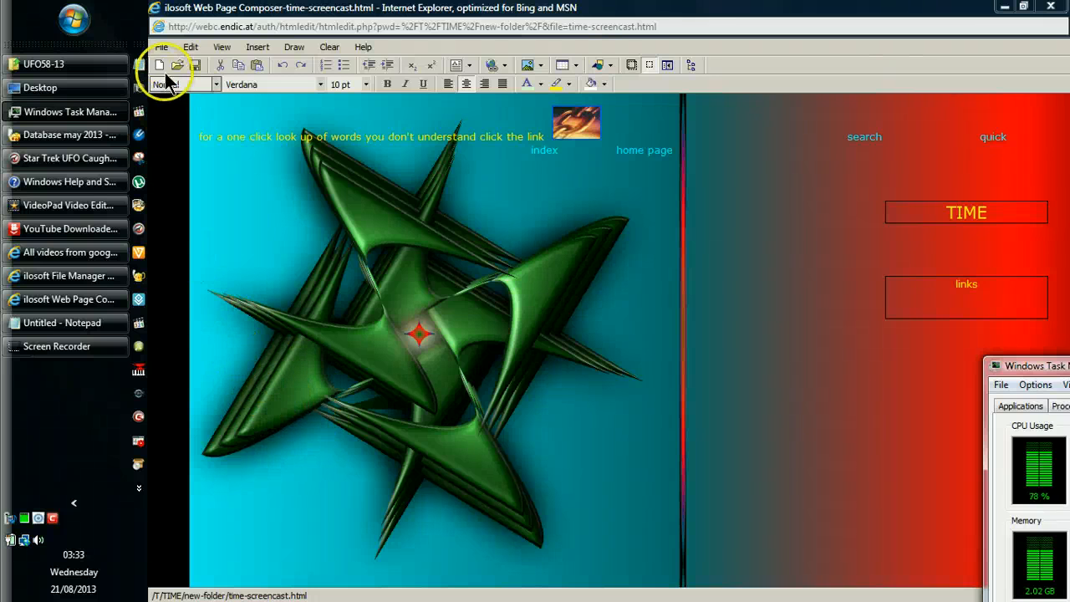
mouse_move(71, 251)
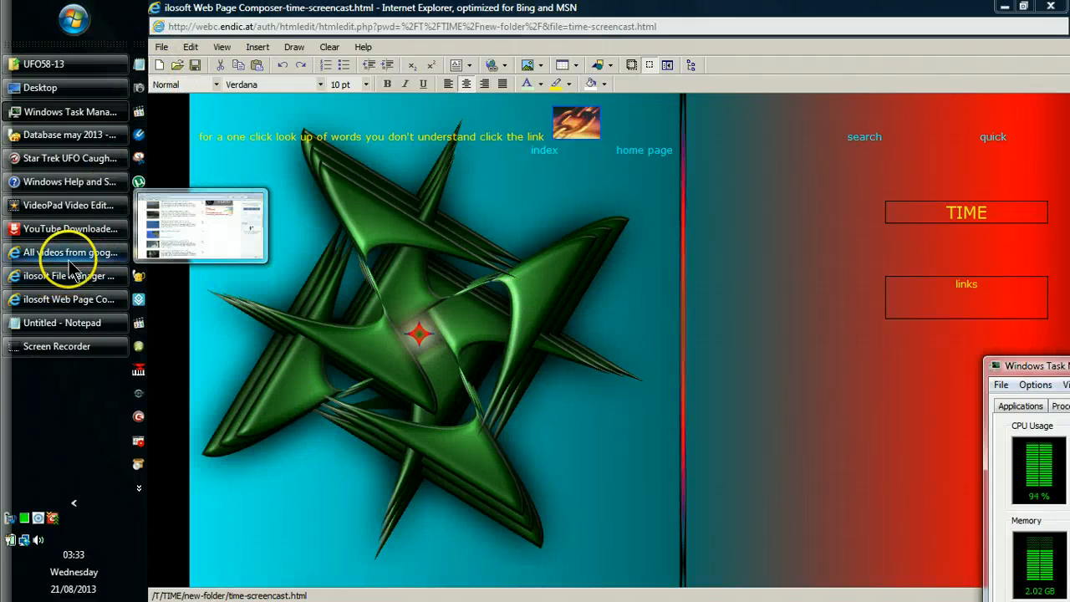
Switch via the video window to the endic.at encyclopaedia window in Internet Explorer.
click(67, 251)
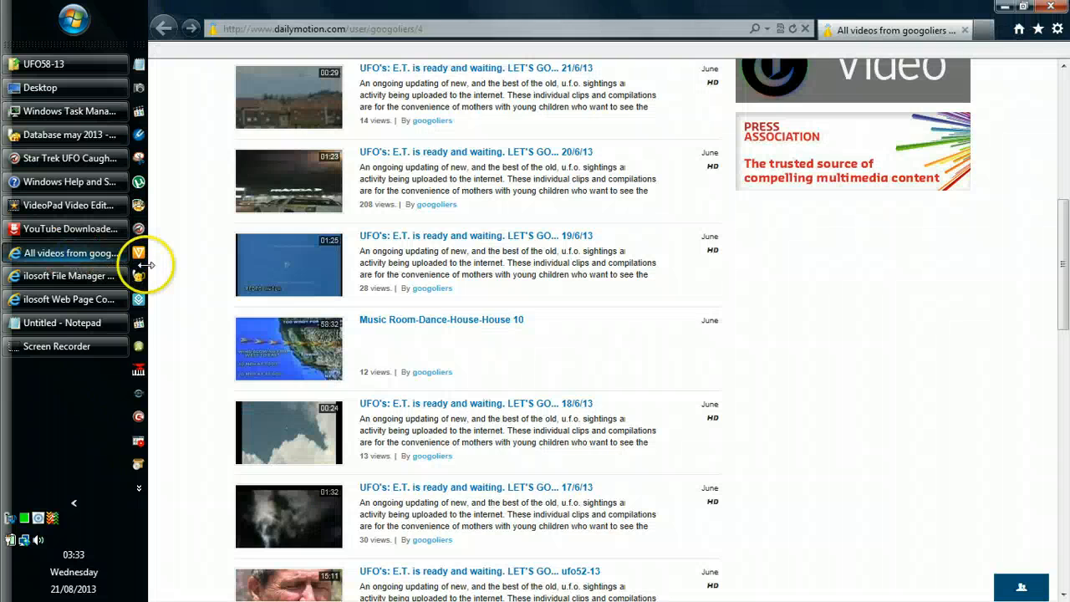
click(1040, 27)
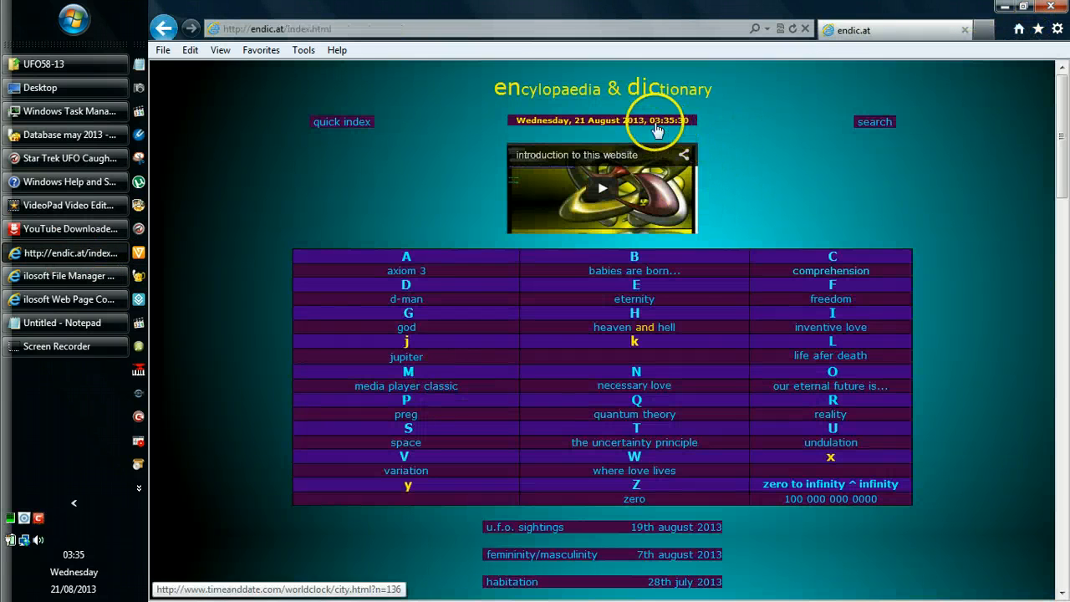
mouse_move(585, 140)
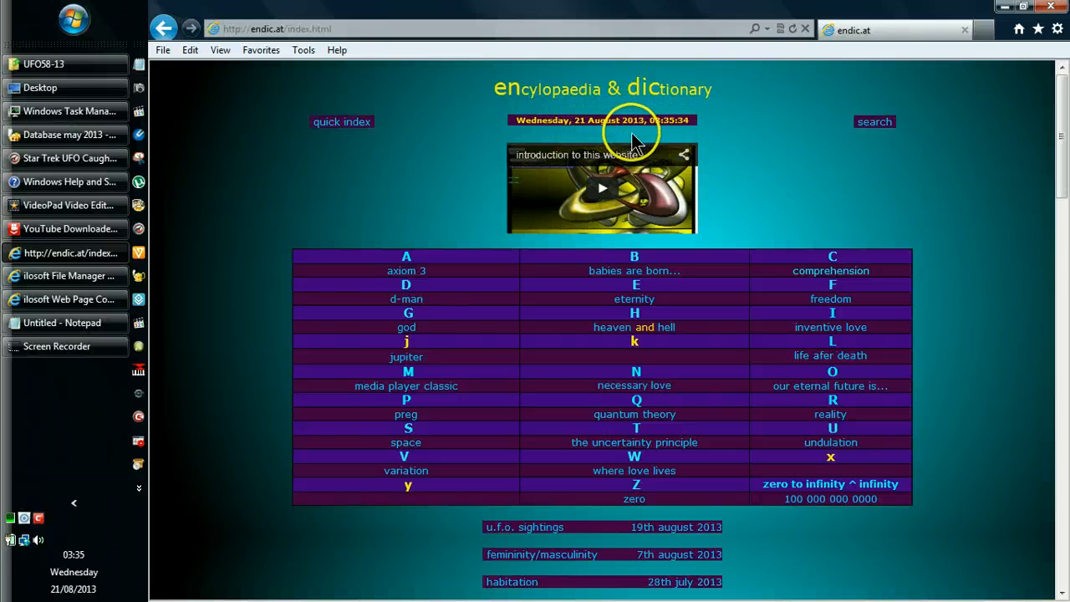
mouse_move(254, 371)
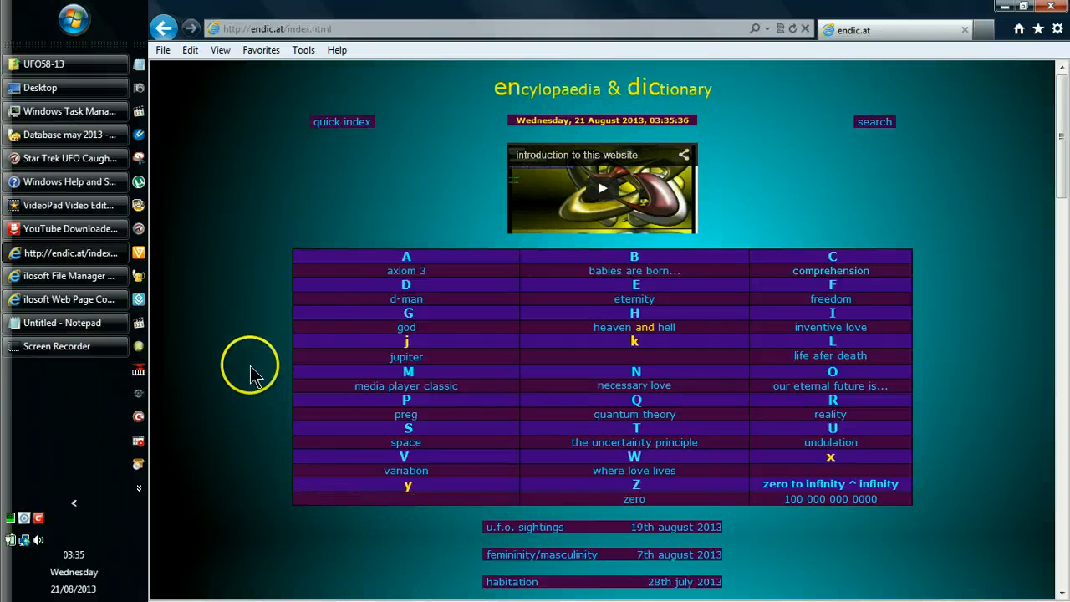
mouse_move(1004, 25)
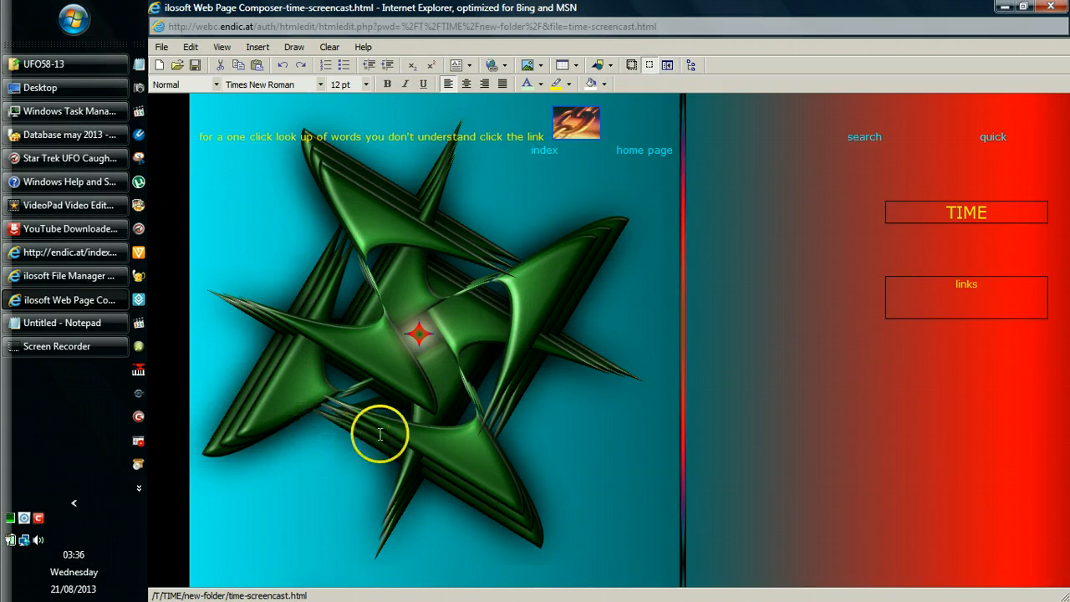
mouse_move(247, 370)
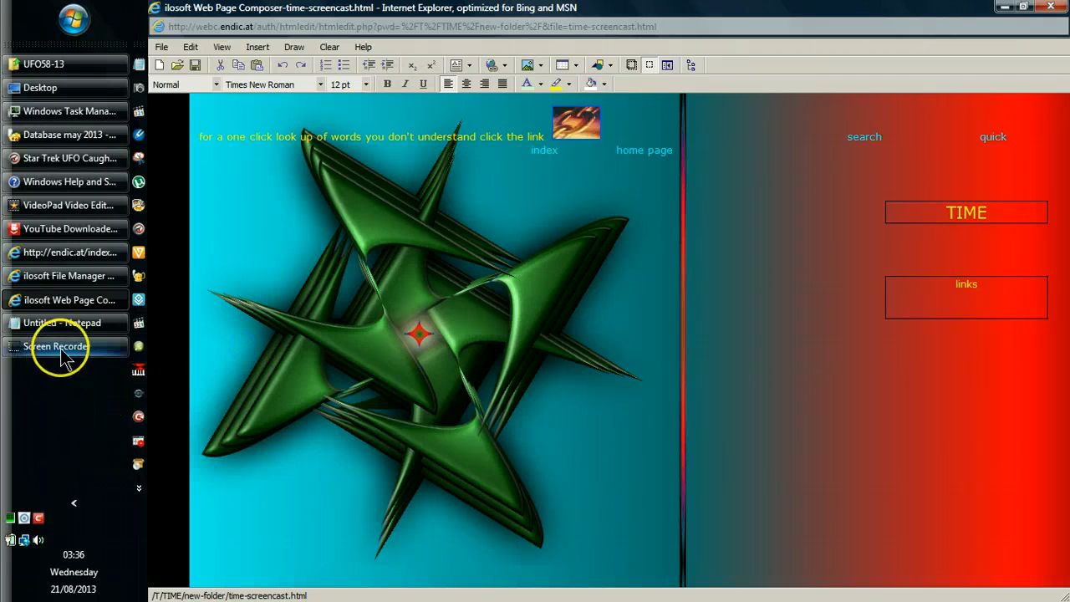
Place the cursor under the 'links' heading of the TIME page's links box for 'planck time'.
click(984, 284)
text(planck time)
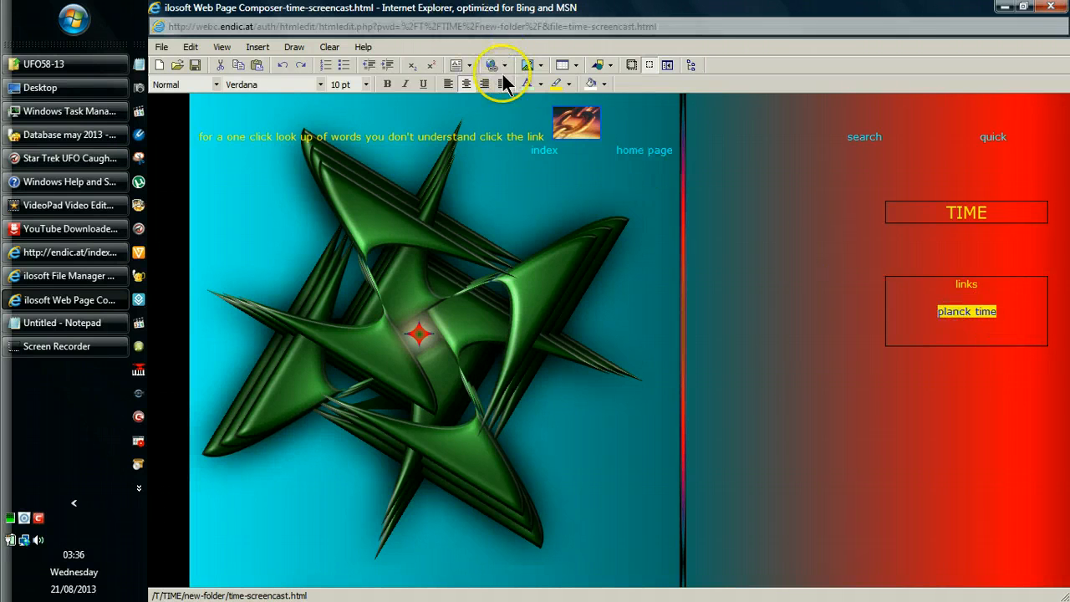
Link 'planck time' to the html page in /P/PLAN/PLANCK TI/PLANCK TIME.
click(488, 66)
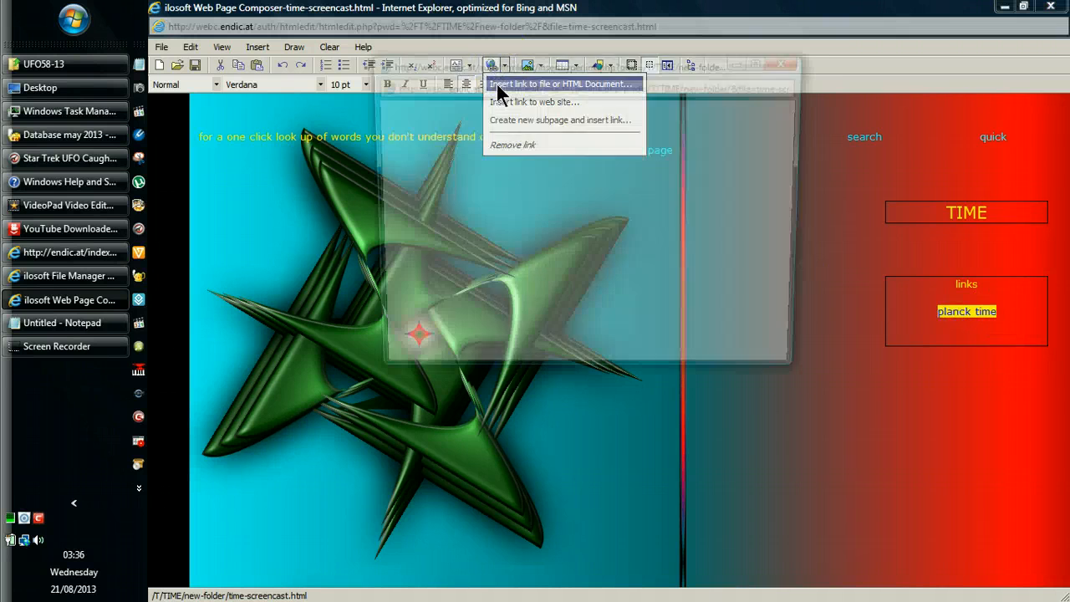
click(567, 84)
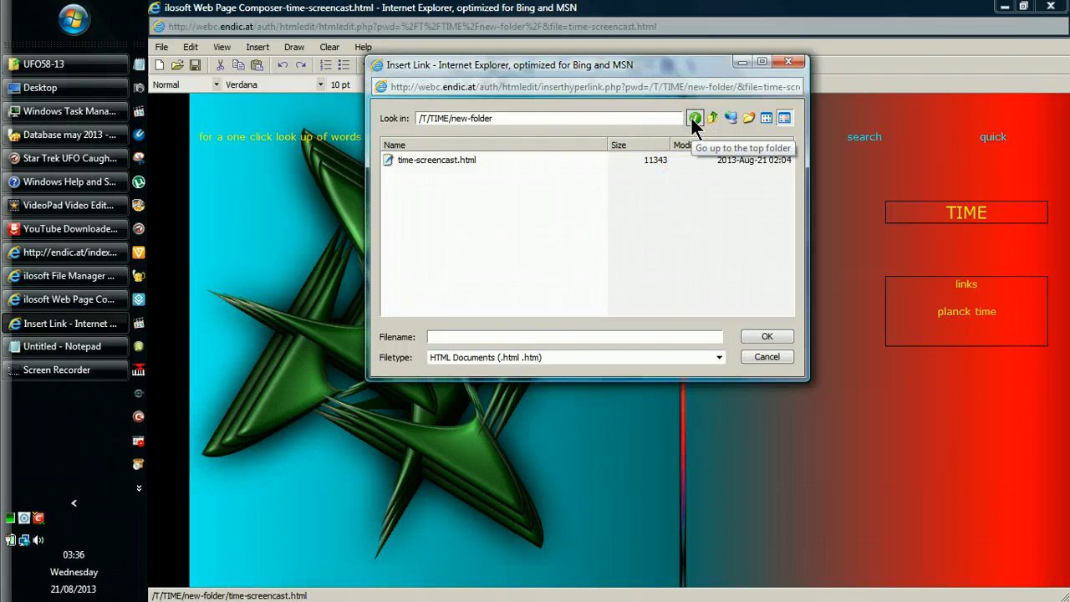
click(696, 117)
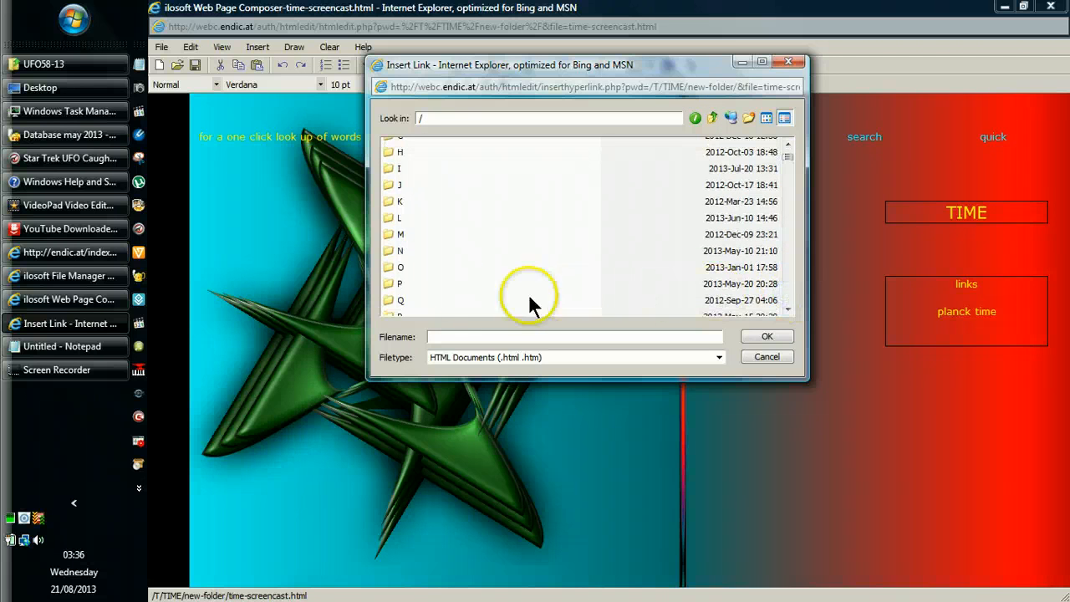
double_click(398, 283)
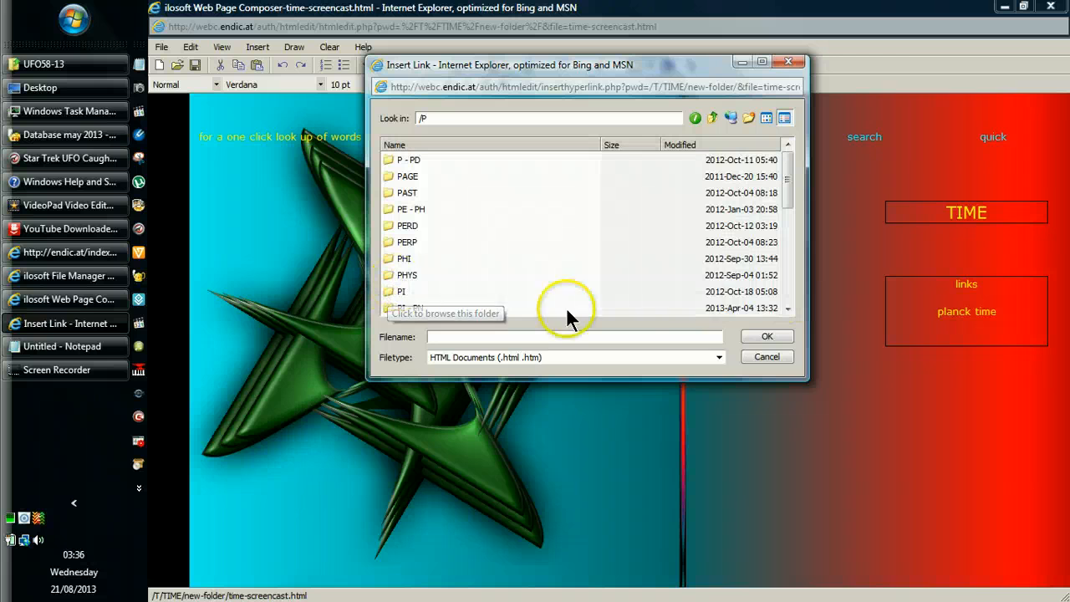
scroll(down, 3)
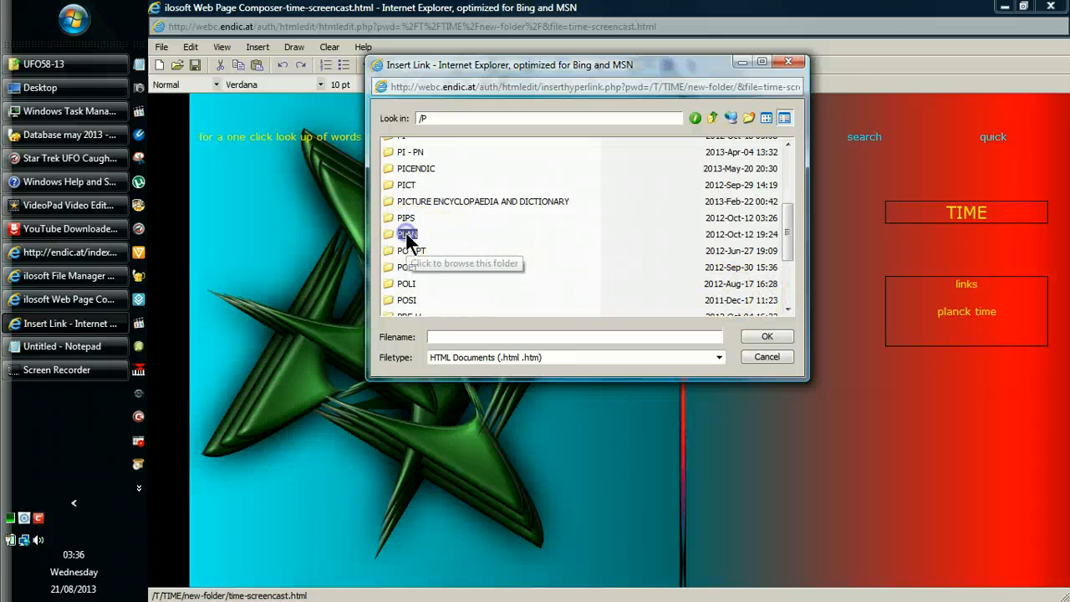
double_click(408, 234)
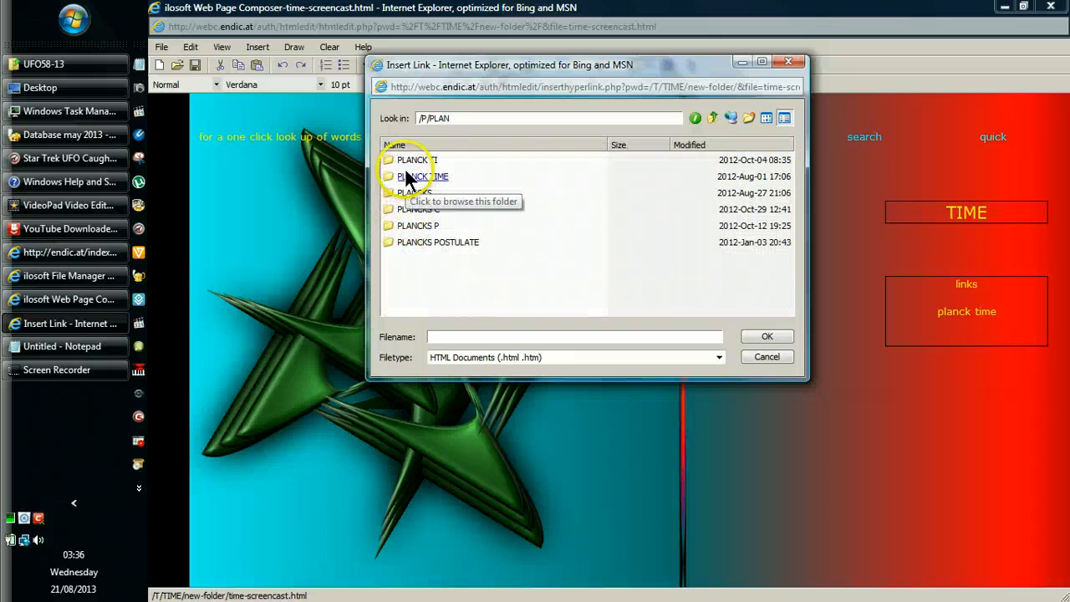
double_click(423, 178)
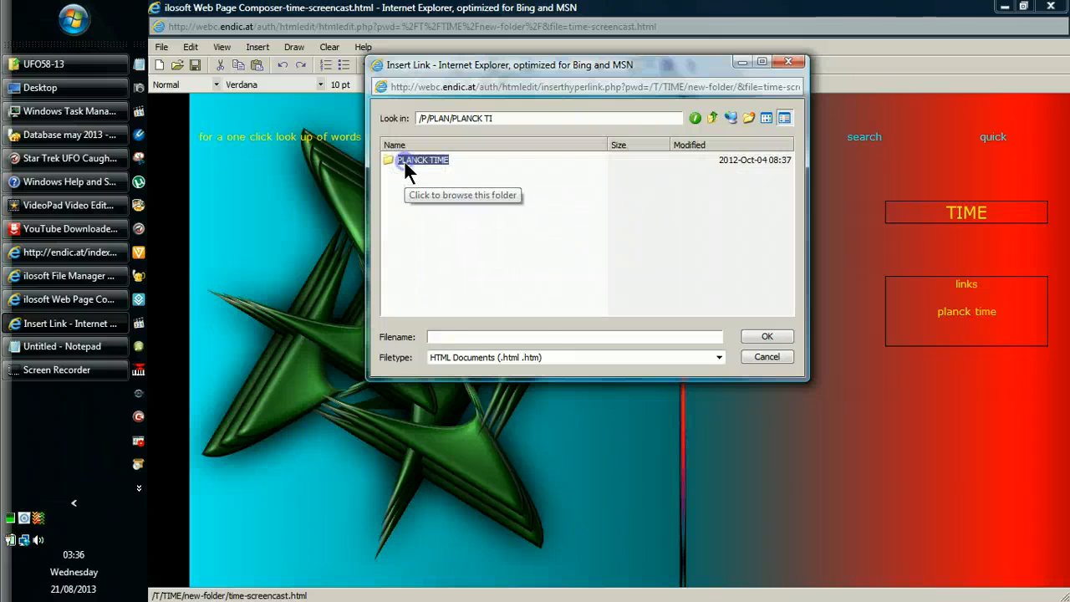
double_click(421, 160)
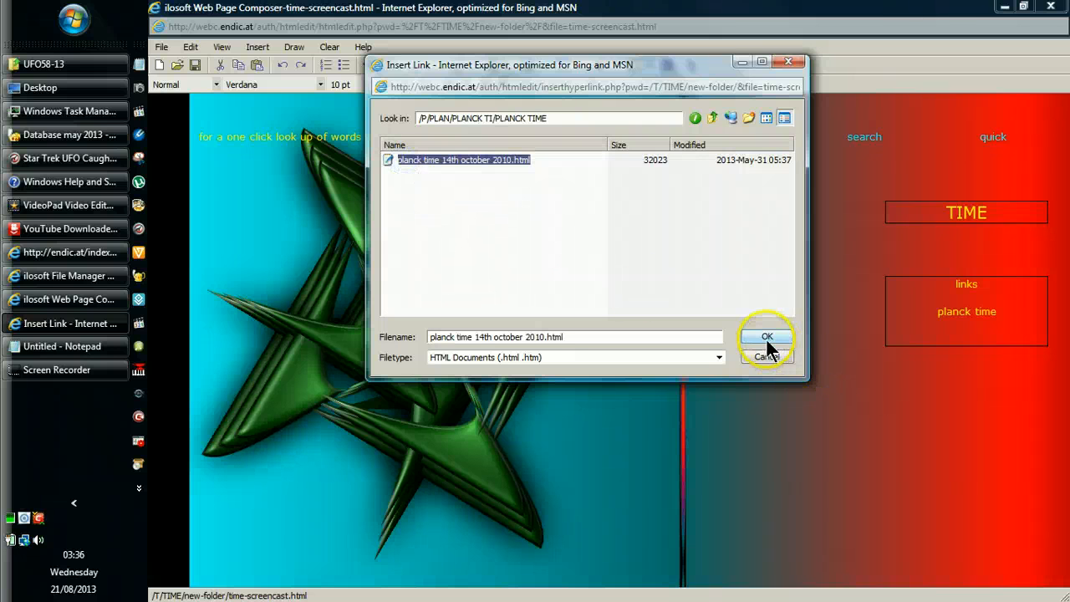
click(766, 338)
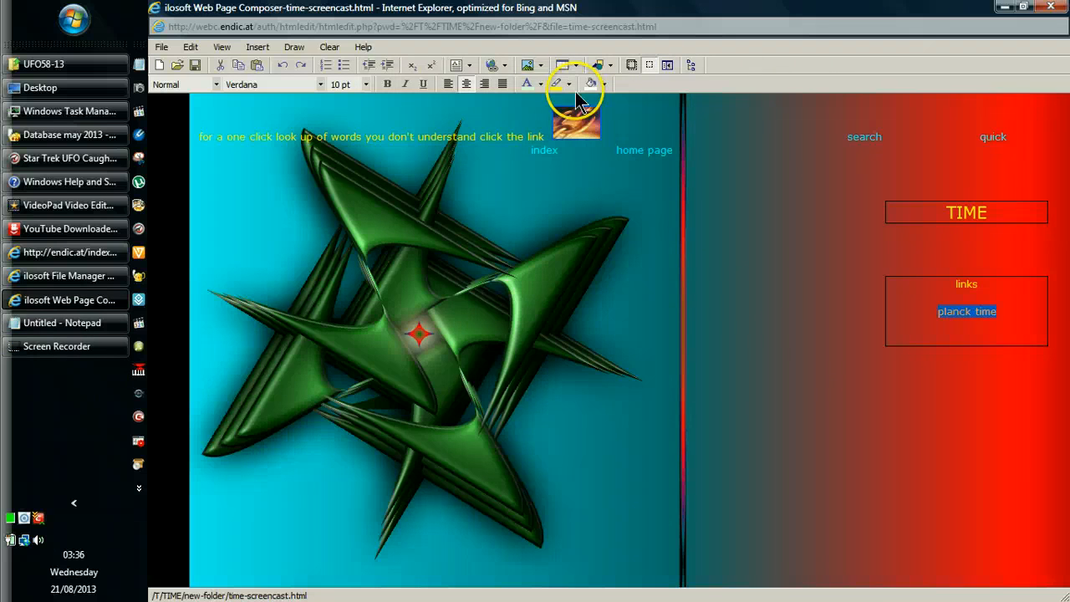
Reset the new planck time link to the default text colour.
click(539, 84)
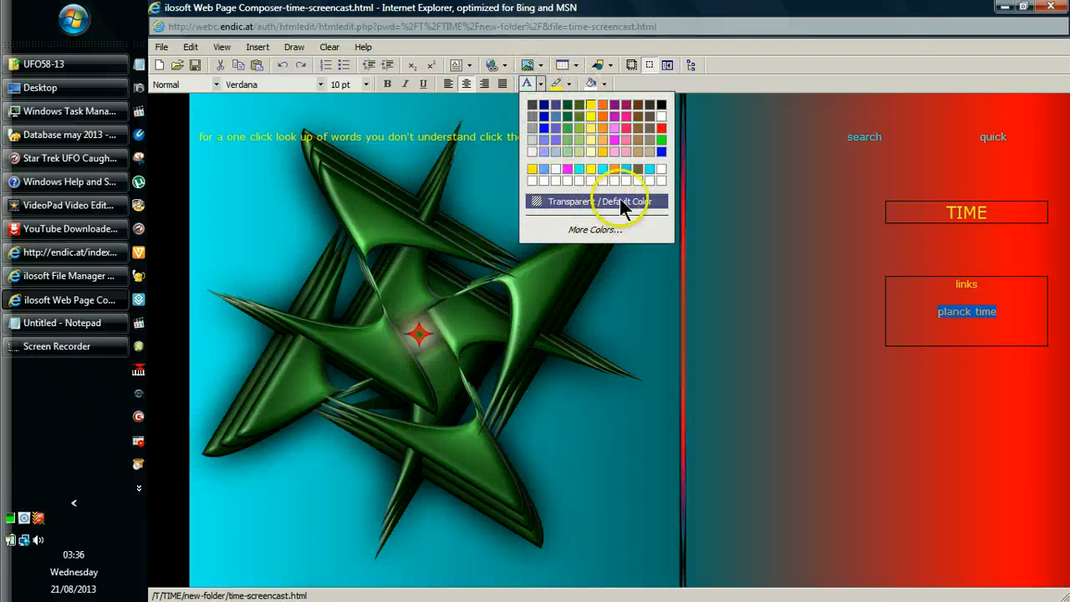
click(596, 201)
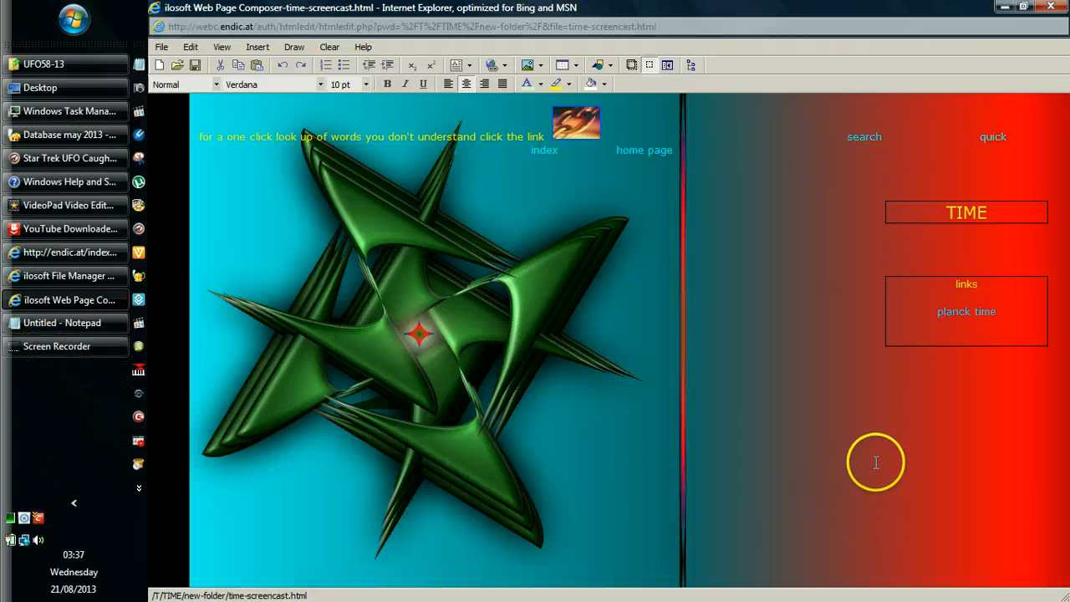
mouse_move(866, 323)
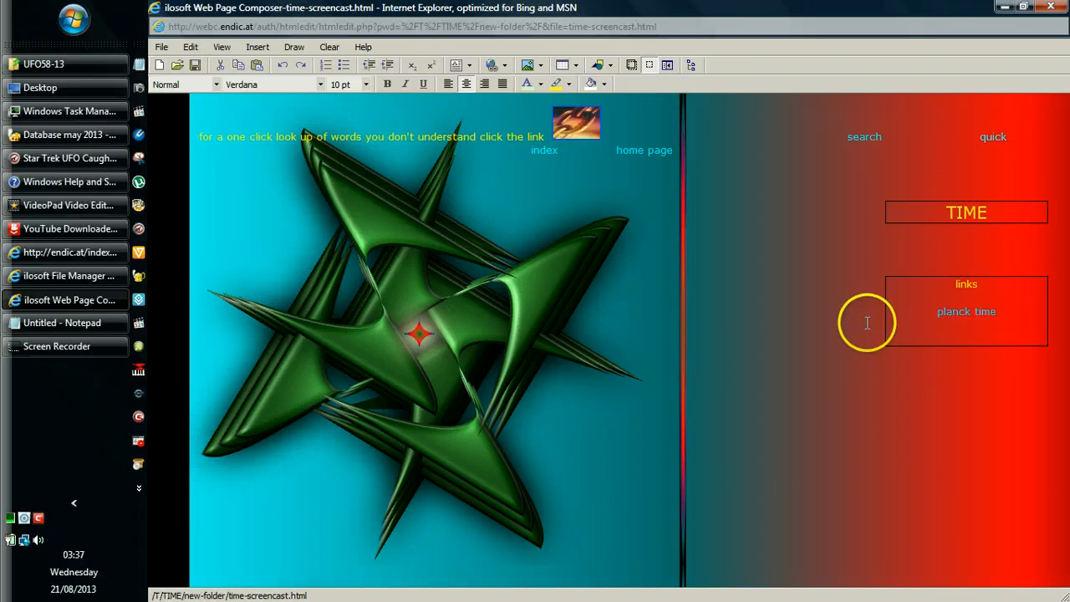
mouse_move(1020, 403)
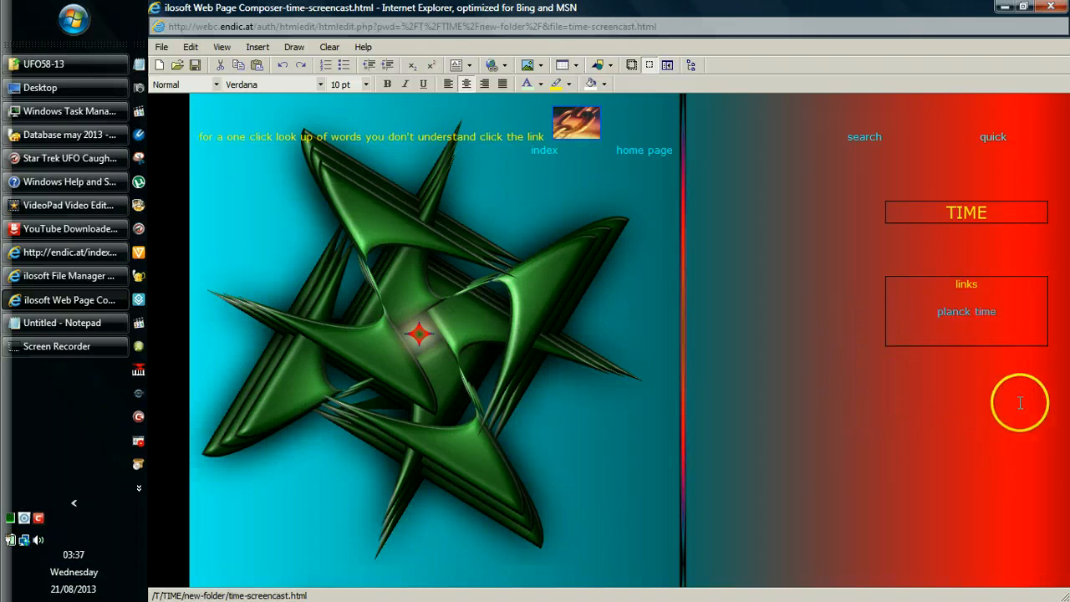
mouse_move(1047, 355)
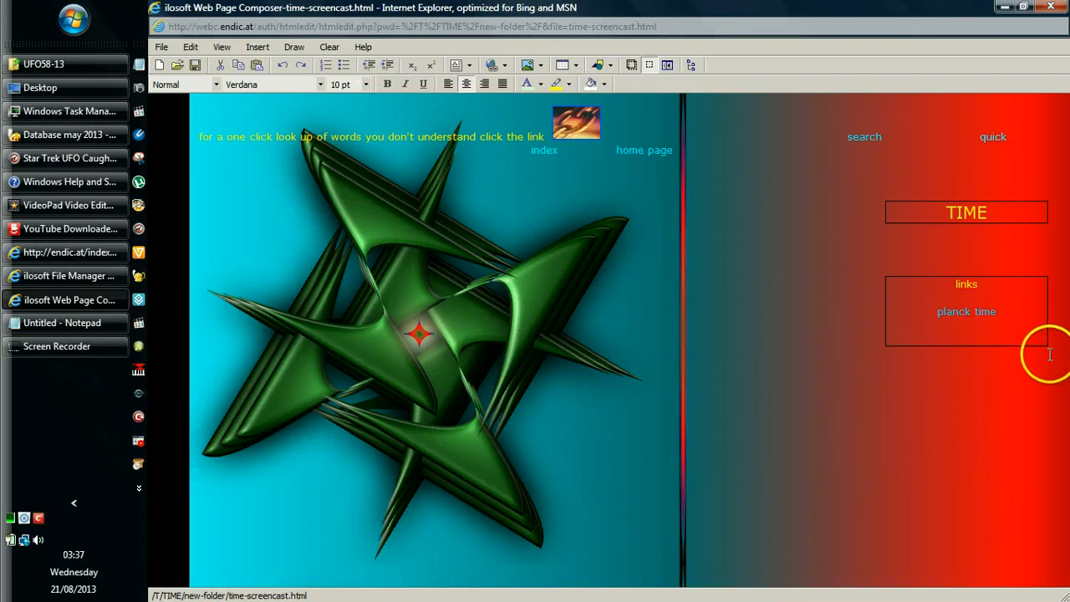
mouse_move(1047, 343)
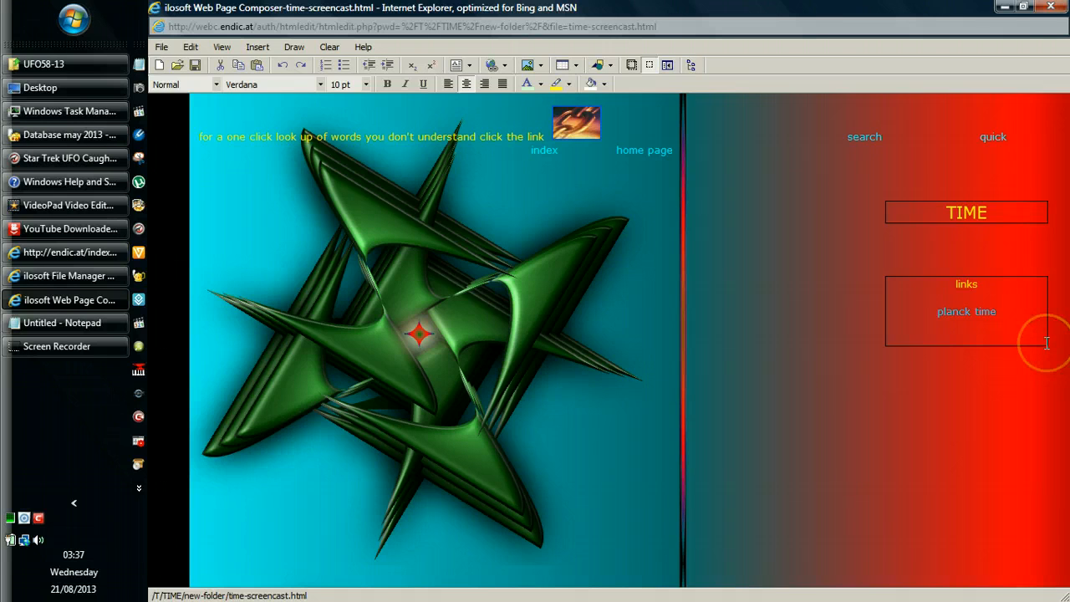
mouse_move(1045, 344)
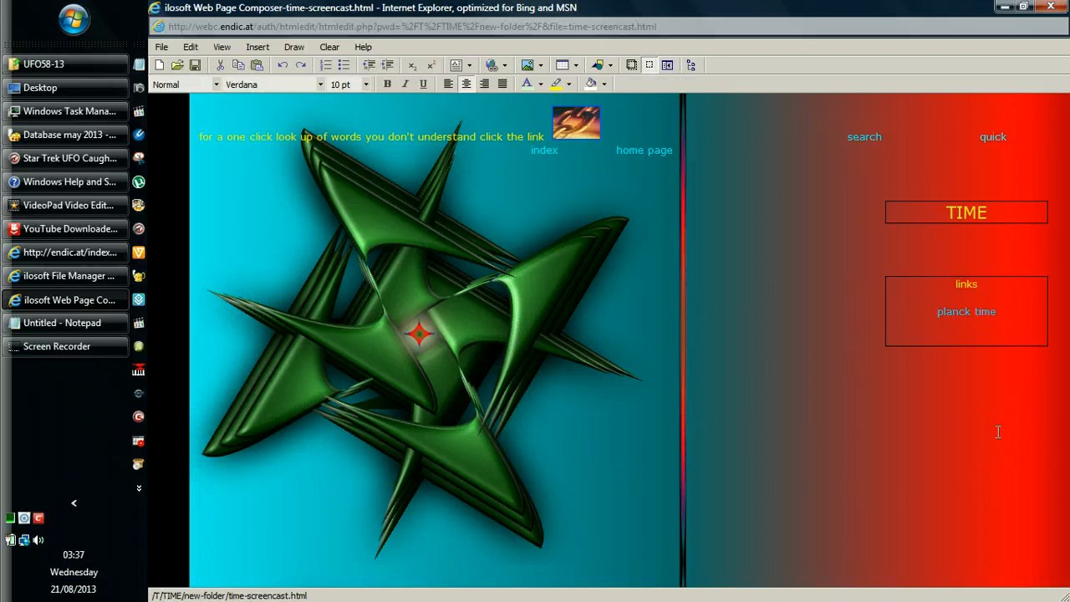
mouse_move(843, 208)
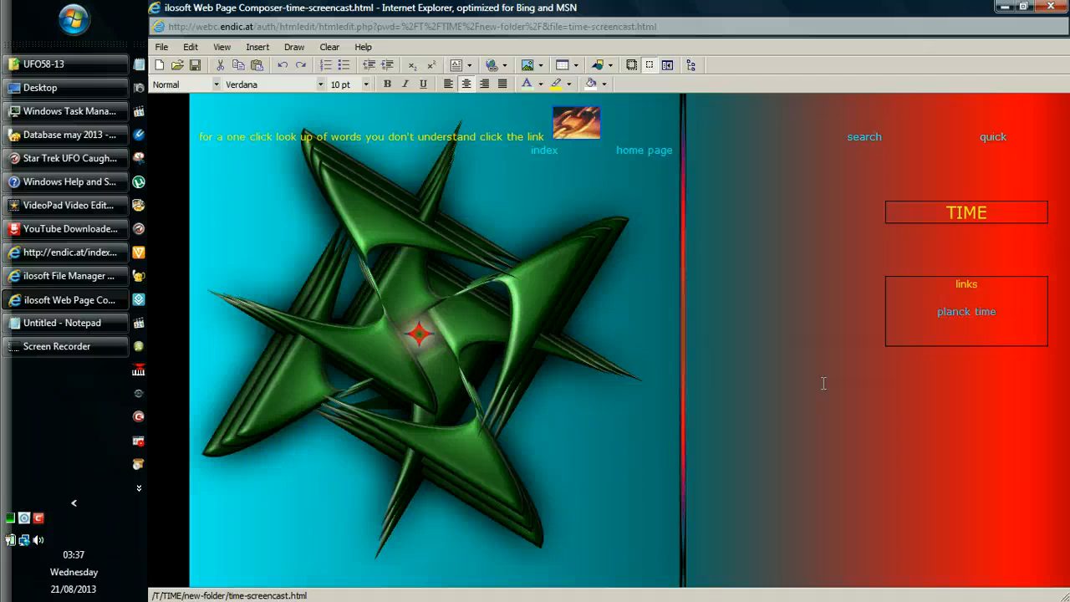
mouse_move(859, 335)
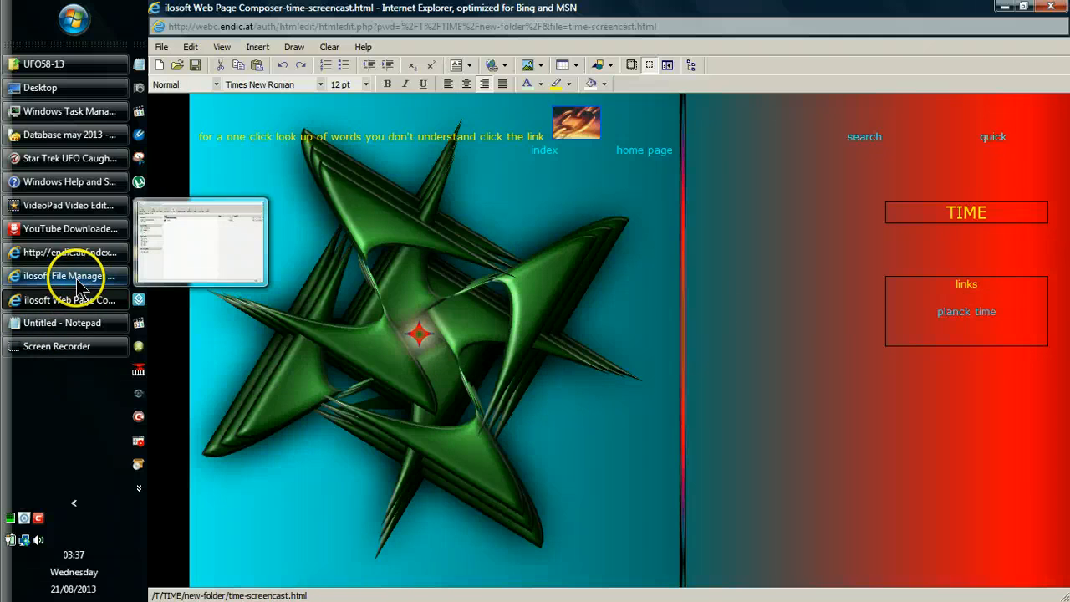
mouse_move(87, 284)
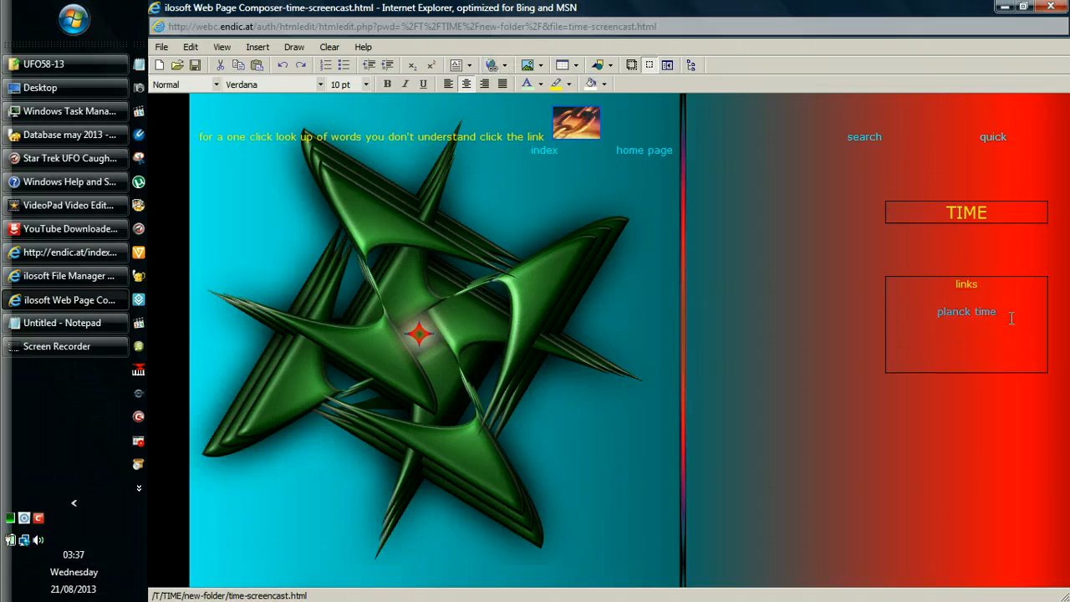
Enter 'the planck clock', fix its missing 'n' and select the corrected entry.
text(the)
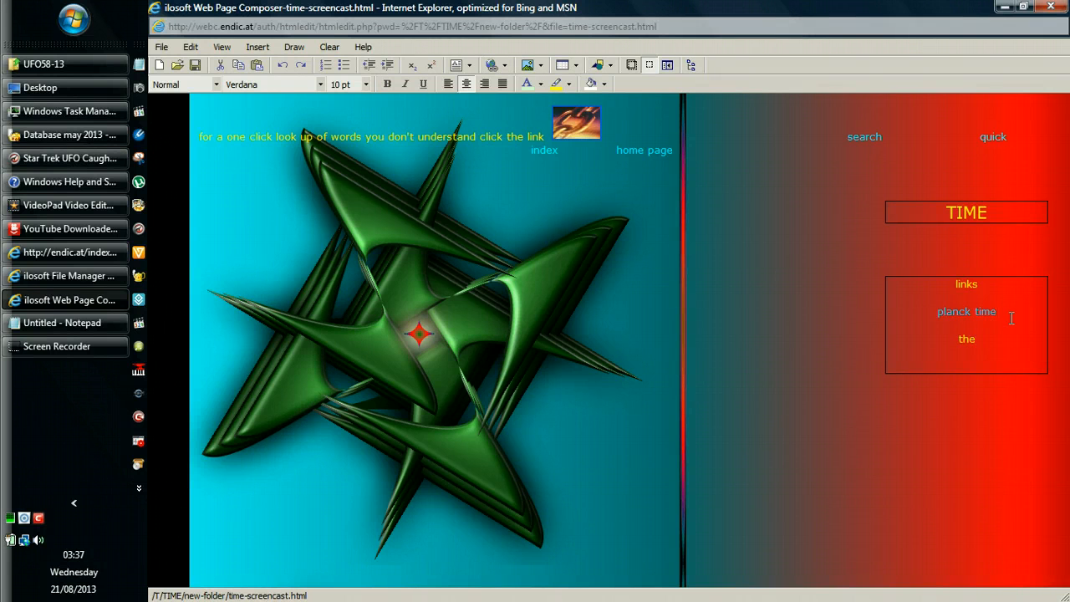
text(plack c)
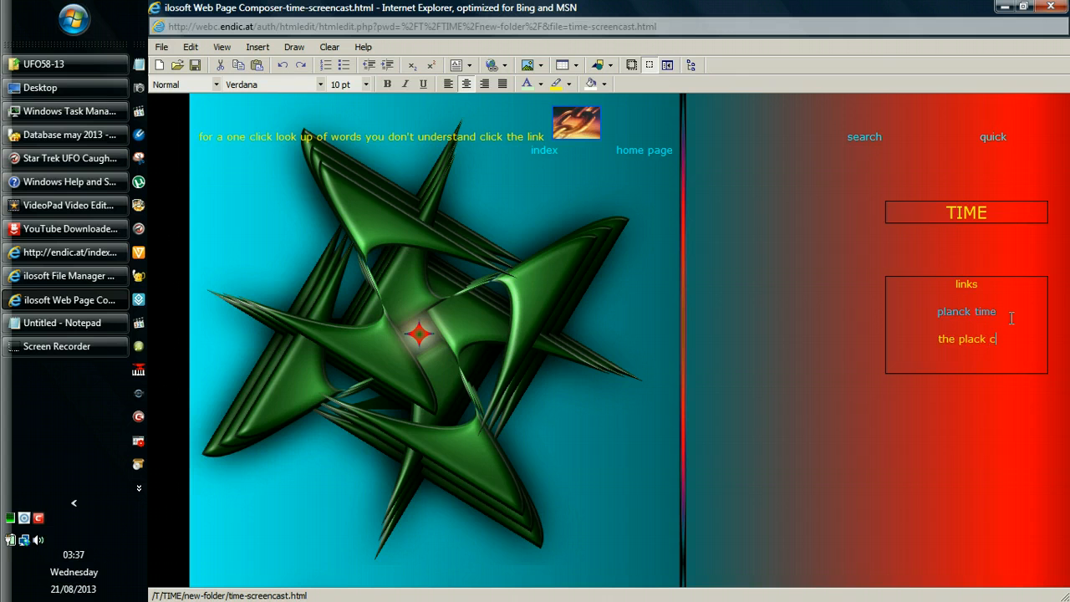
text(lock)
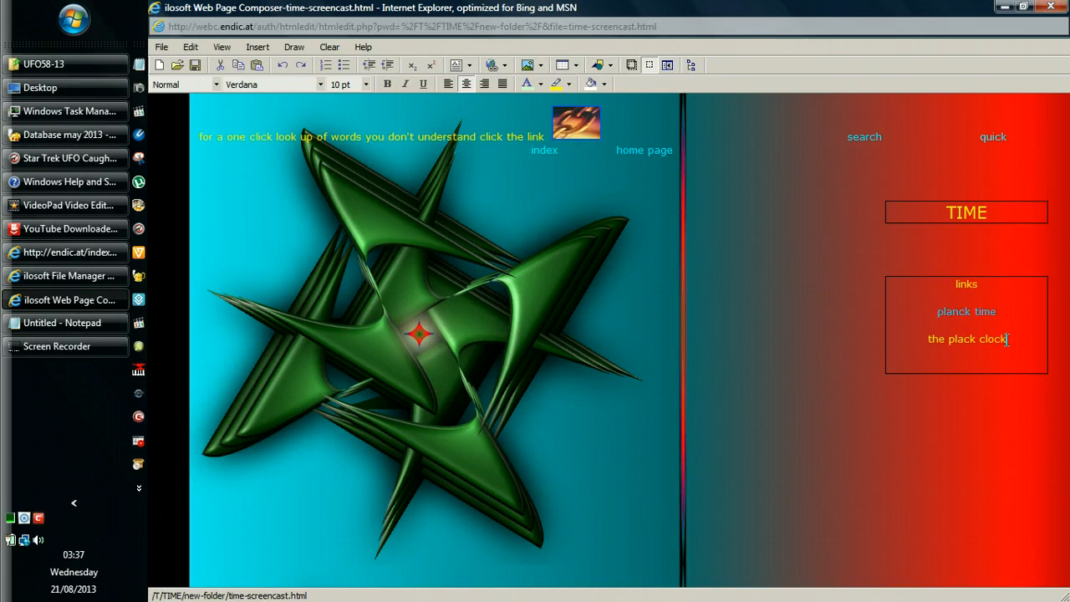
double_click(953, 339)
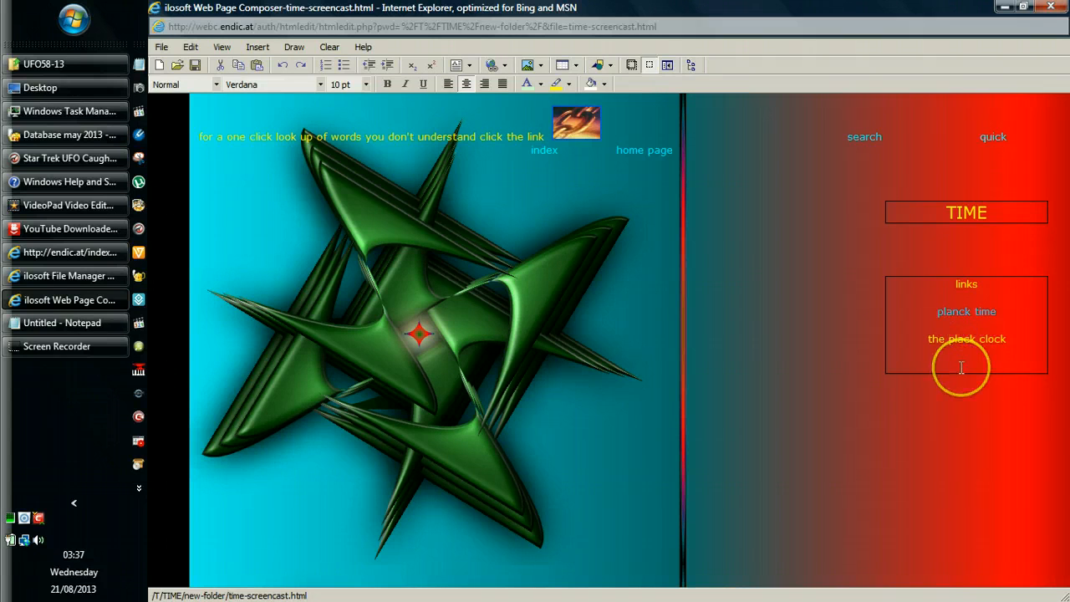
mouse_move(1024, 348)
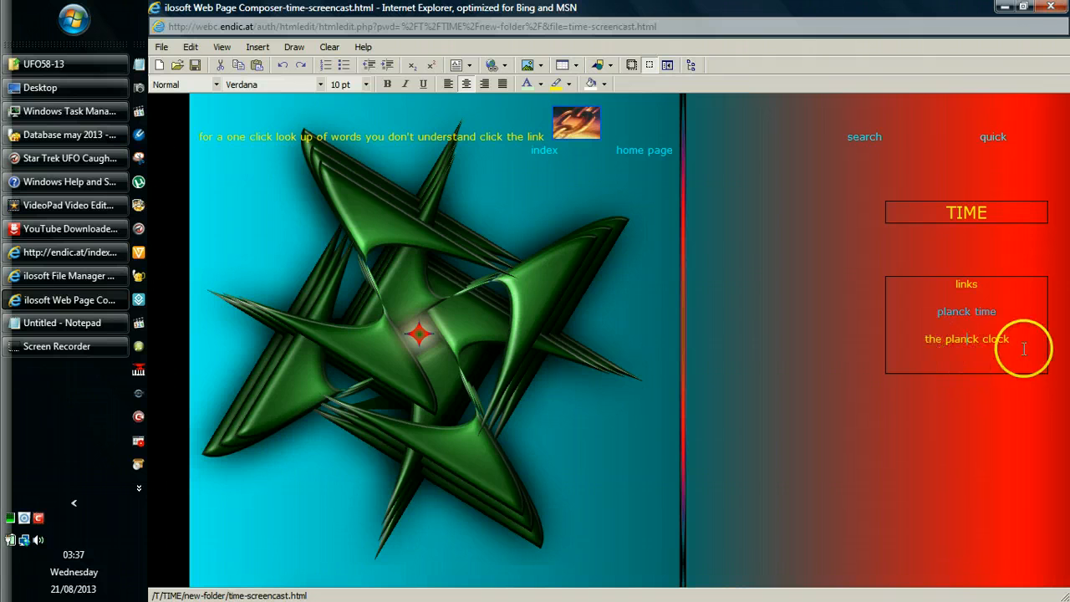
click(1012, 338)
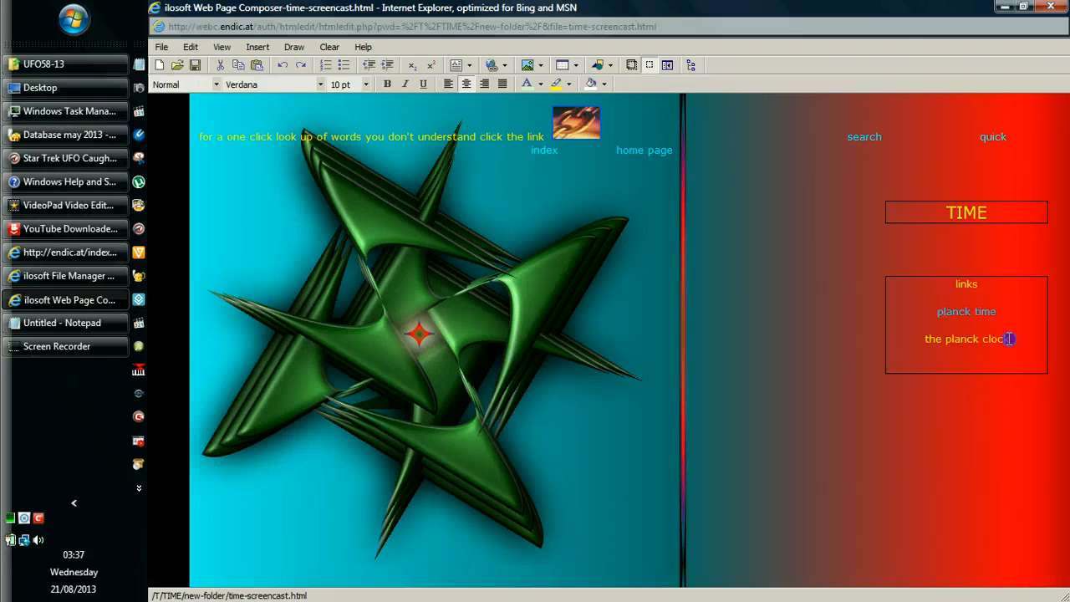
double_click(969, 338)
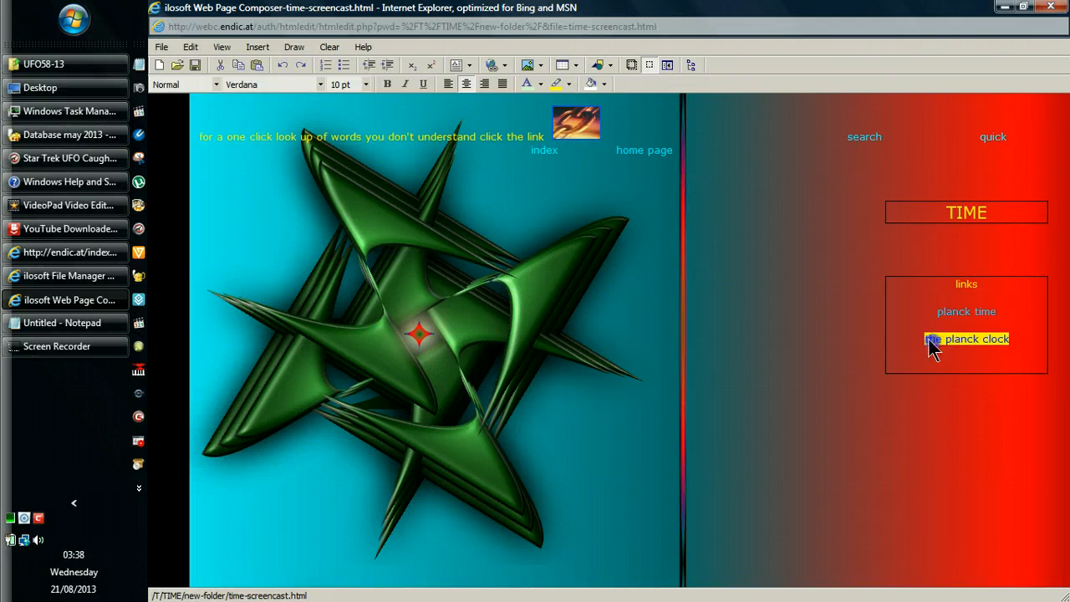
Link 'the planck clock' to the html page in the THE PLANCK CLOCK folder.
click(493, 65)
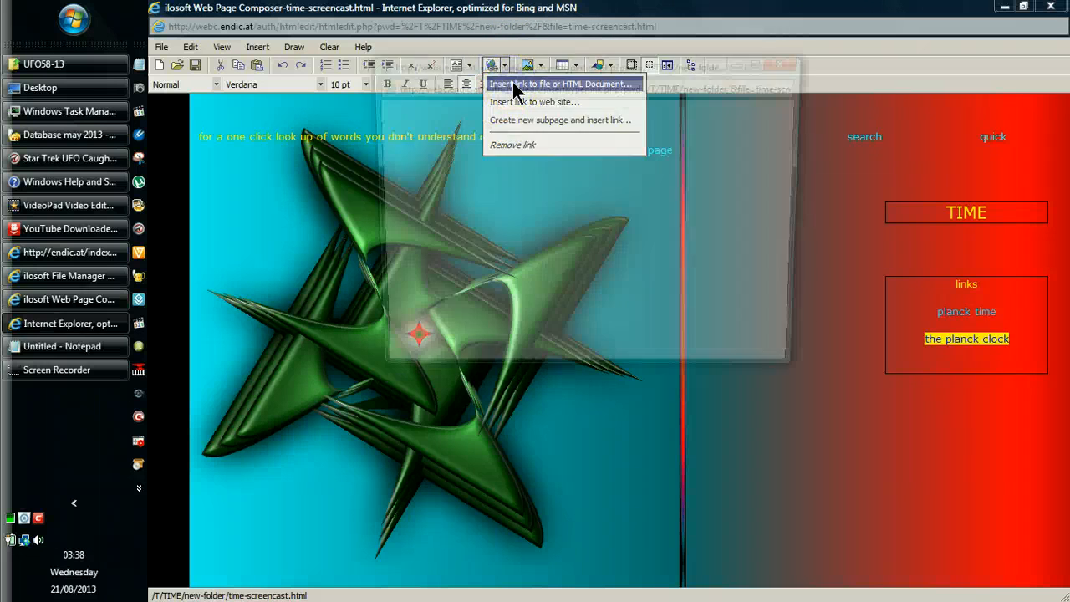
click(562, 83)
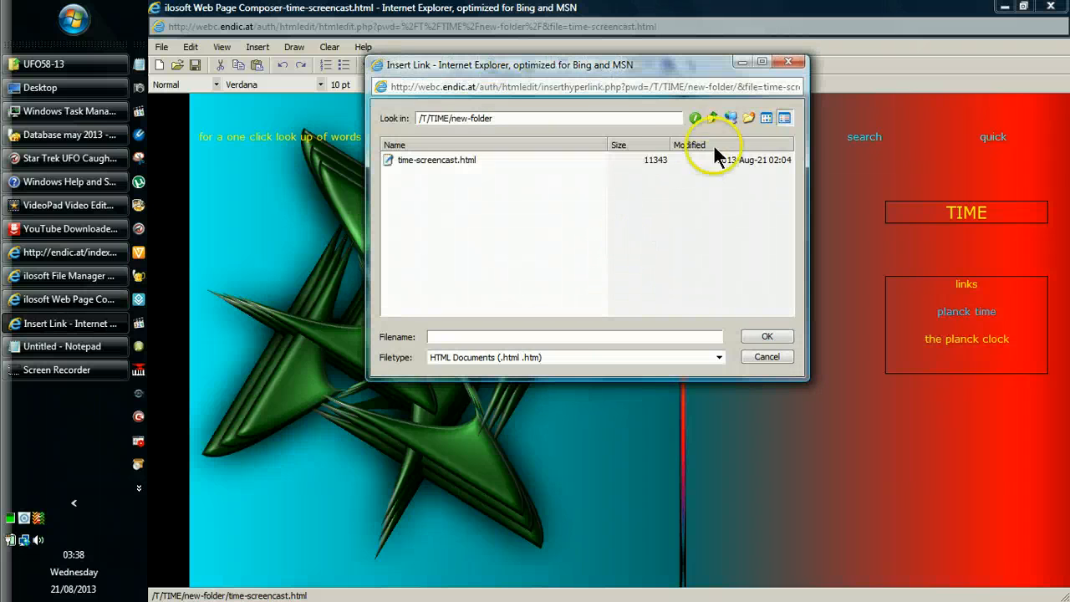
mouse_move(696, 117)
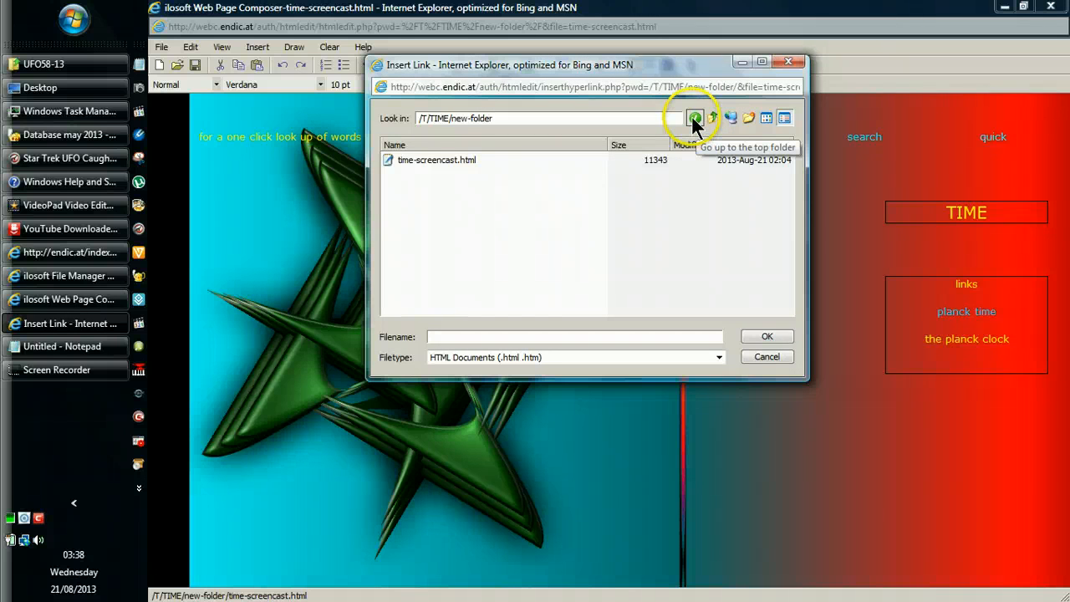
click(696, 117)
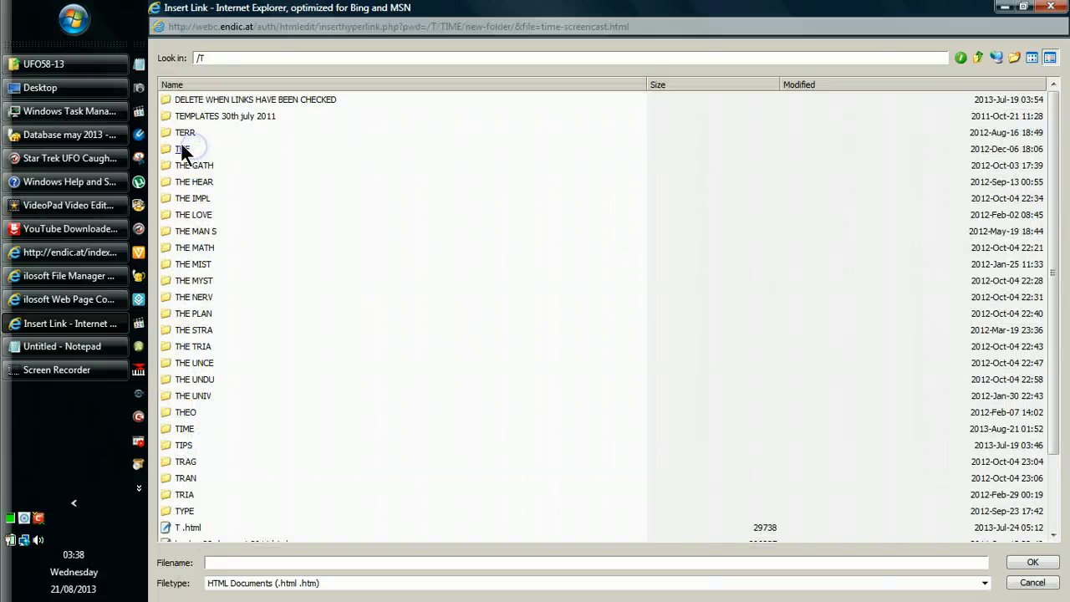
double_click(186, 149)
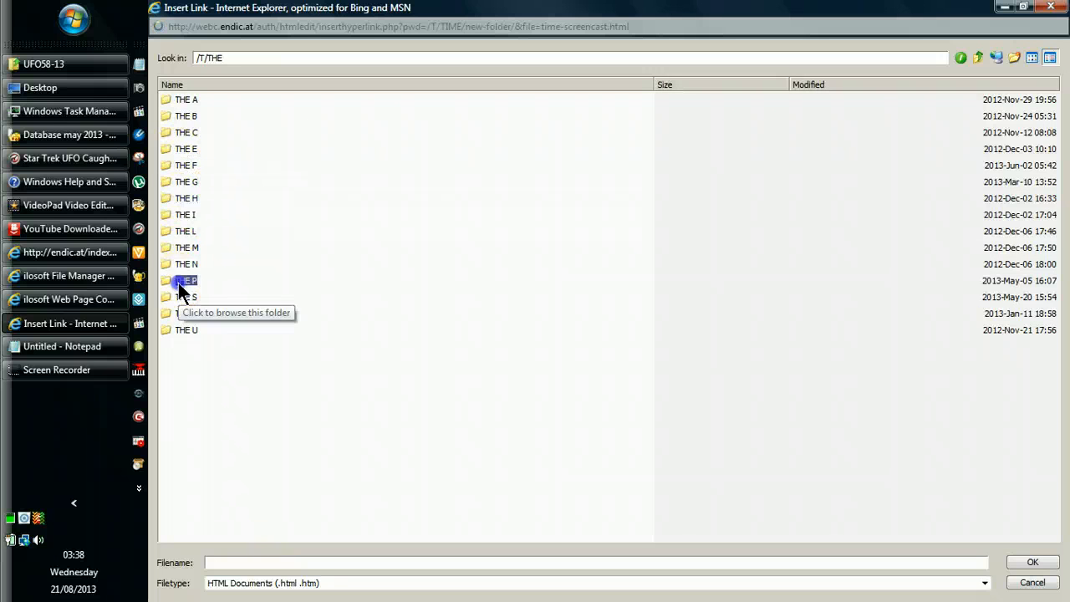
double_click(186, 281)
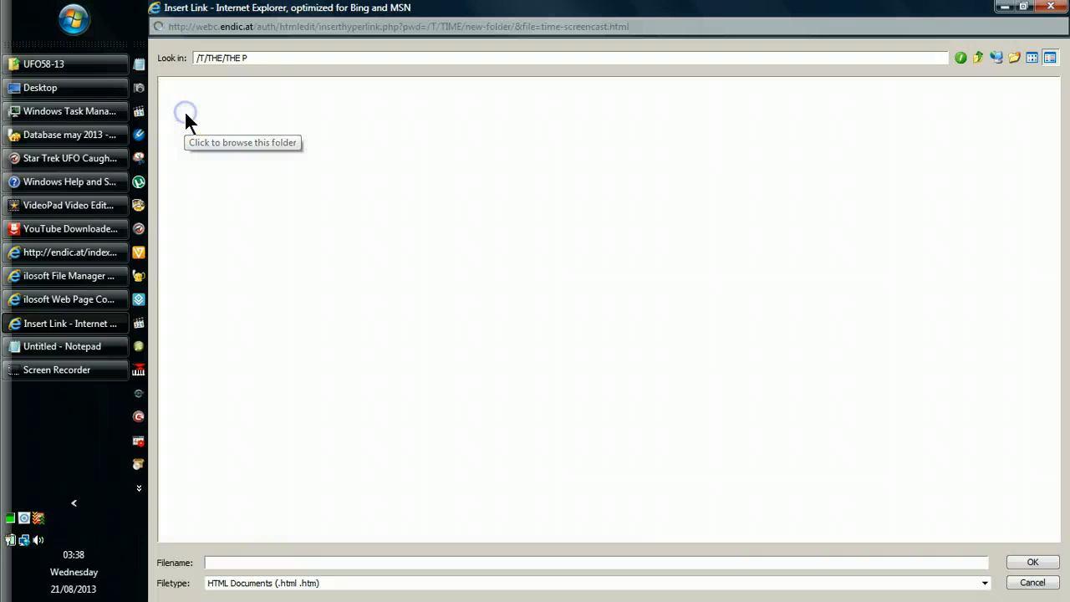
double_click(186, 114)
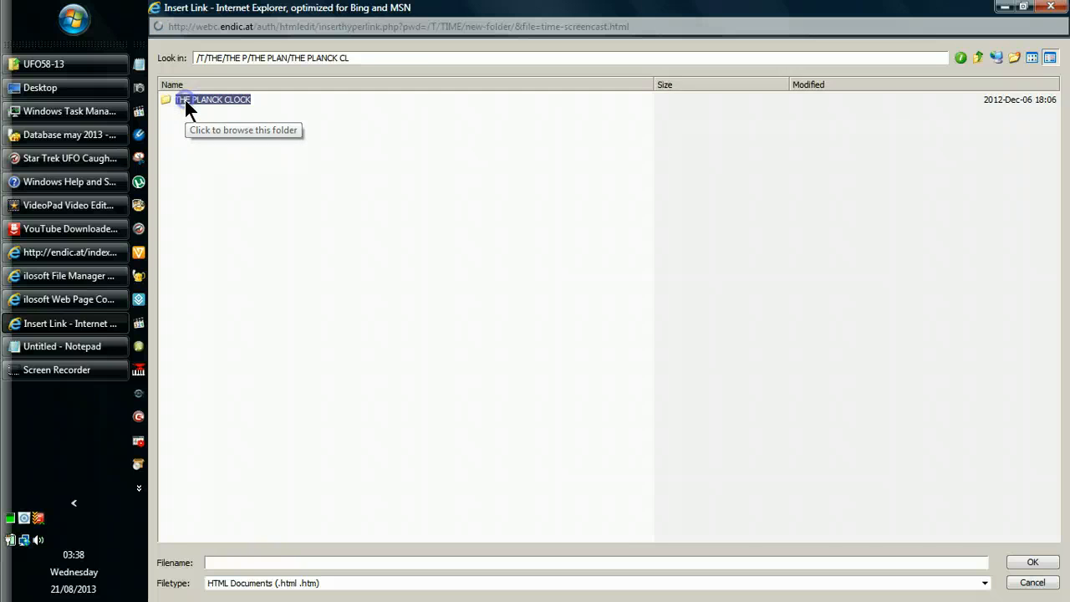
double_click(214, 99)
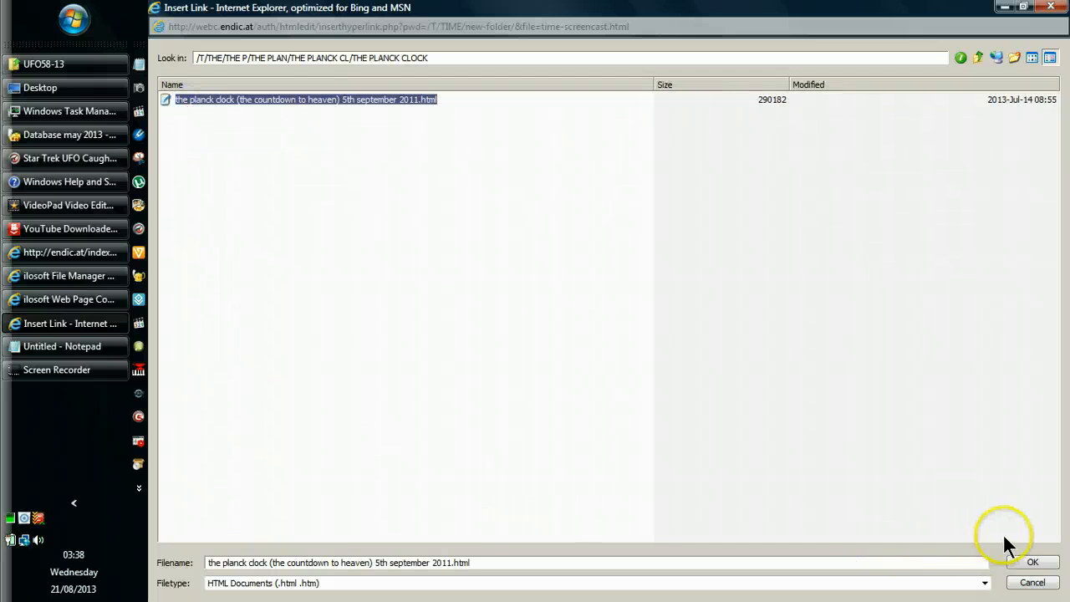
click(1034, 562)
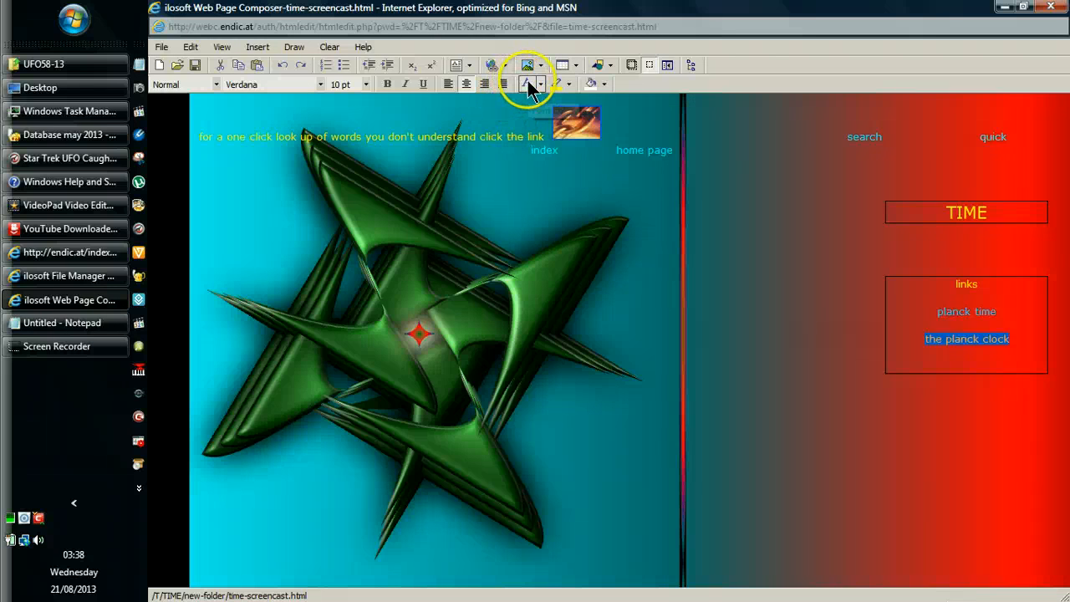
Colour the planck clock link light blue and save the page.
click(542, 84)
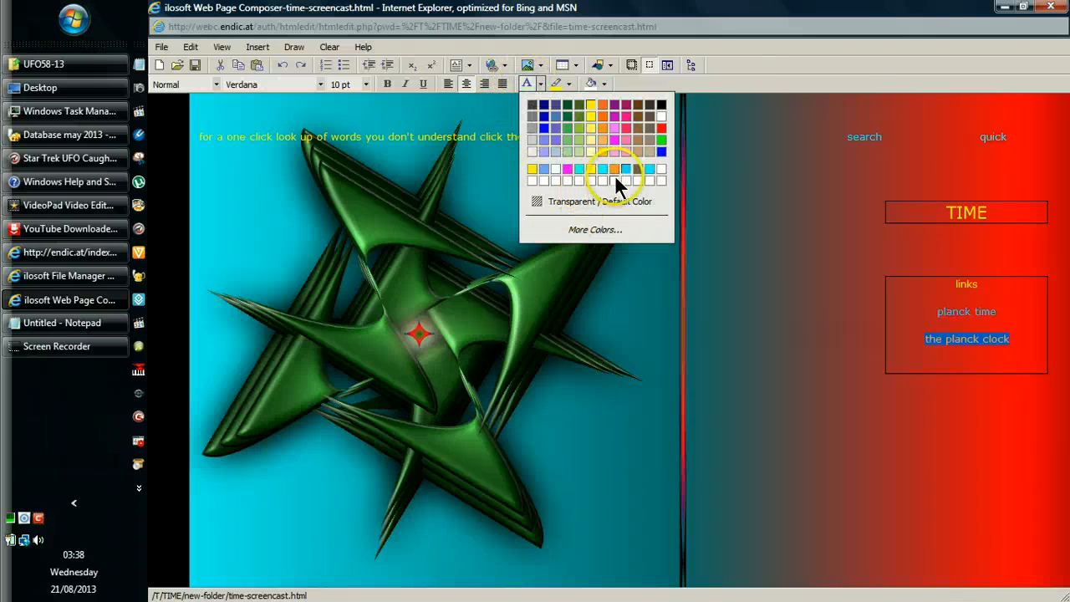
mouse_move(625, 171)
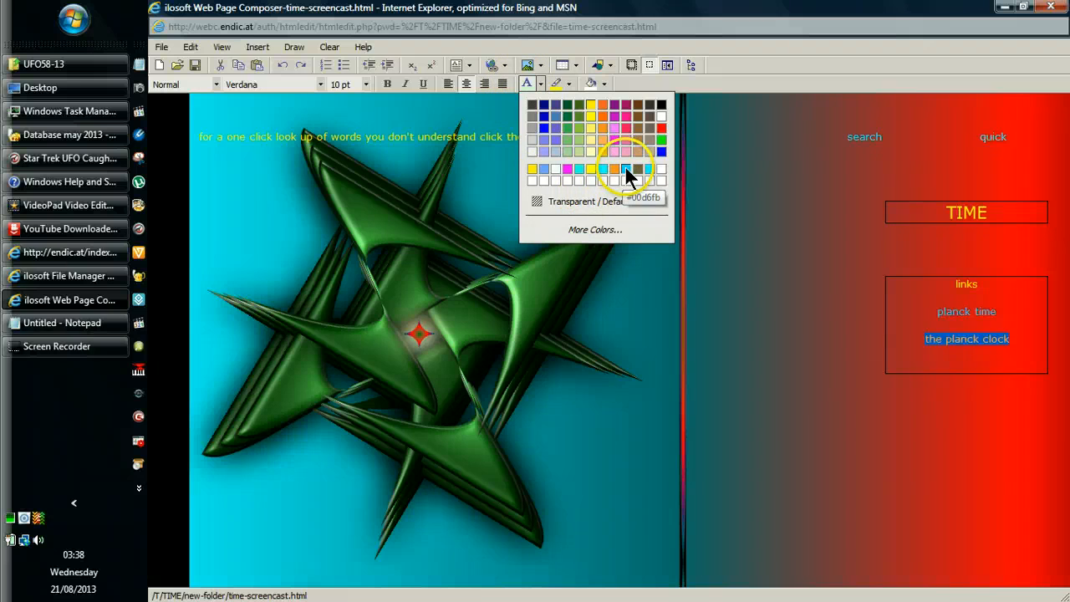
click(629, 169)
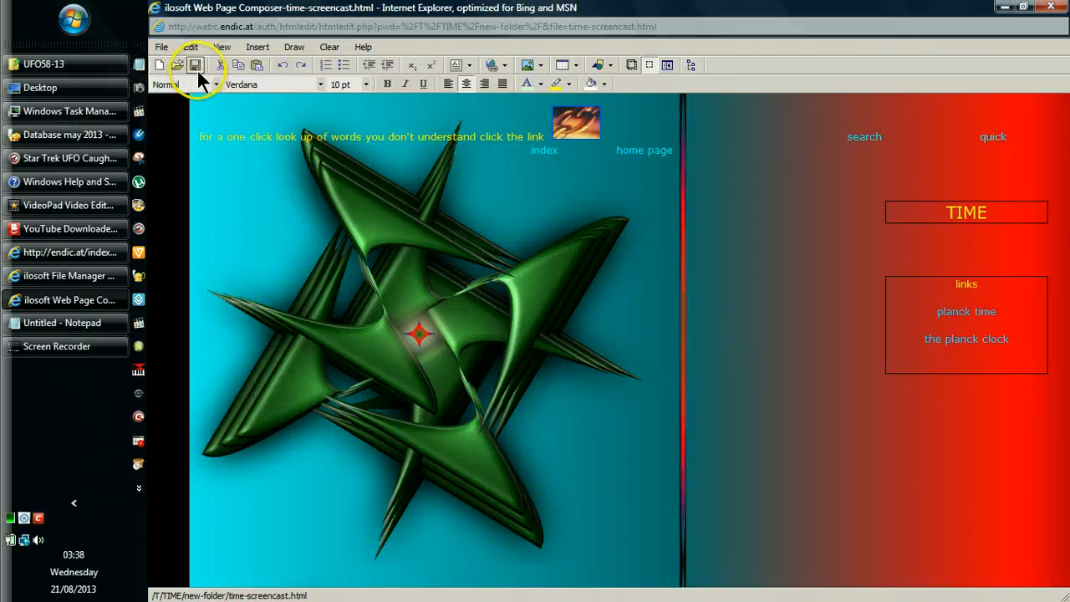
click(194, 66)
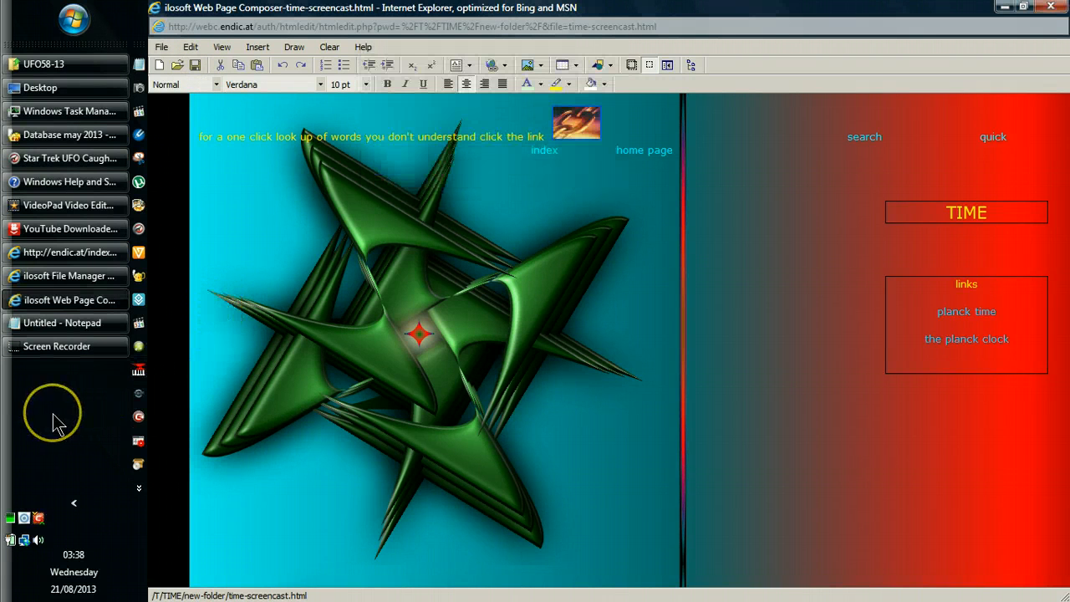
mouse_move(684, 391)
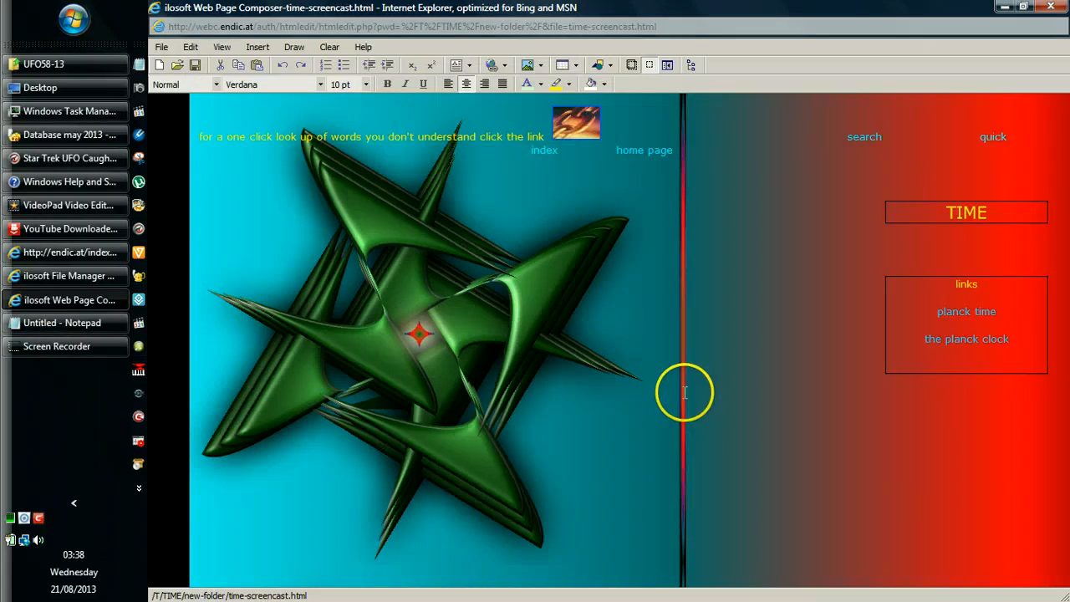
mouse_move(970, 350)
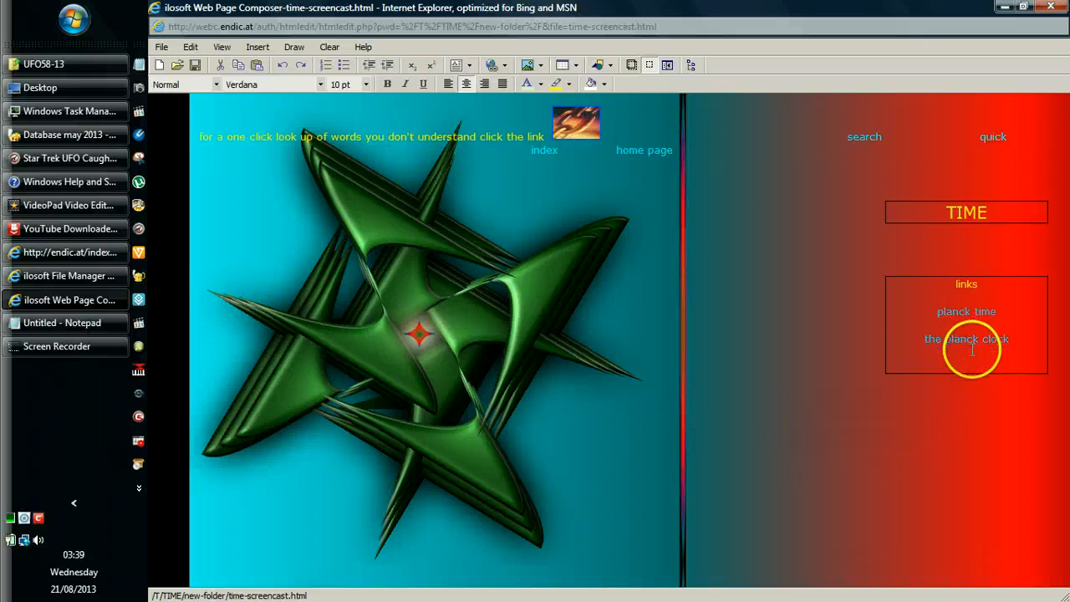
mouse_move(51, 411)
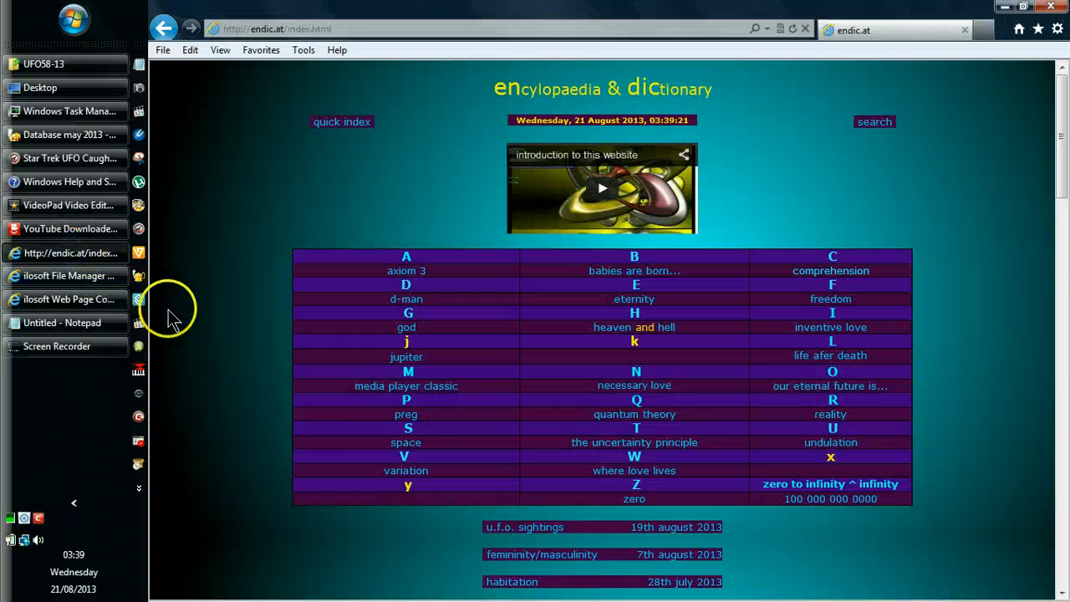
mouse_move(634, 414)
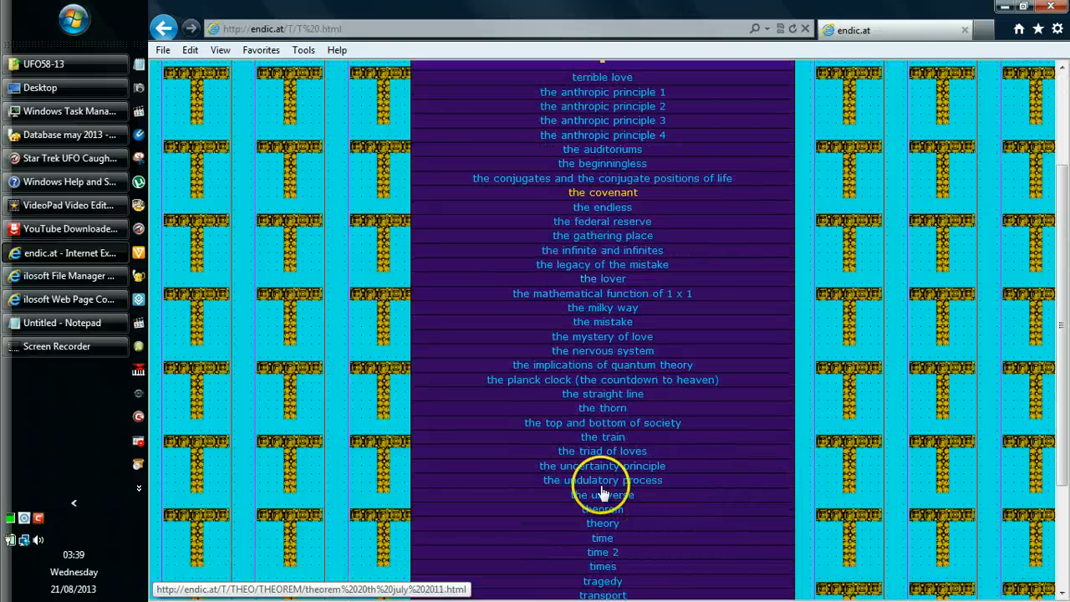
mouse_move(649, 422)
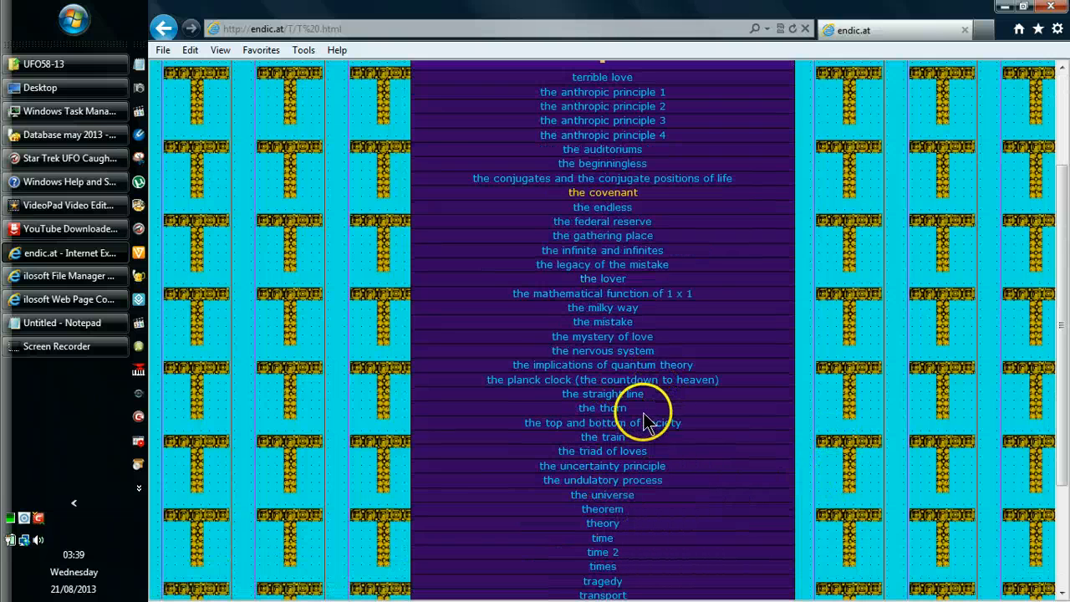
Open 'the planck clock (the countdown to heaven)' from the endic.at T listing.
click(602, 380)
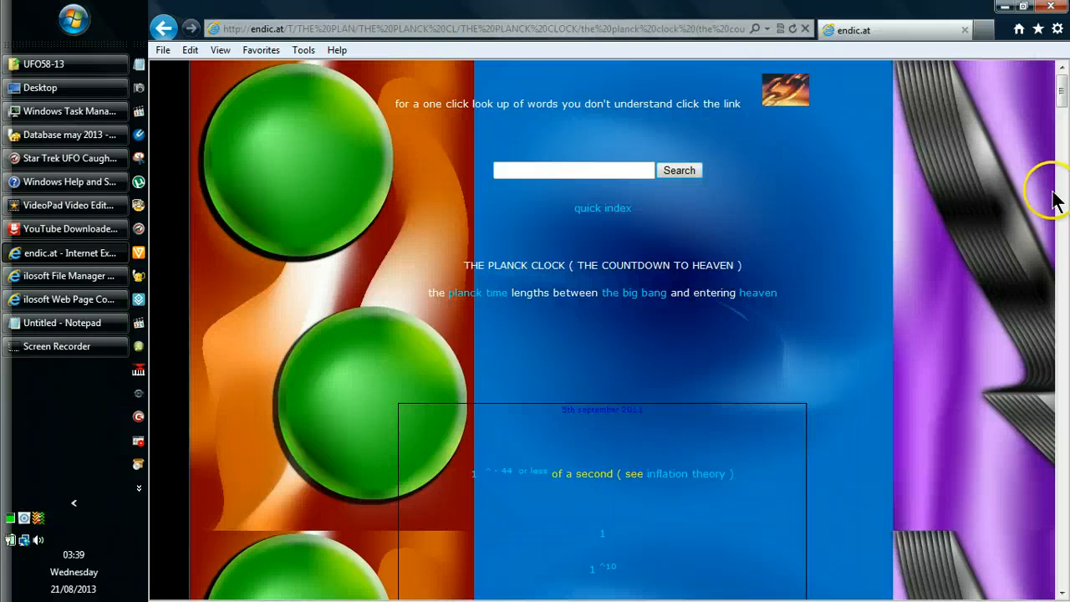
scroll(down, 3)
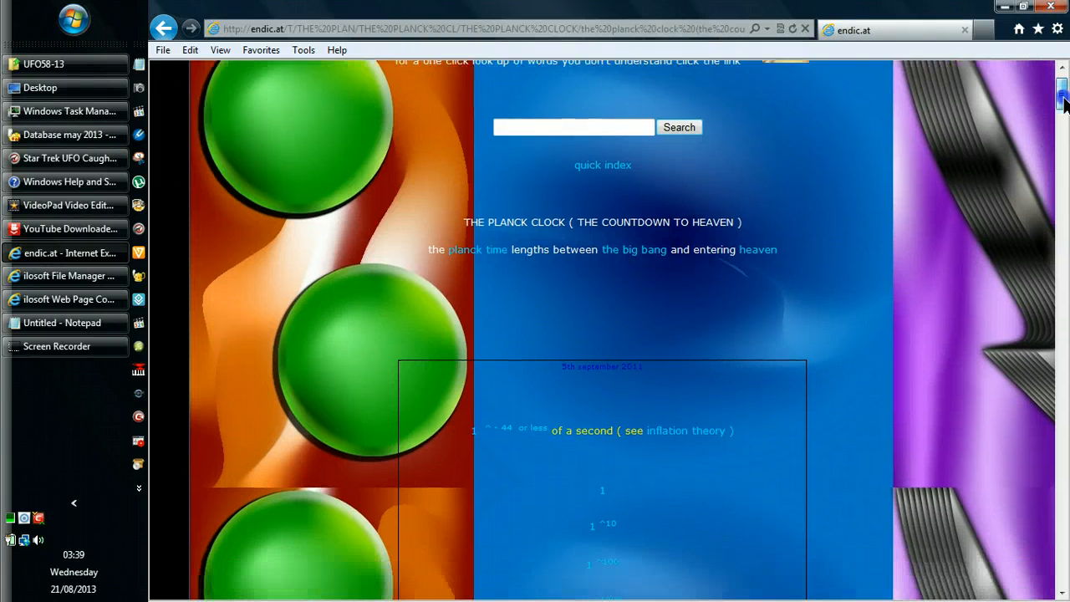
scroll(down, 3)
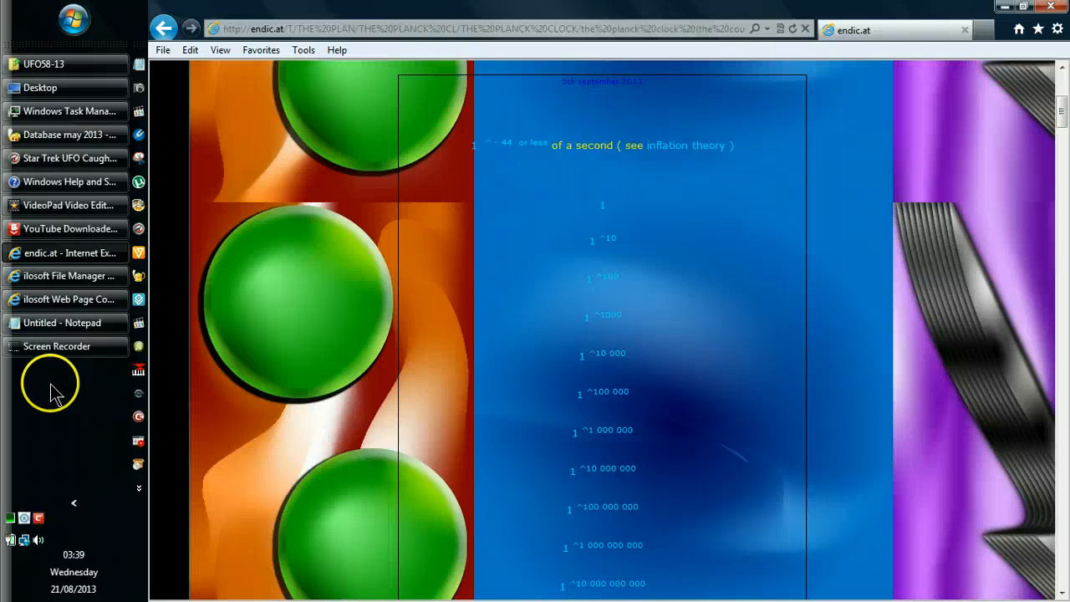
mouse_move(80, 299)
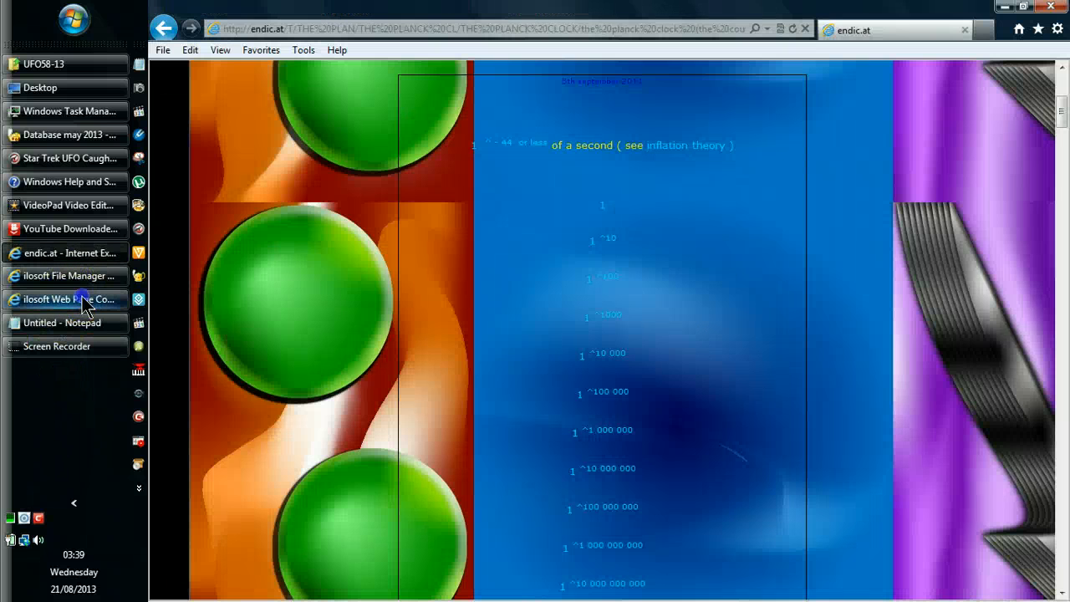
click(629, 209)
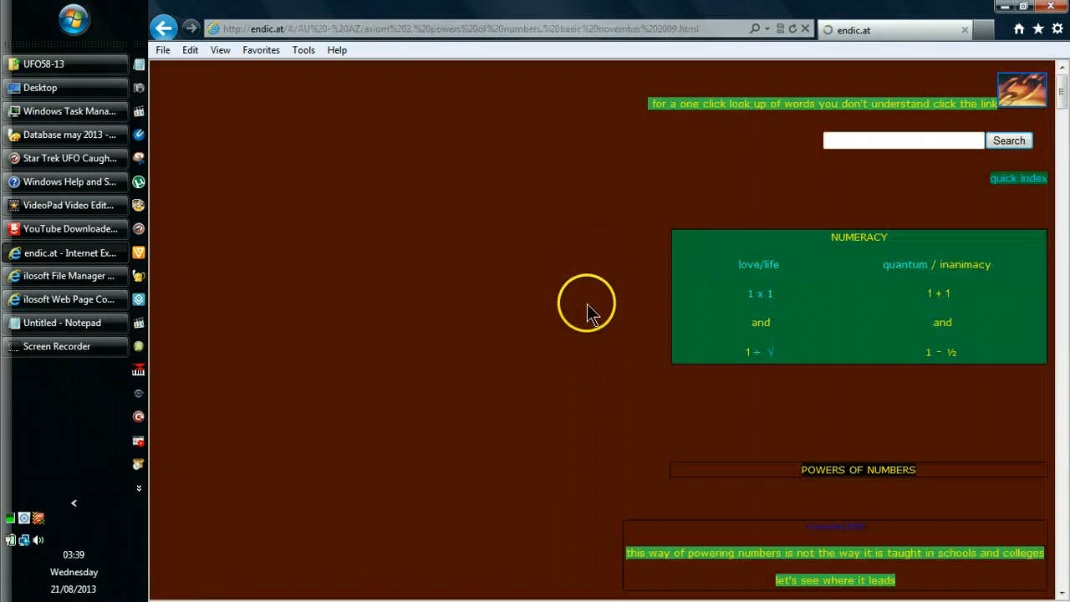
scroll(down, 3)
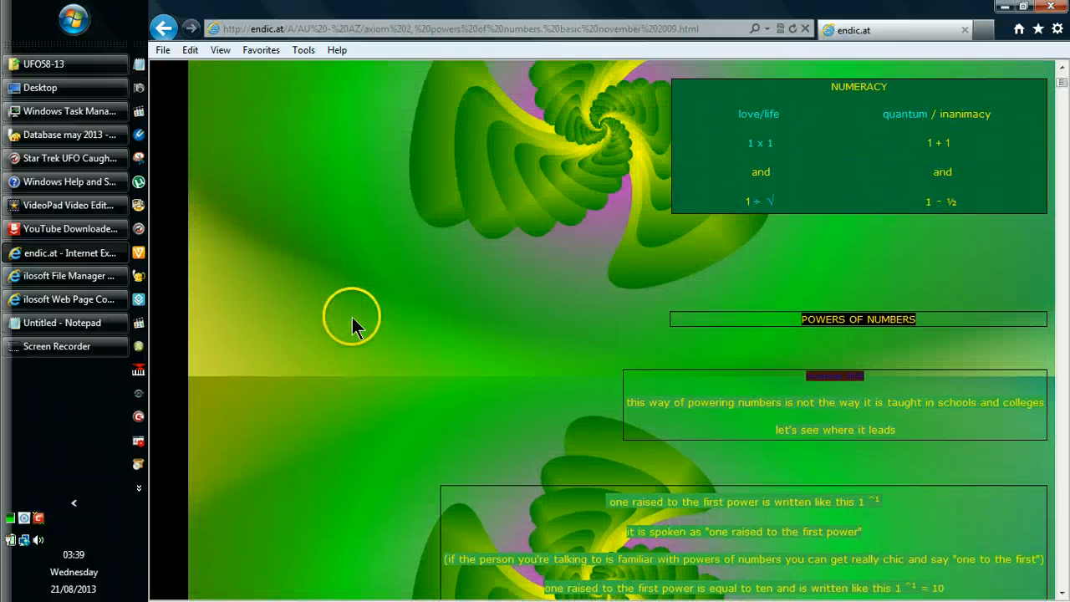
mouse_move(415, 255)
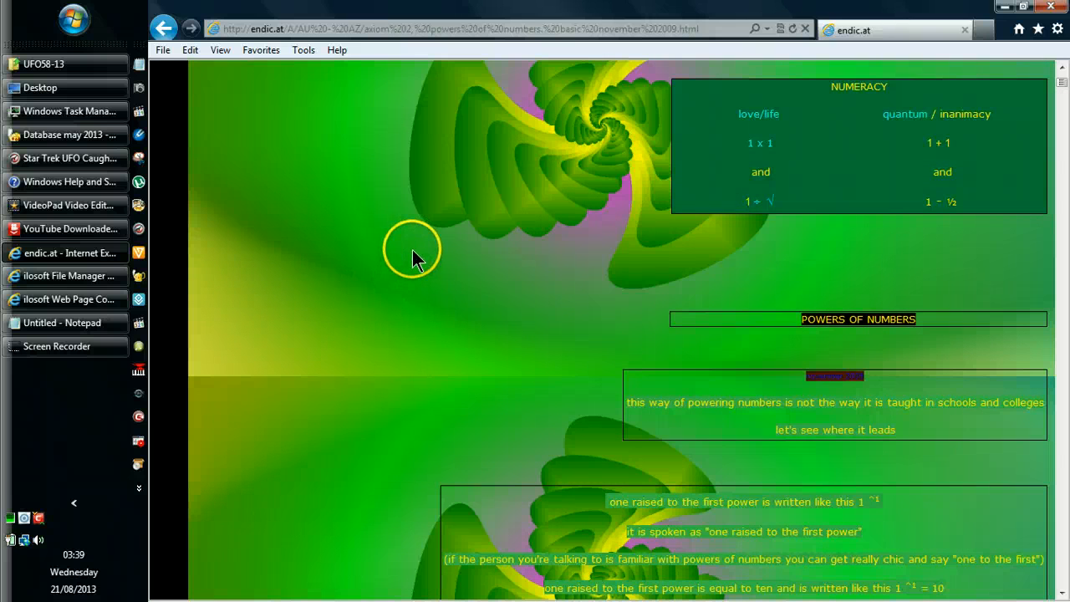
scroll(down, 3)
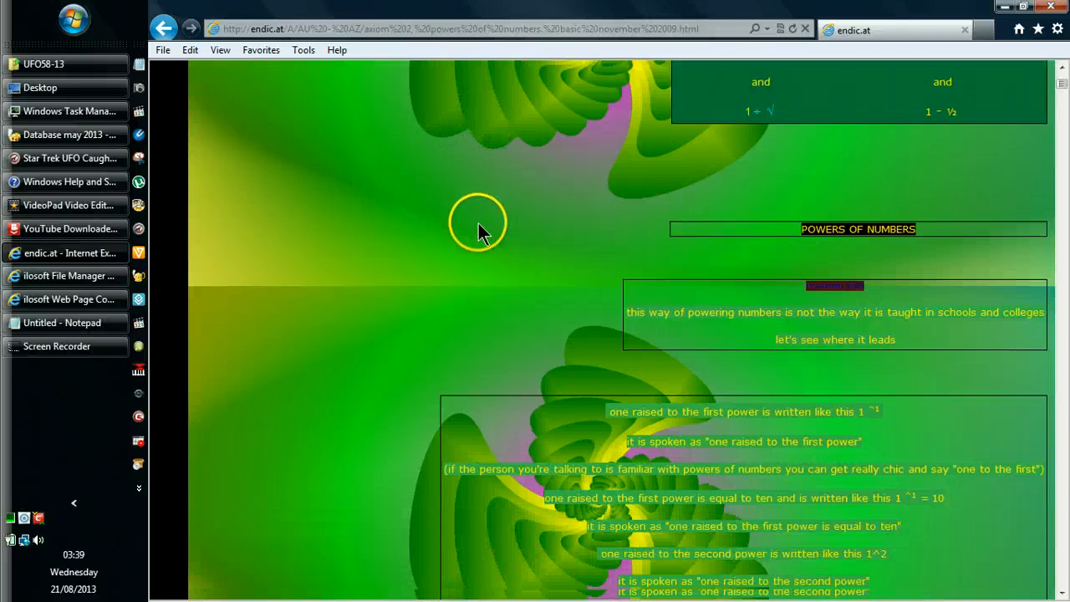
scroll(down, 3)
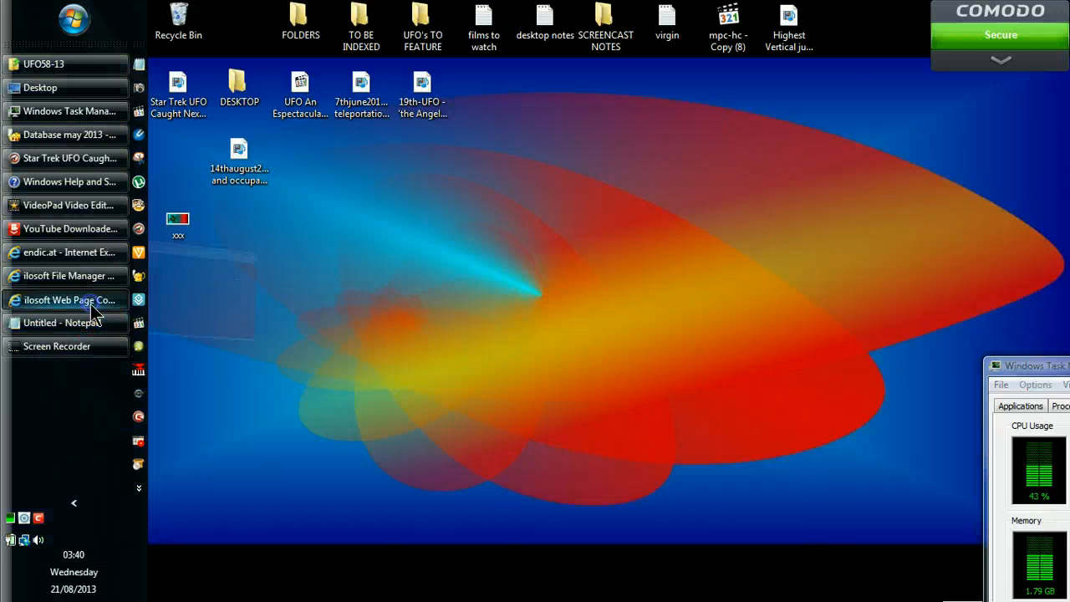
Restore the browser window and go back to the planck clock countdown page.
click(70, 299)
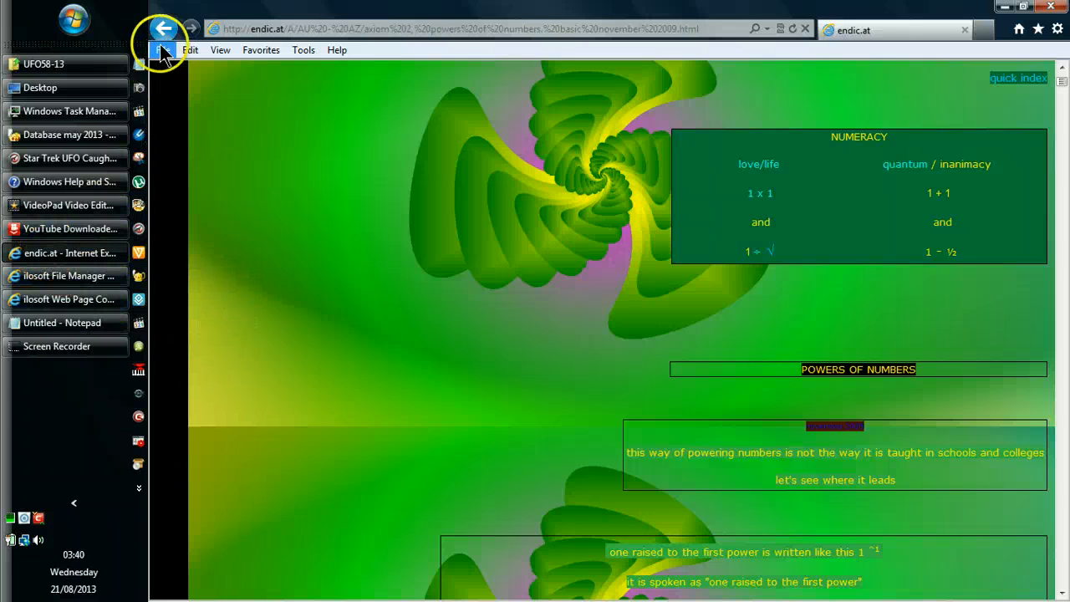
click(194, 26)
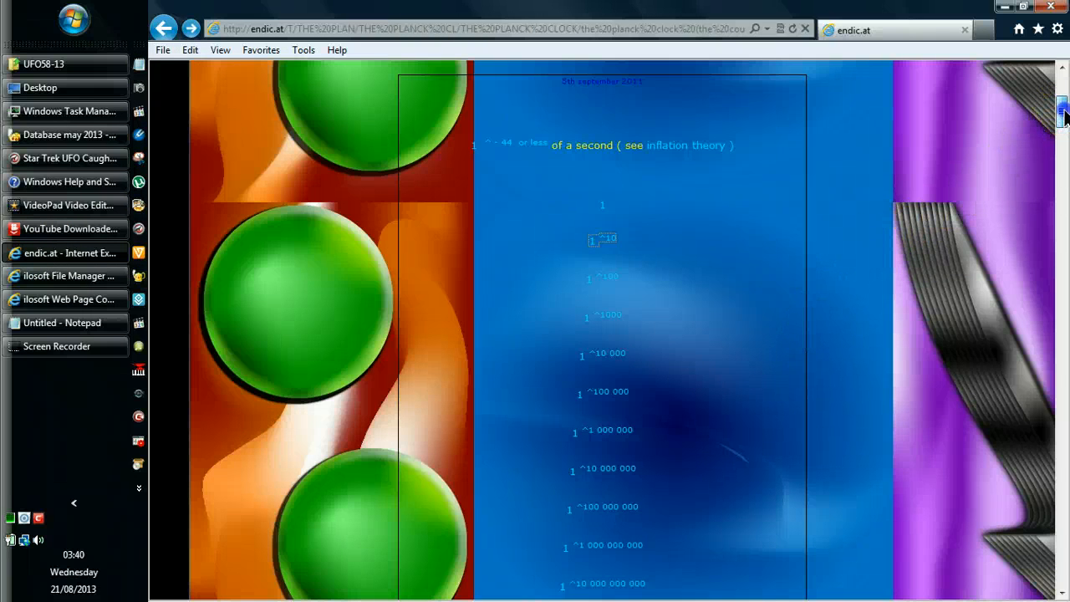
scroll(down, 3)
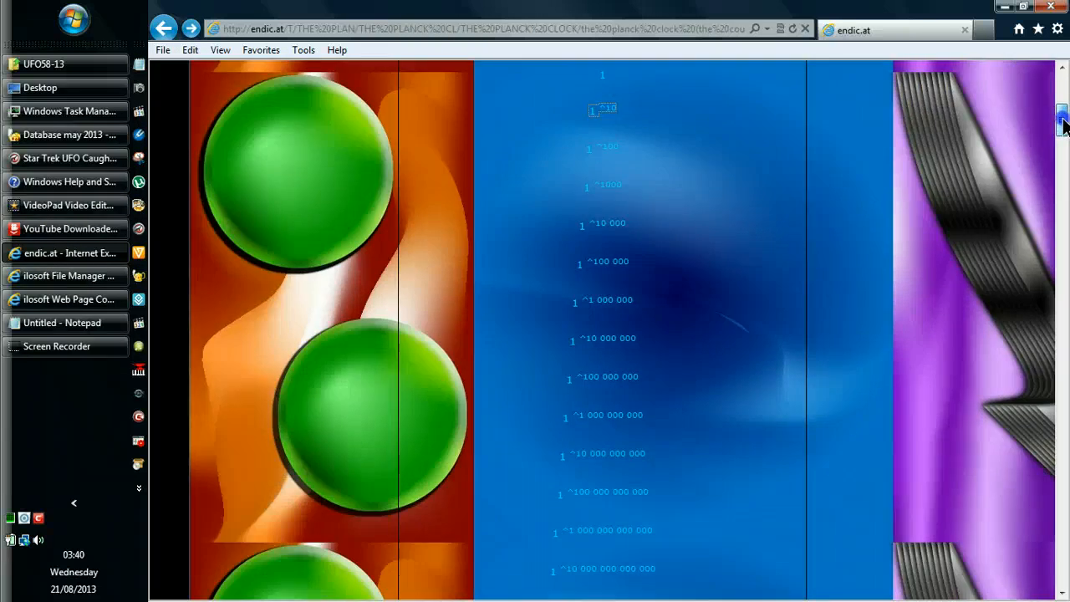
scroll(down, 3)
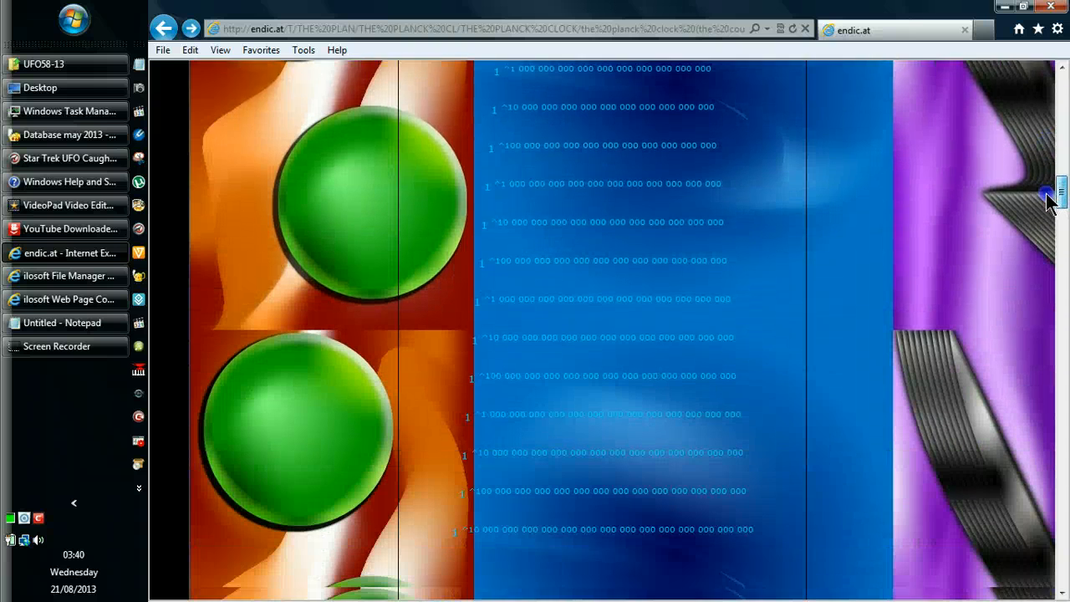
scroll(down, 3)
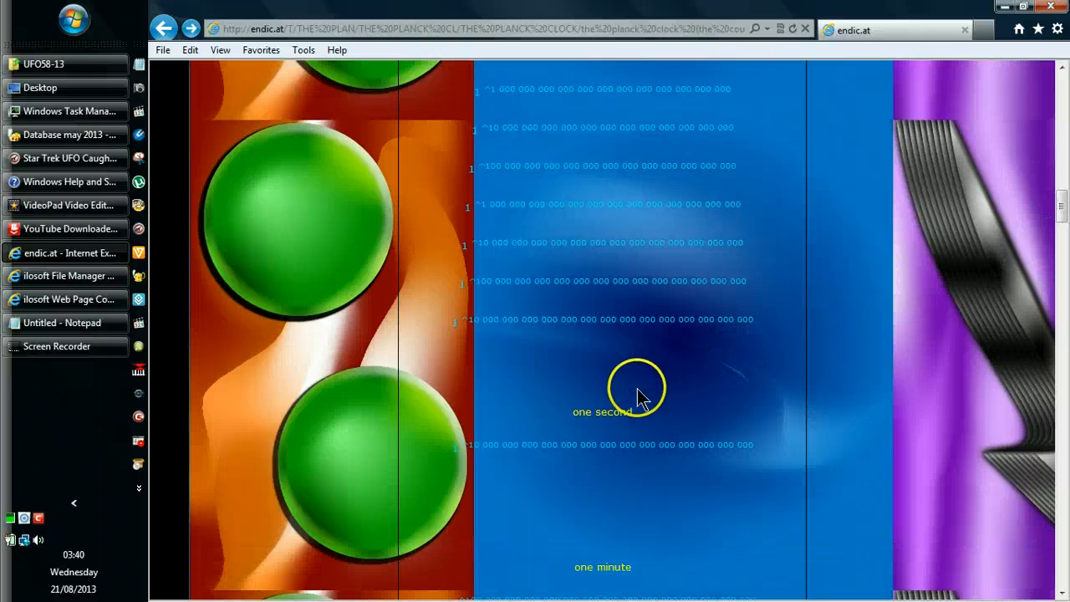
mouse_move(511, 391)
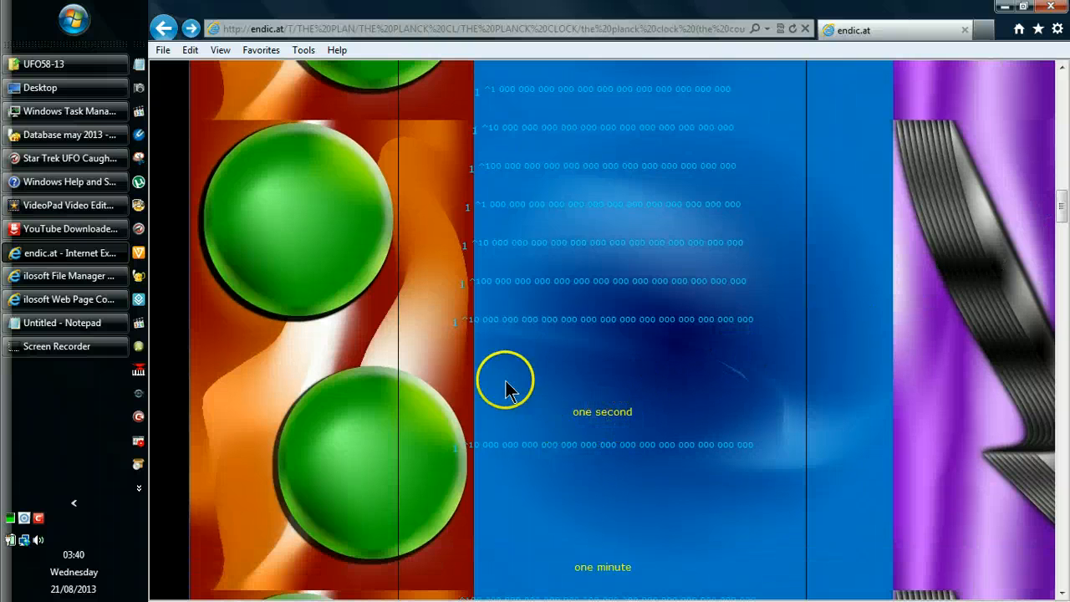
mouse_move(612, 332)
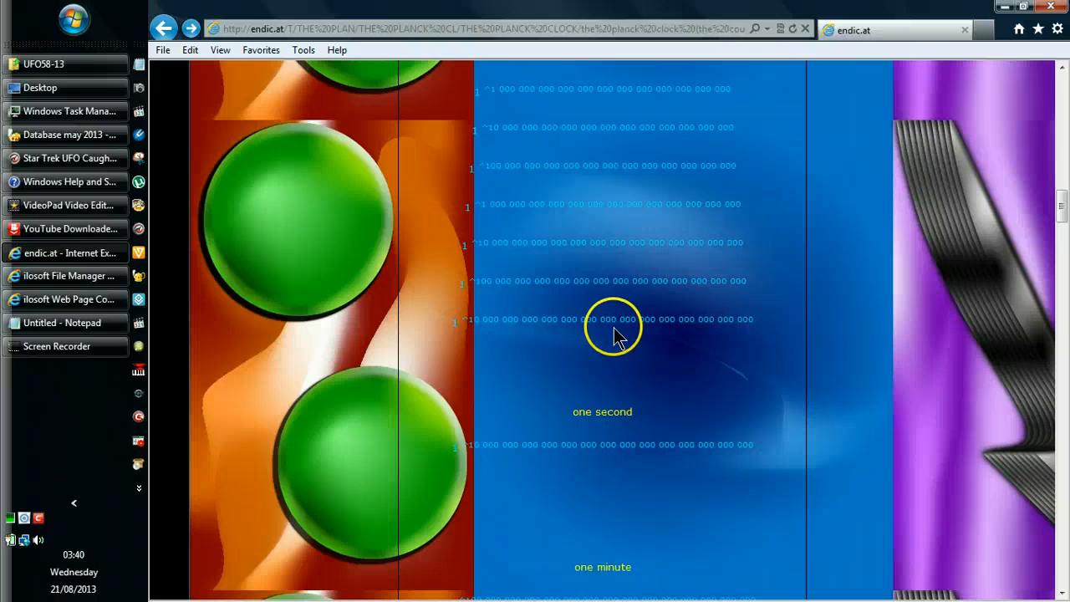
mouse_move(629, 364)
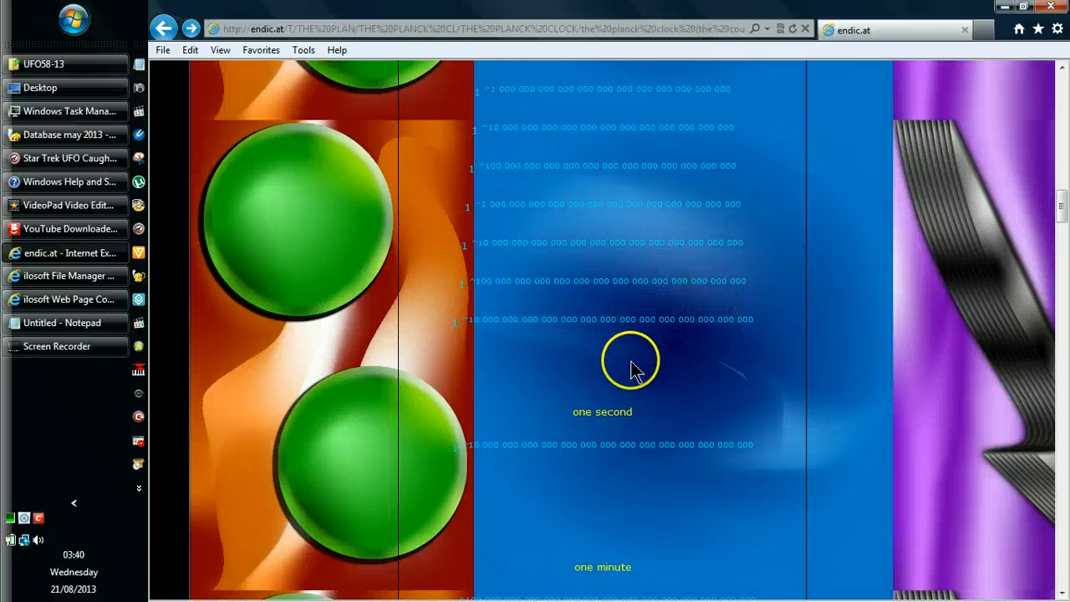
mouse_move(830, 361)
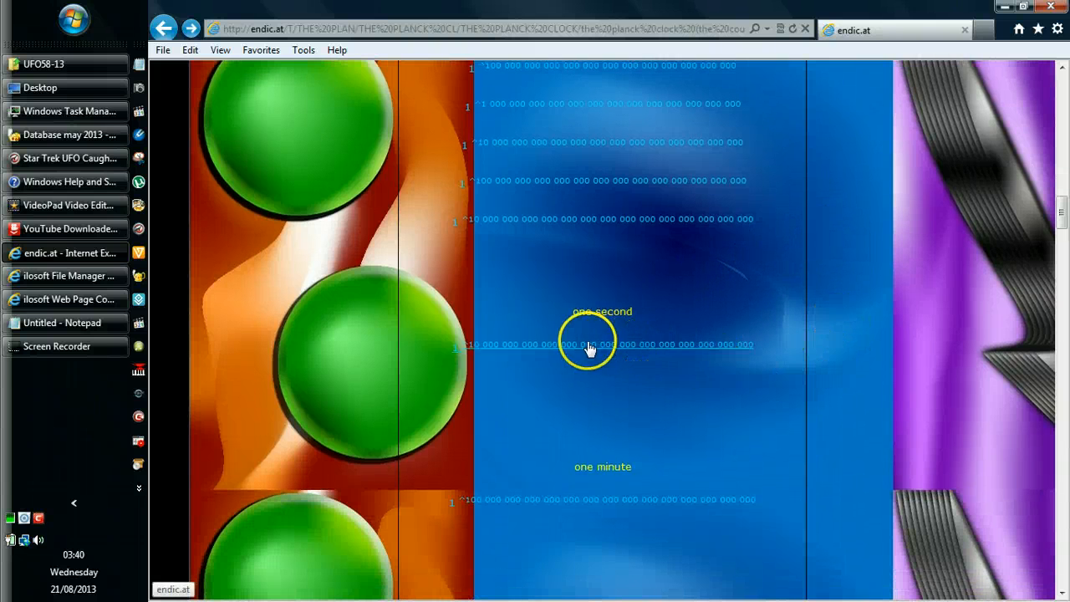
mouse_move(510, 355)
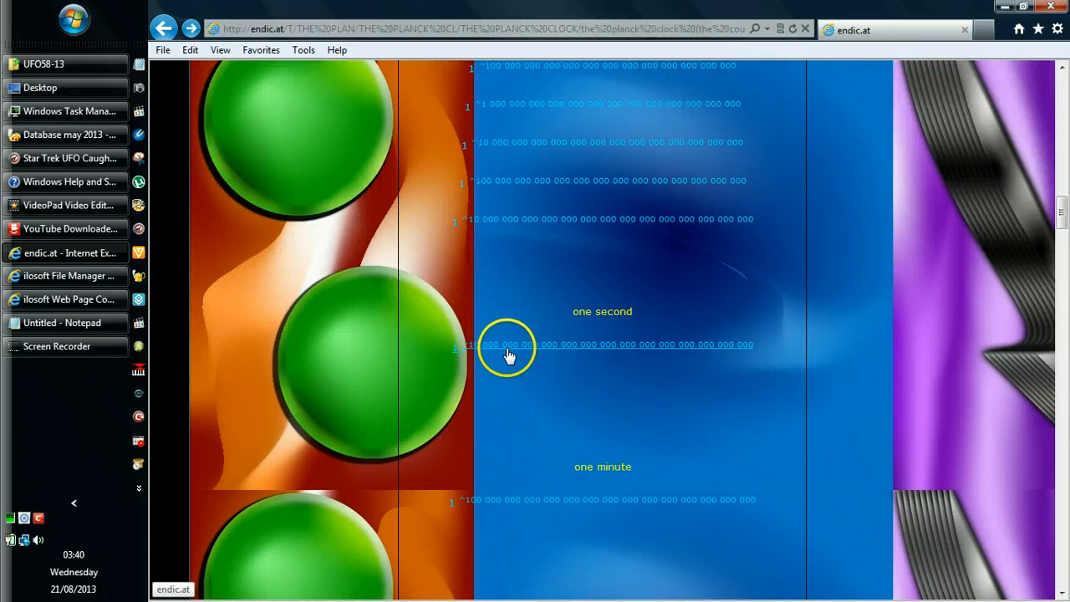
scroll(down, 3)
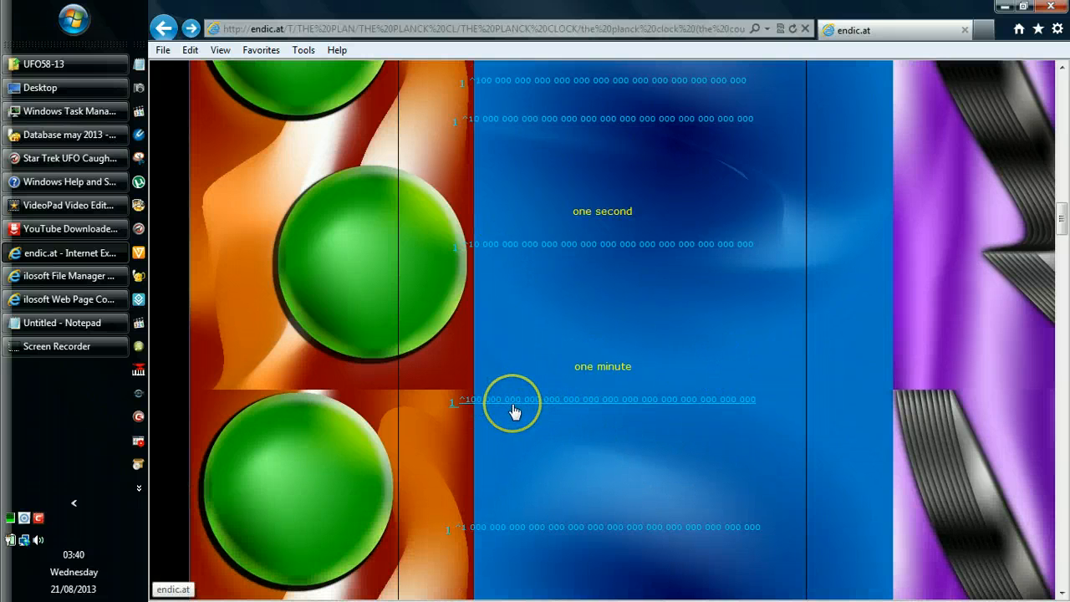
mouse_move(846, 387)
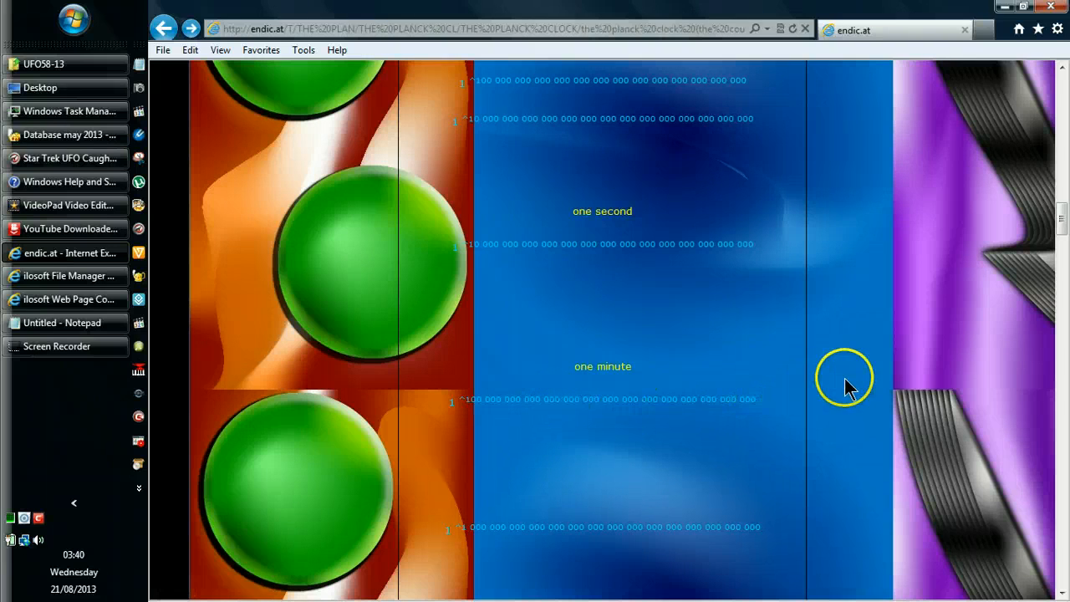
scroll(down, 3)
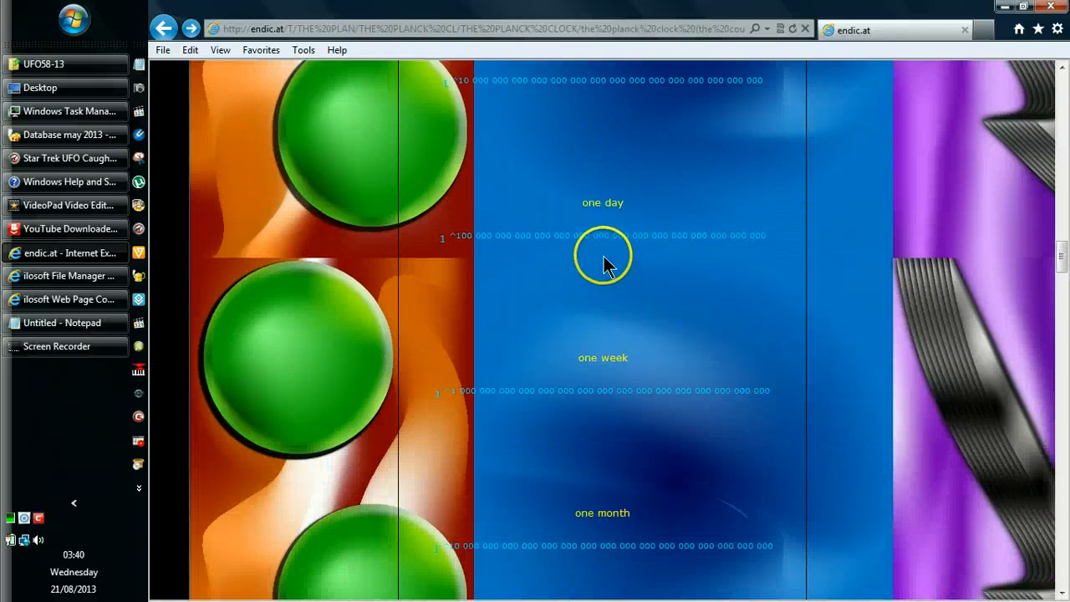
mouse_move(889, 331)
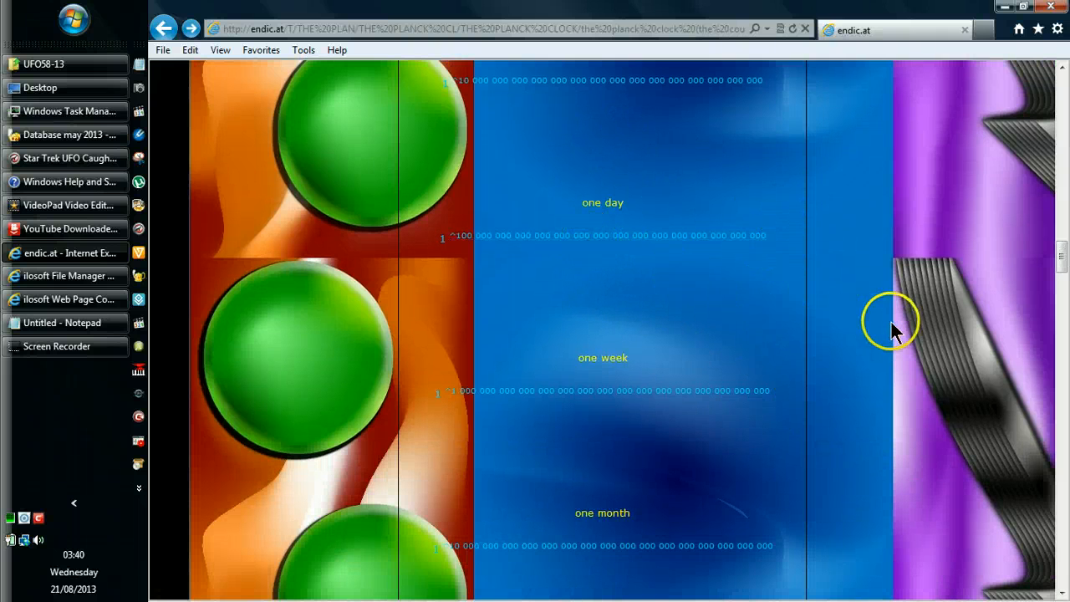
scroll(down, 3)
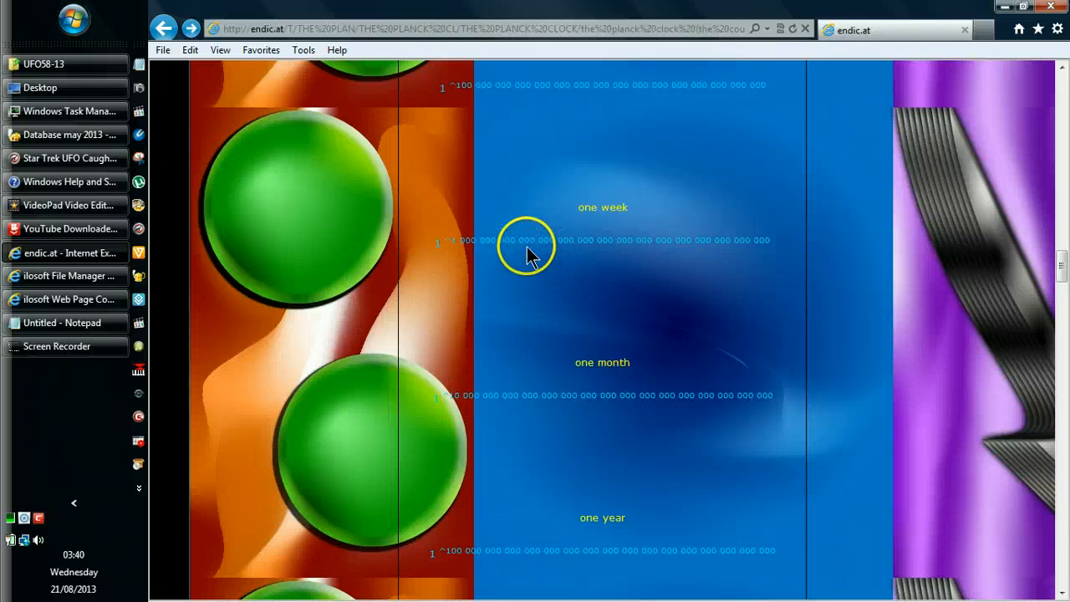
scroll(down, 3)
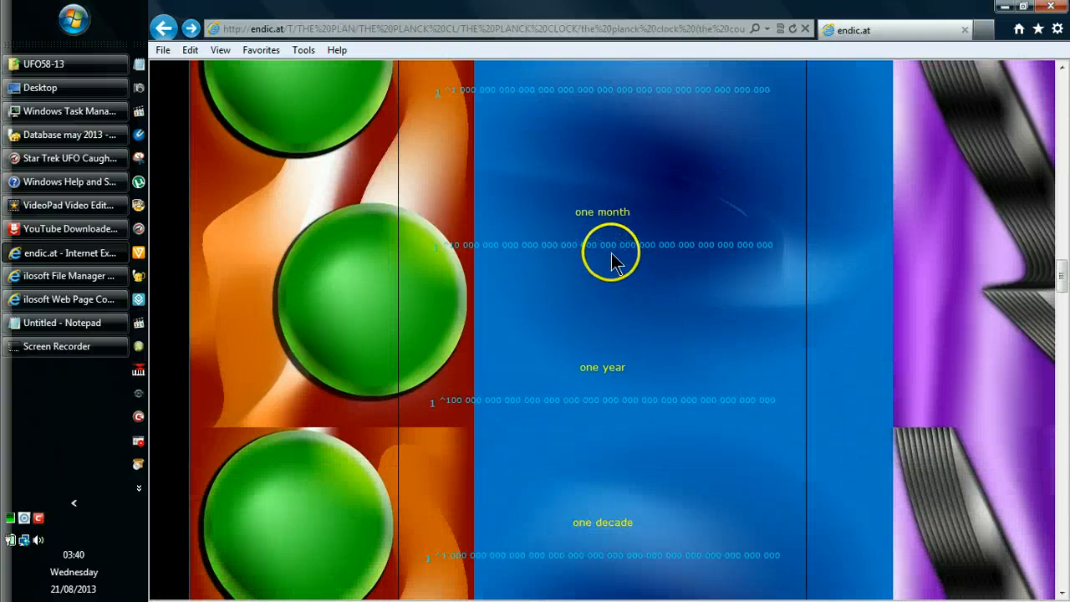
scroll(down, 3)
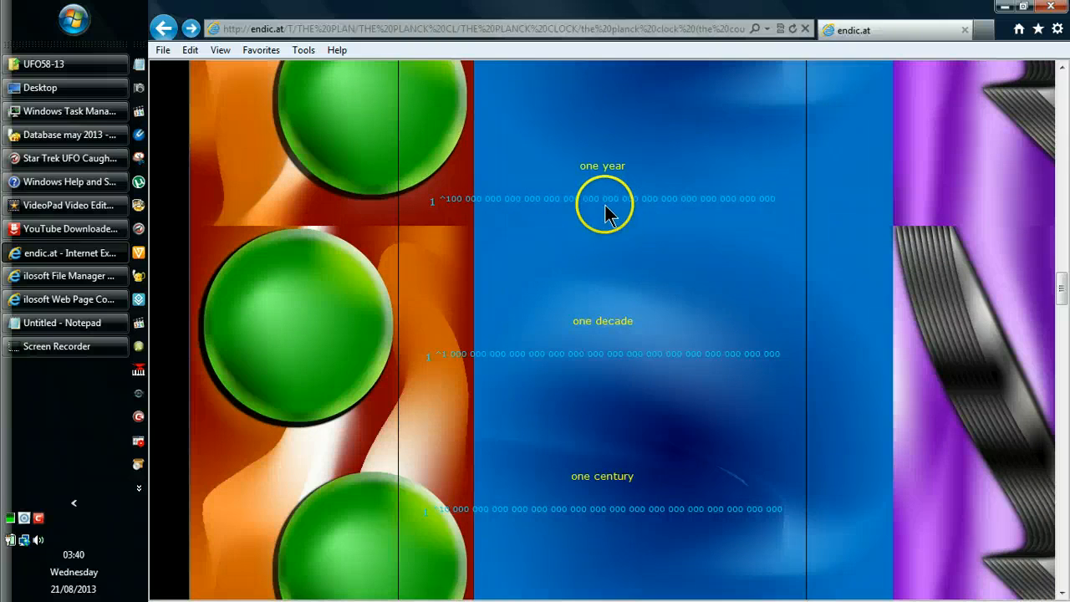
scroll(down, 3)
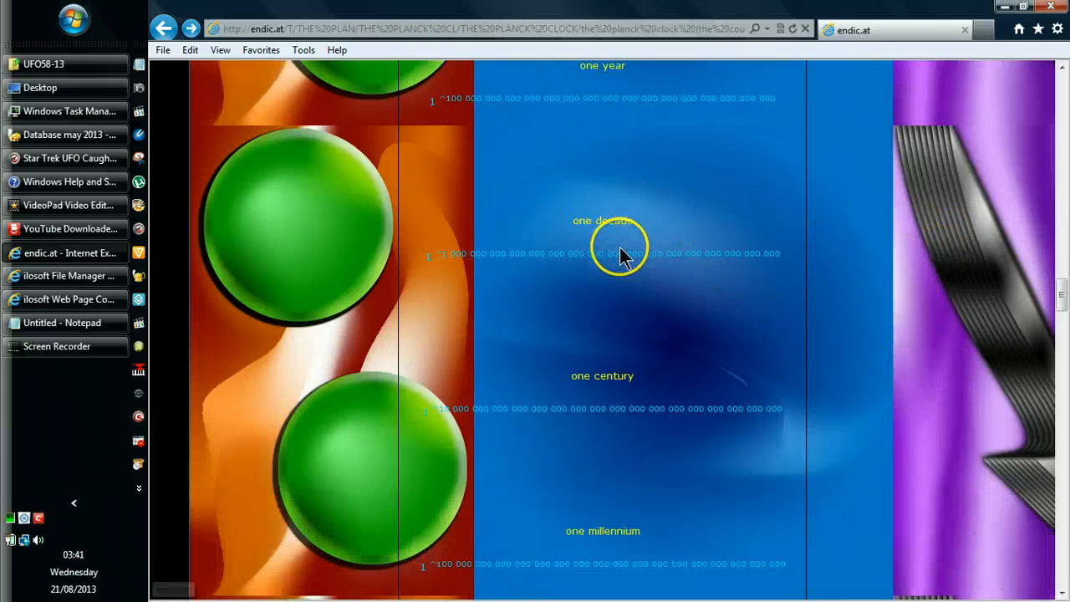
scroll(down, 3)
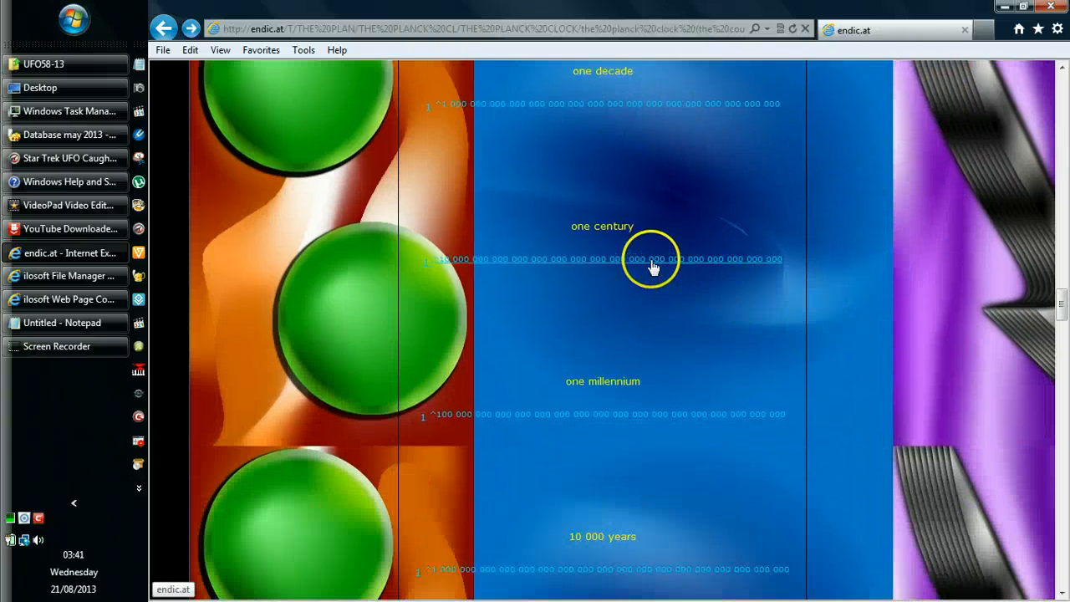
scroll(down, 3)
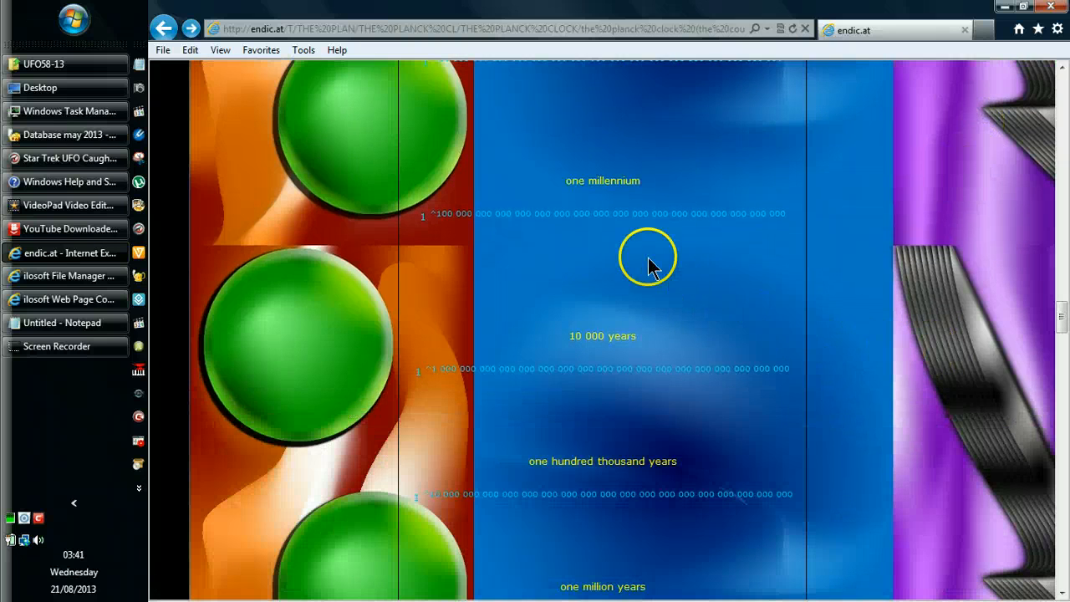
scroll(down, 3)
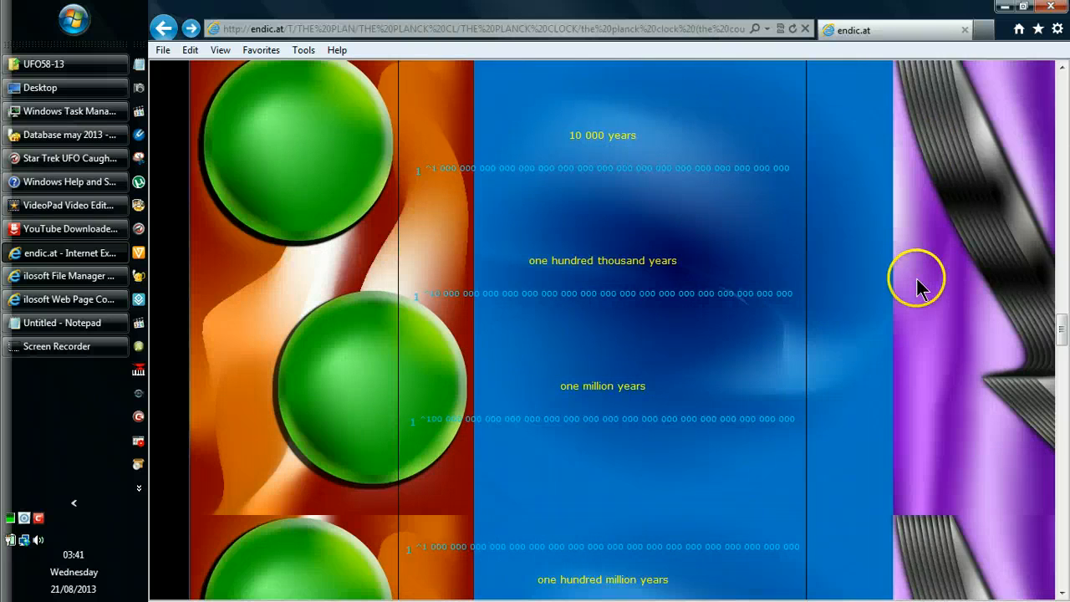
scroll(down, 3)
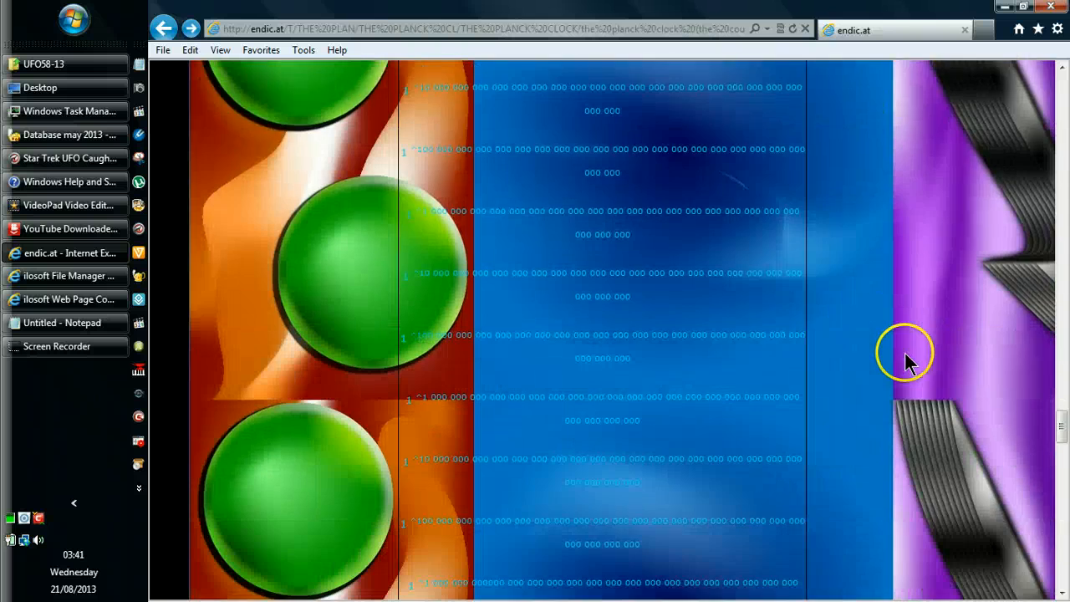
scroll(down, 3)
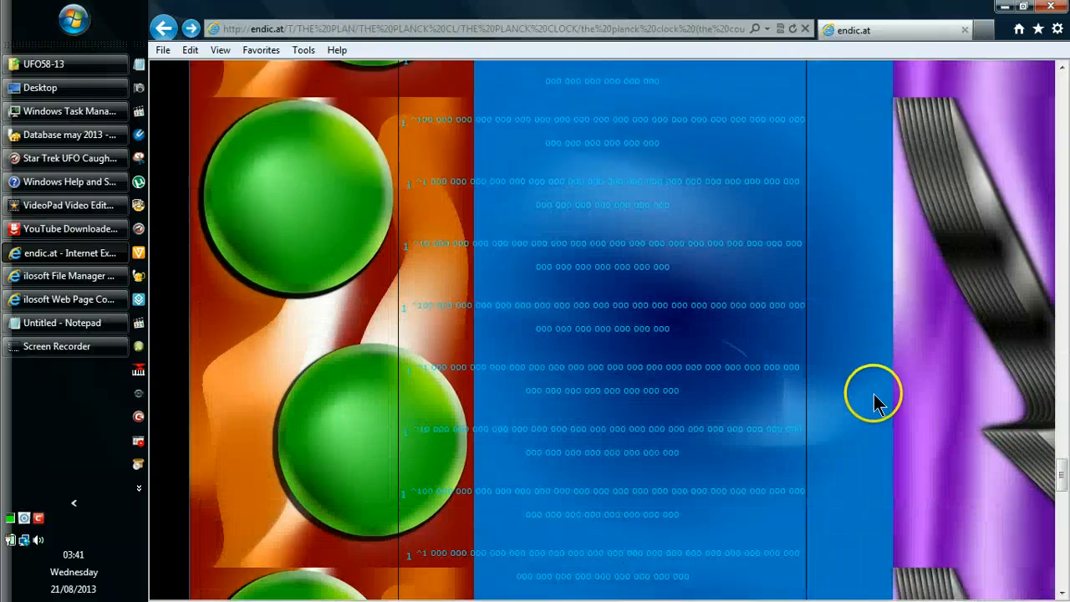
scroll(down, 3)
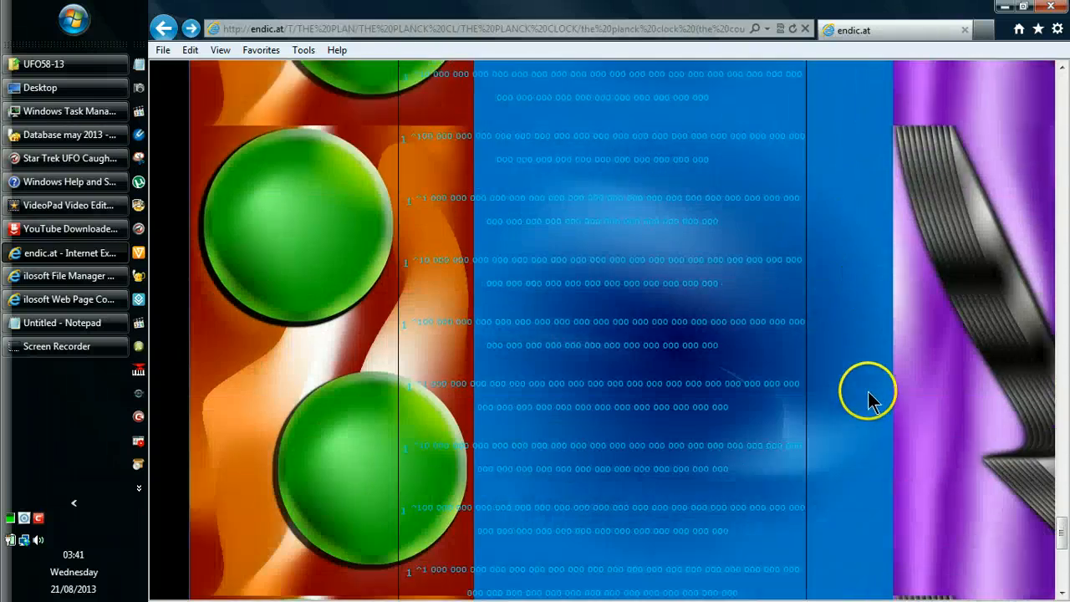
scroll(down, 3)
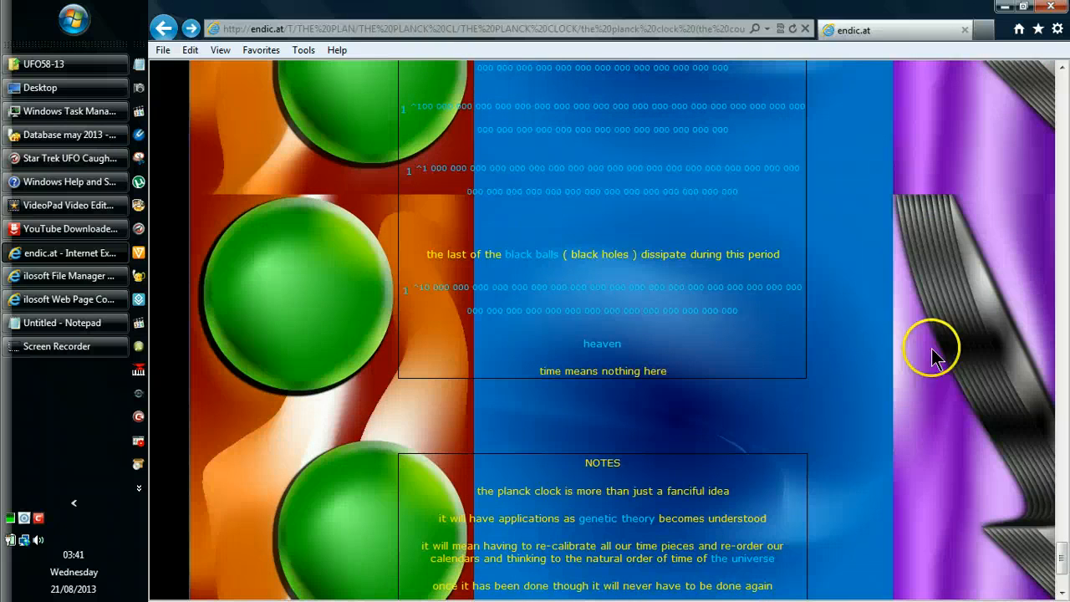
mouse_move(577, 204)
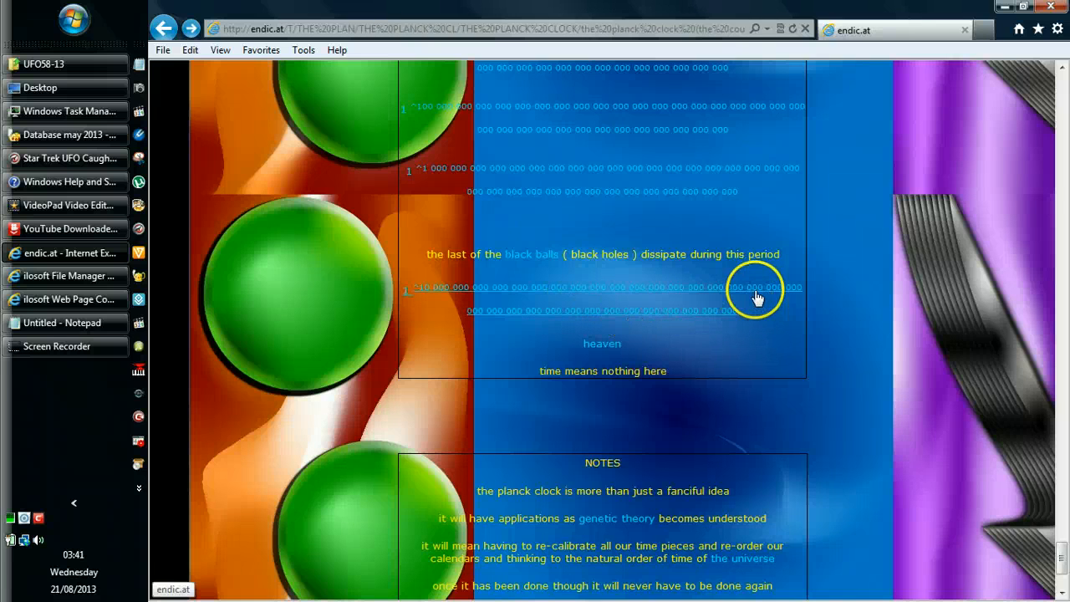
mouse_move(415, 315)
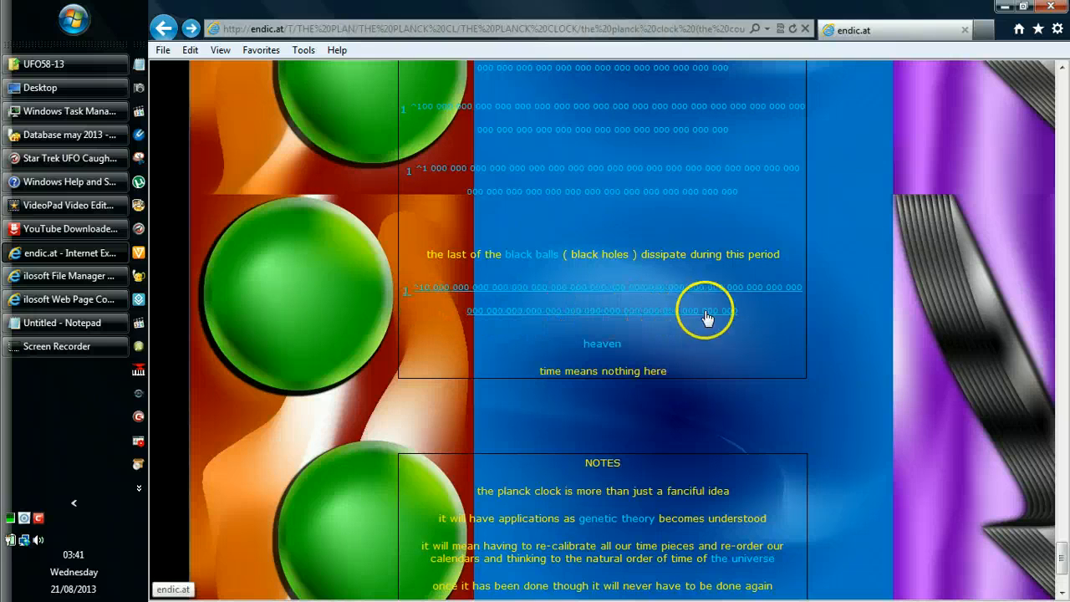
mouse_move(779, 317)
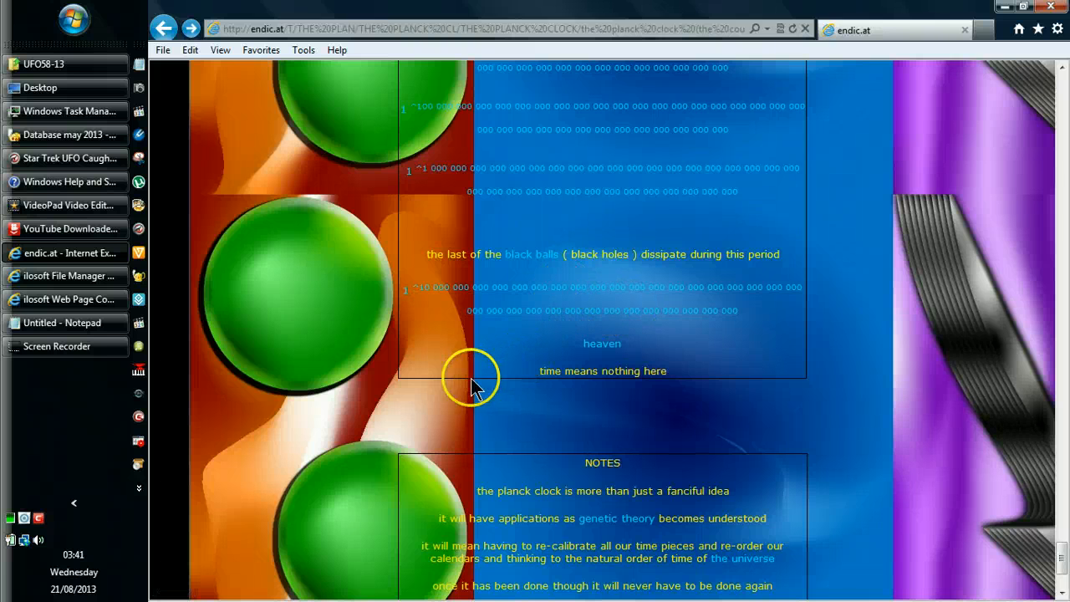
mouse_move(351, 365)
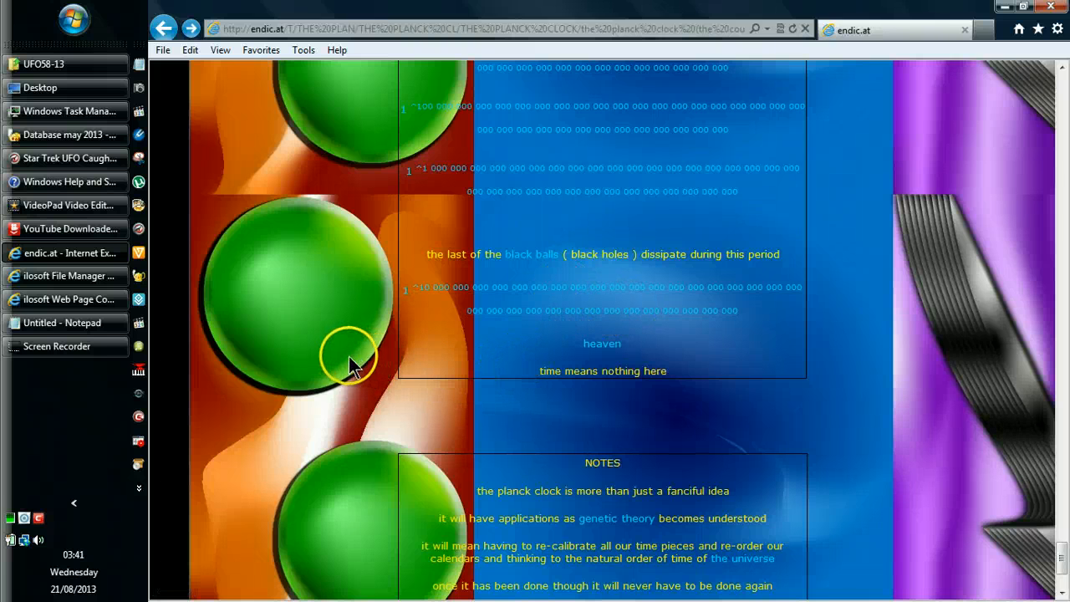
mouse_move(977, 81)
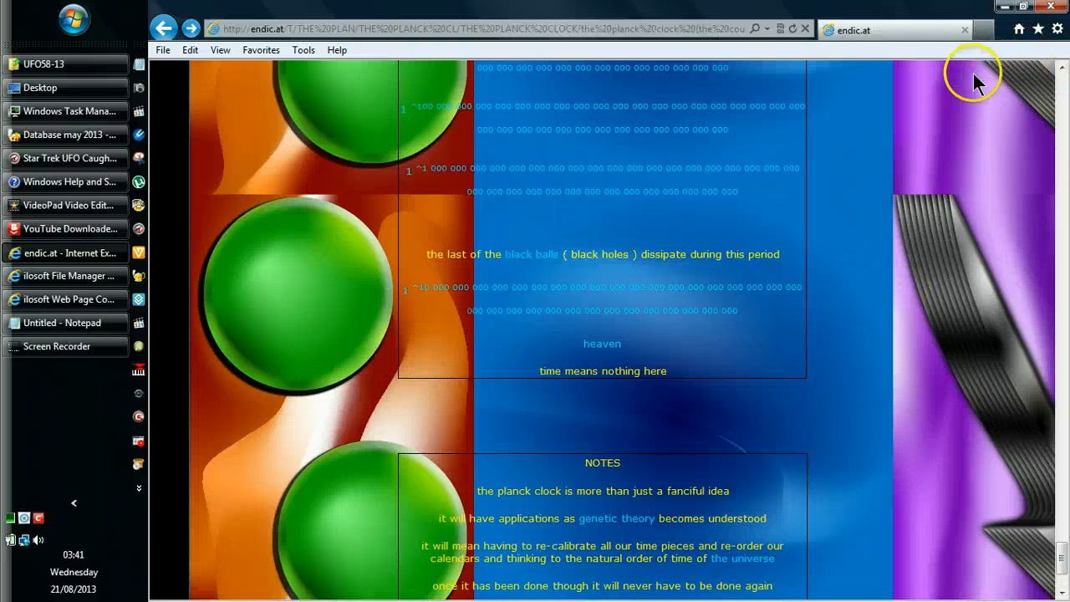
mouse_move(1013, 17)
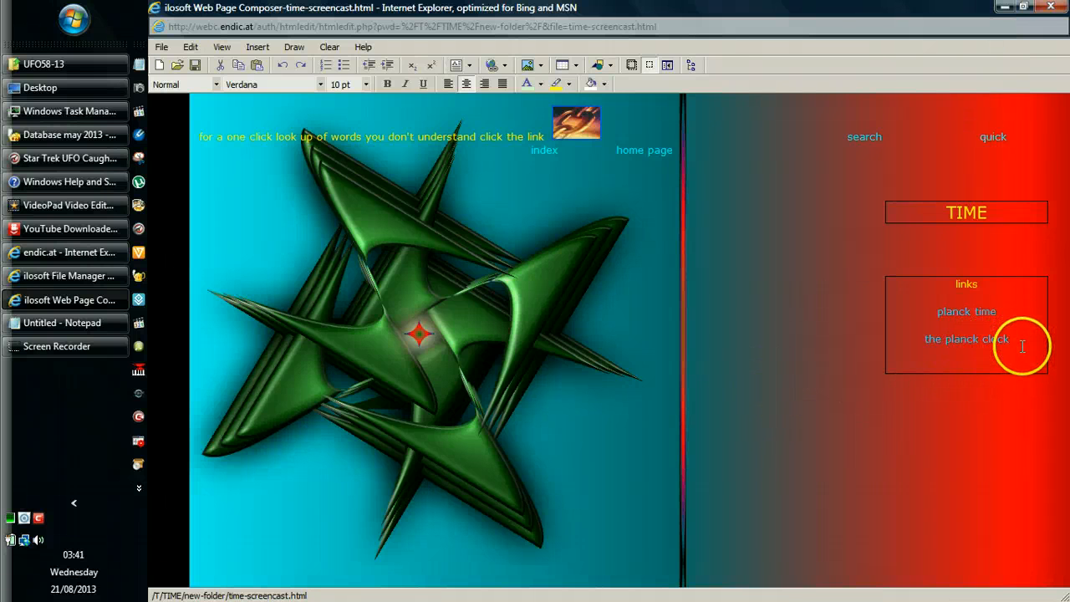
mouse_move(892, 378)
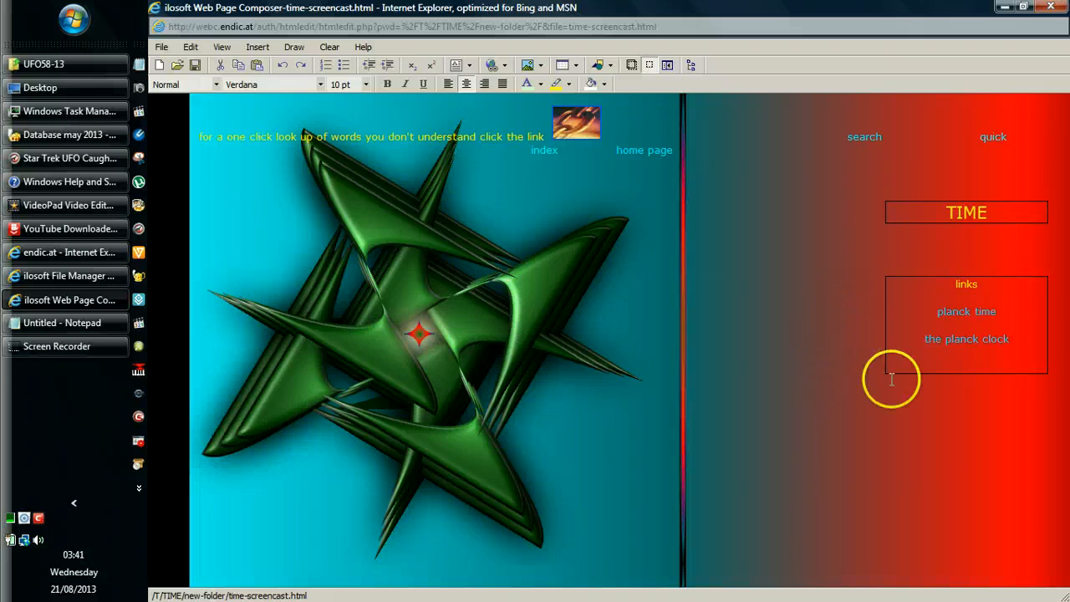
mouse_move(1023, 338)
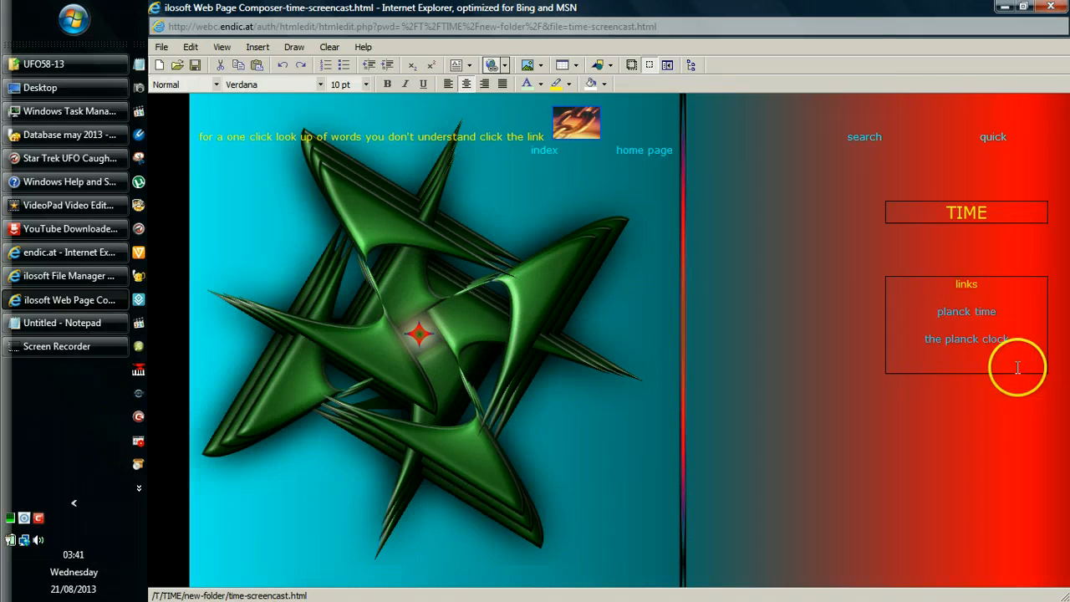
mouse_move(736, 278)
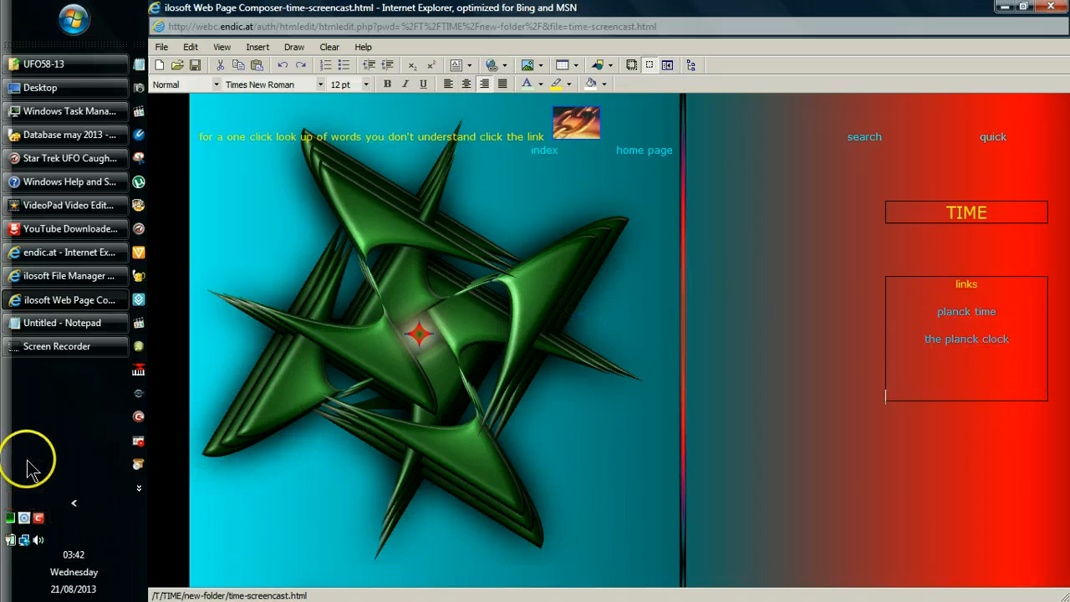
mouse_move(1067, 532)
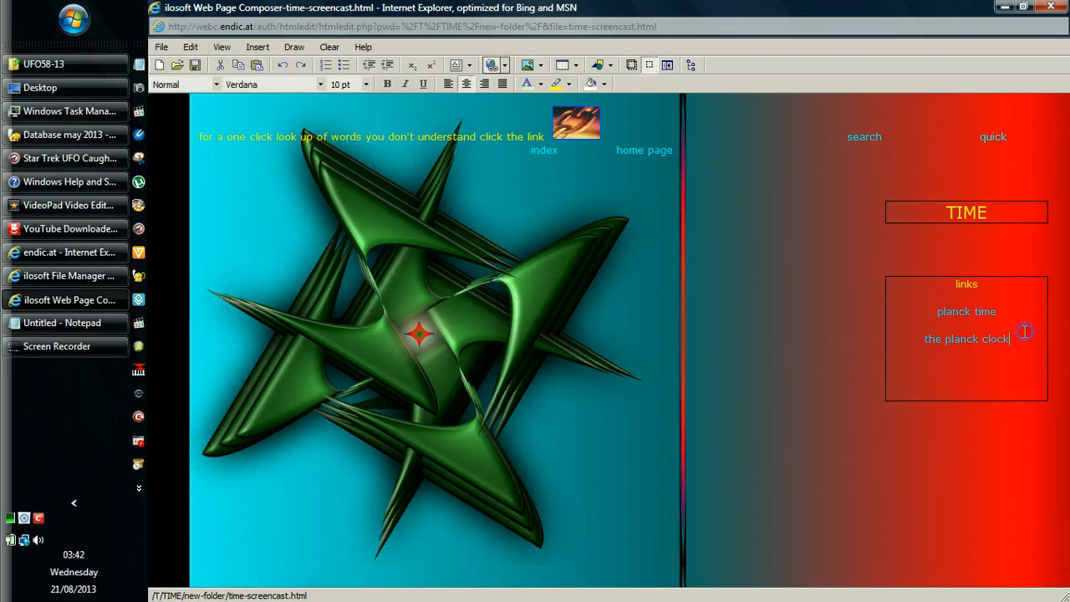
Start a new line below the planck clock and enter 'linear time'.
key(Enter)
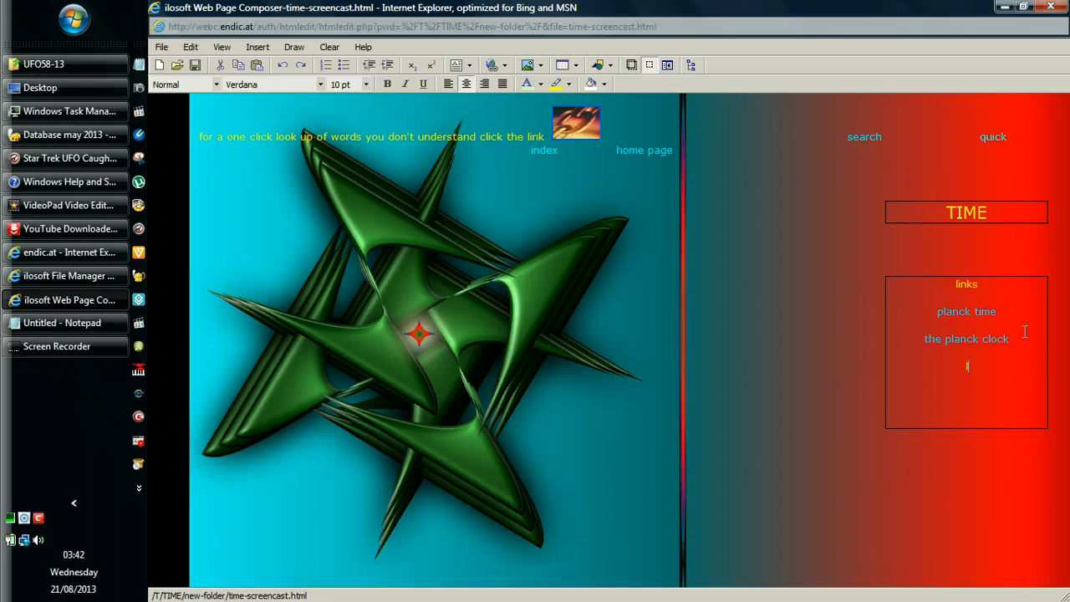
text(linear time)
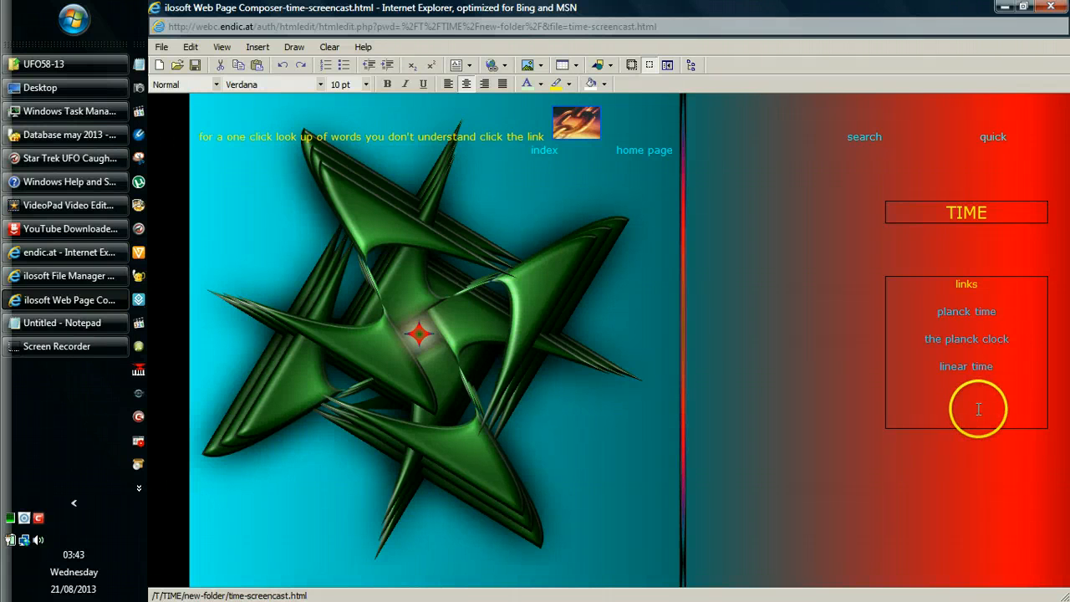
mouse_move(955, 432)
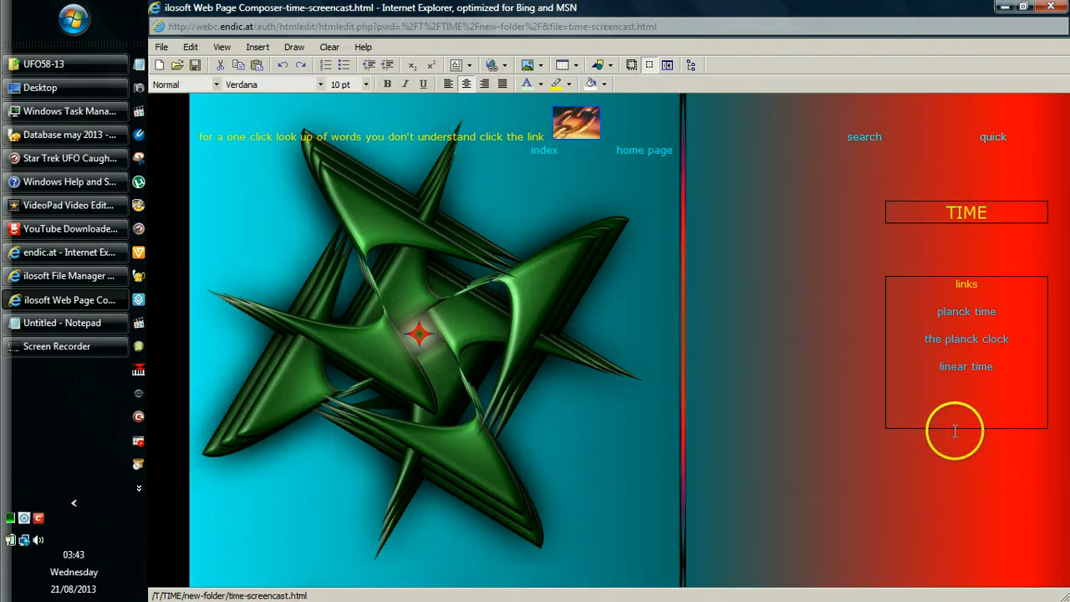
mouse_move(967, 428)
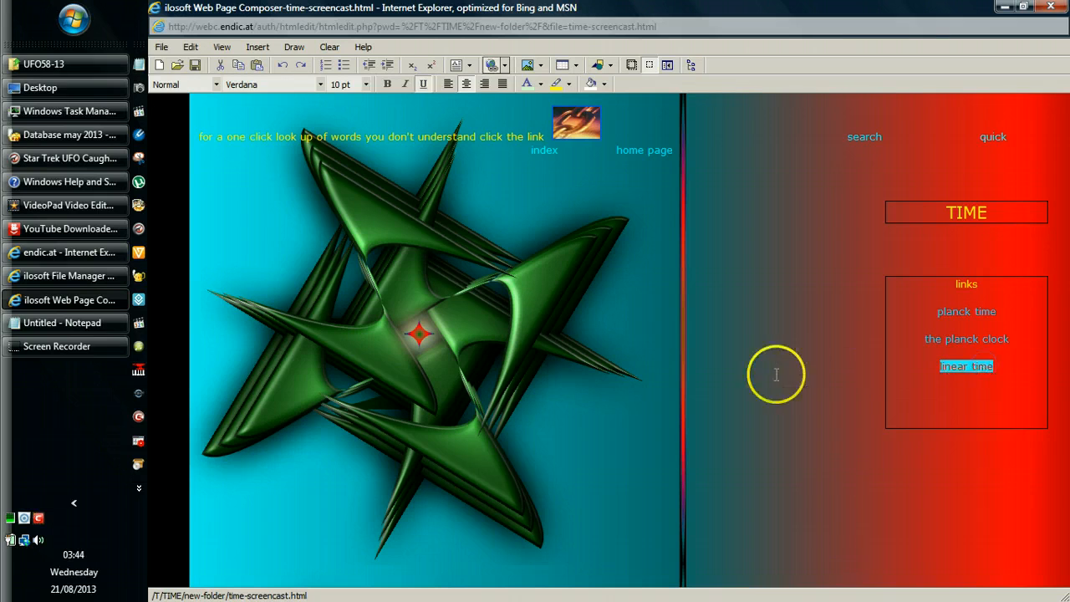
mouse_move(73, 504)
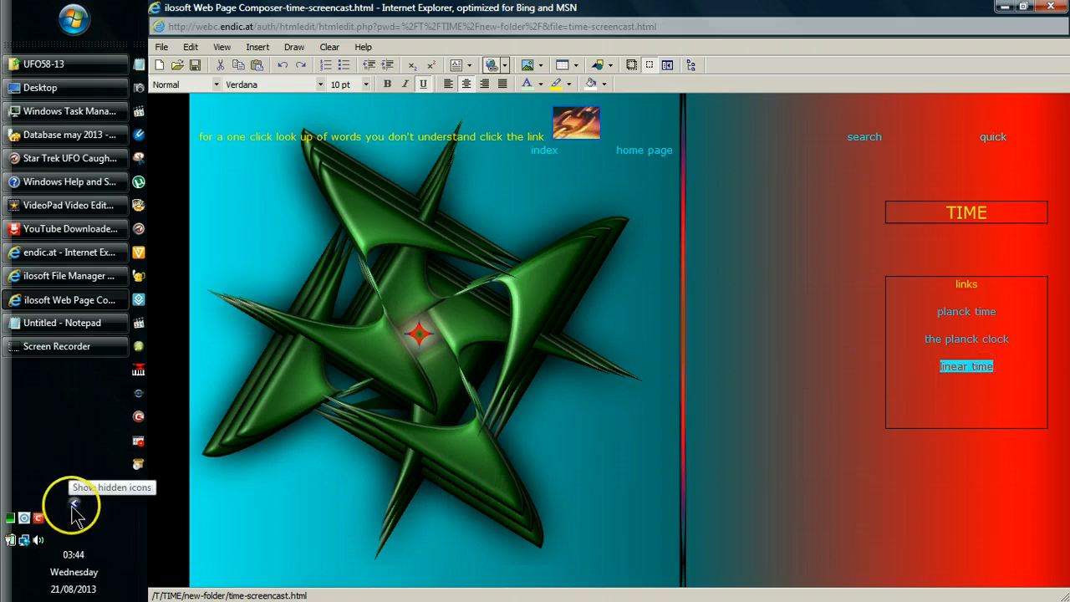
Reveal the hidden tray icons and launch WordWeb to look up 'linear time'.
click(73, 504)
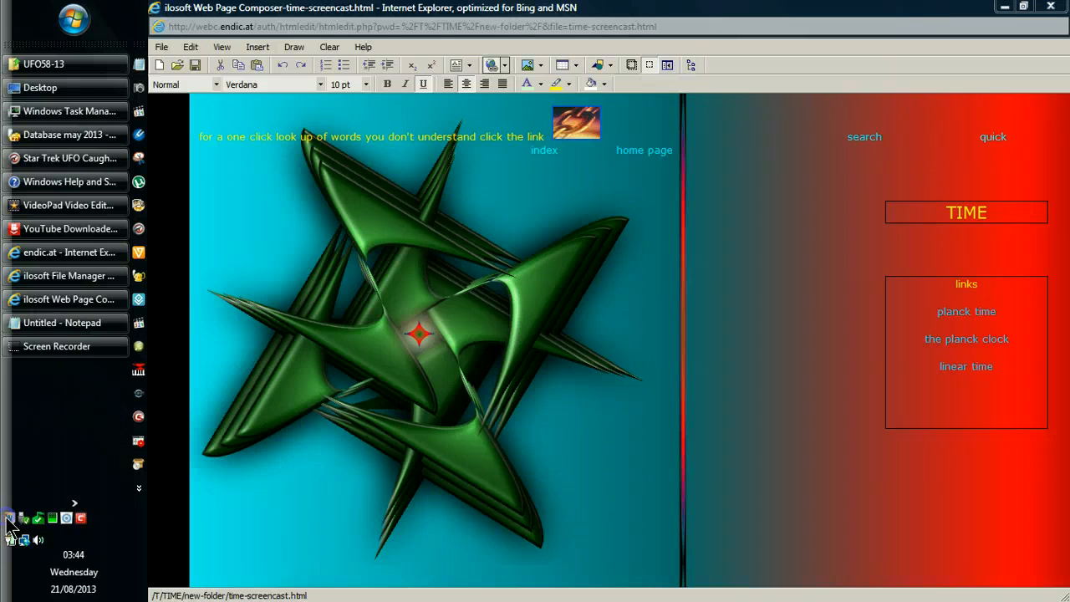
double_click(966, 366)
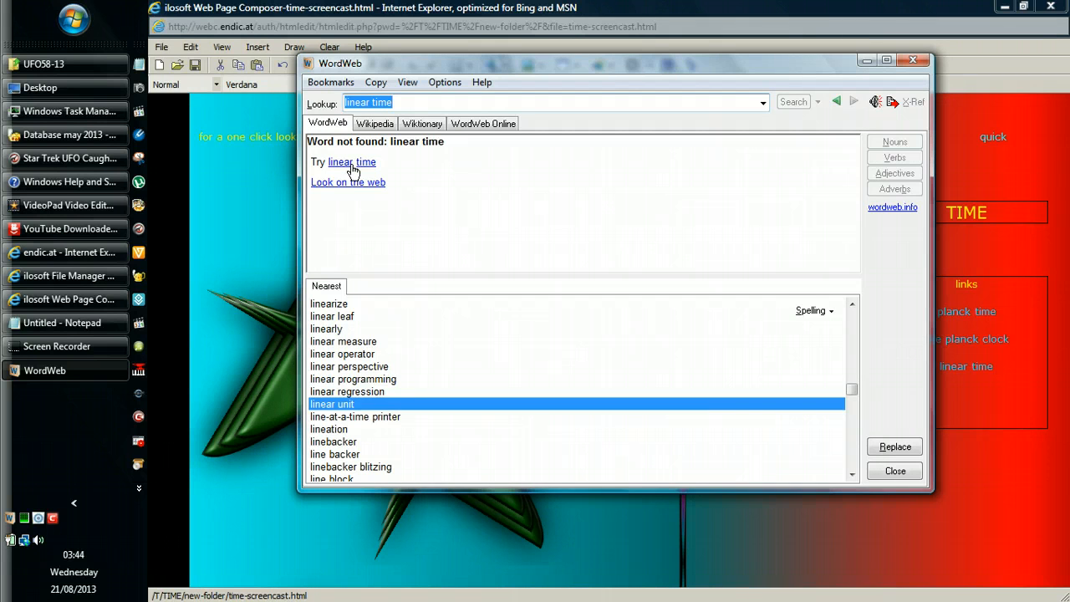
mouse_move(393, 157)
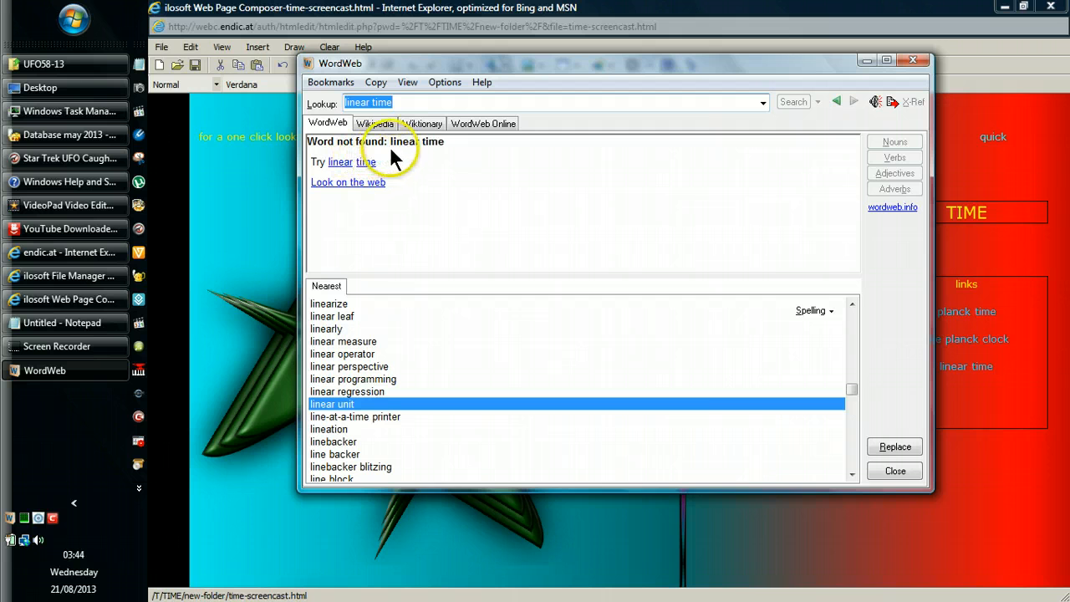
mouse_move(405, 154)
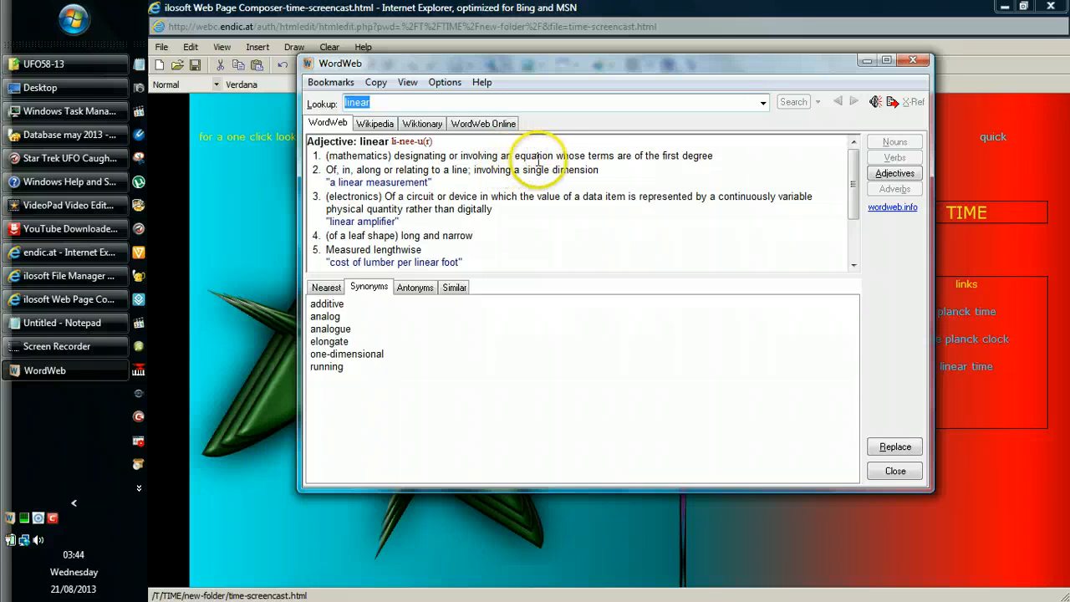
mouse_move(711, 159)
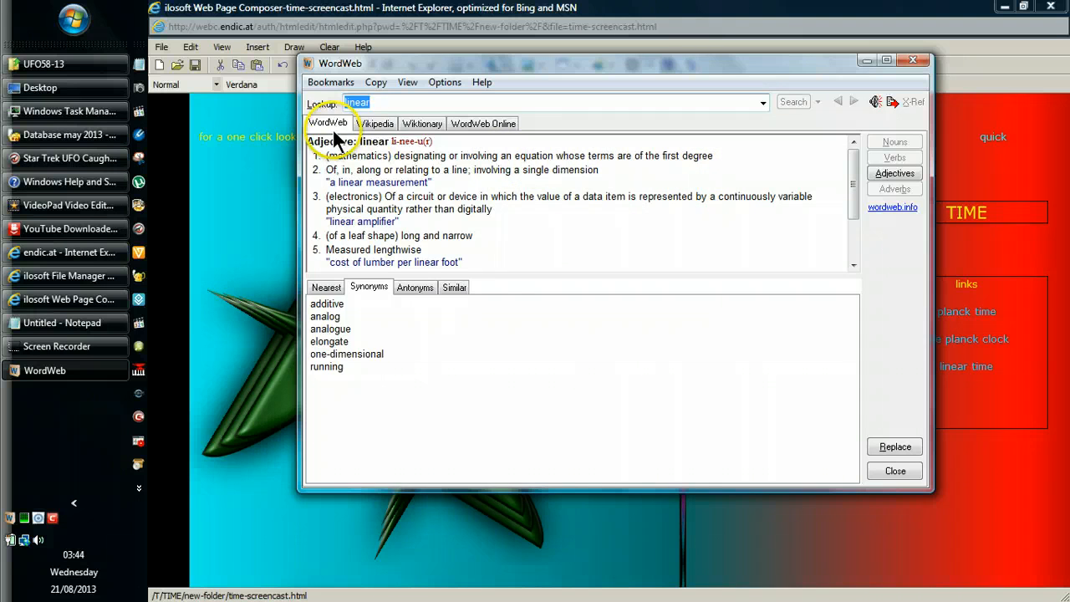
Show the Wikipedia article for 'linear' in WordWeb, letting the page's scripts keep running.
click(378, 123)
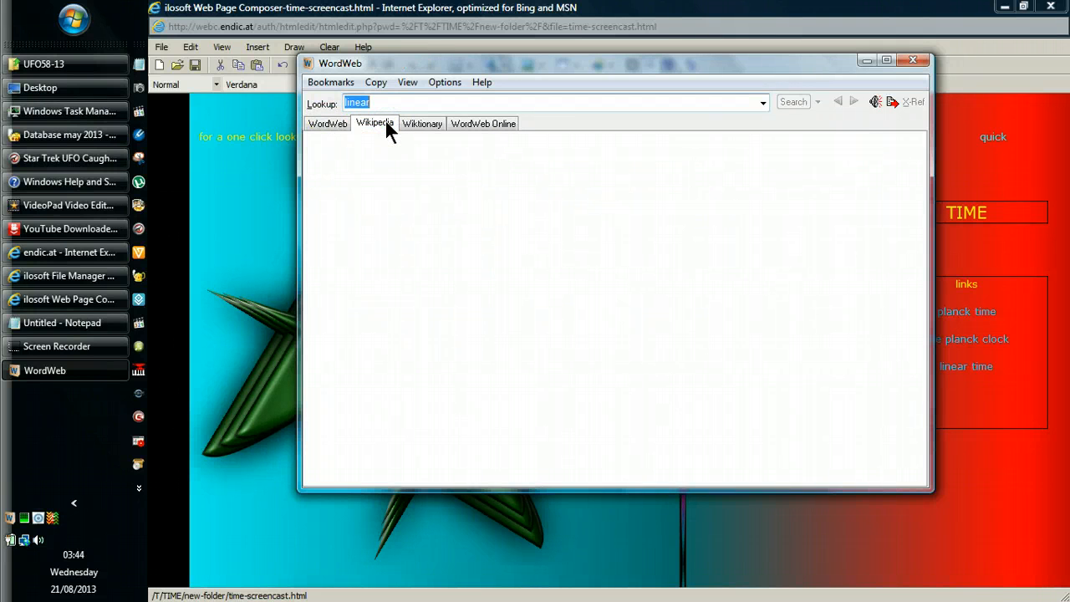
click(375, 124)
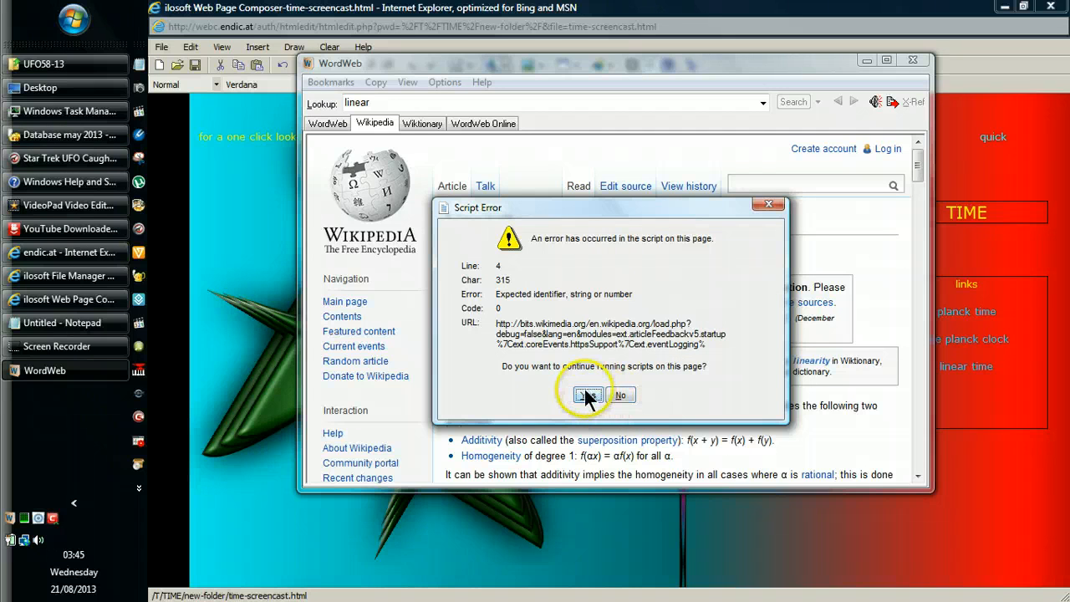
click(586, 395)
text(linear time)
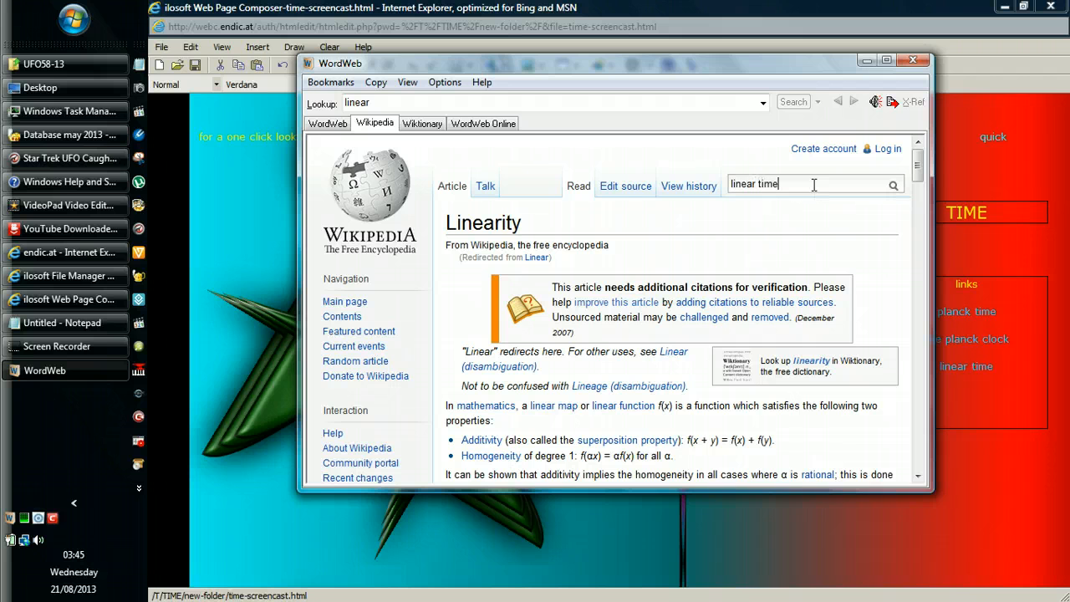
mouse_move(892, 186)
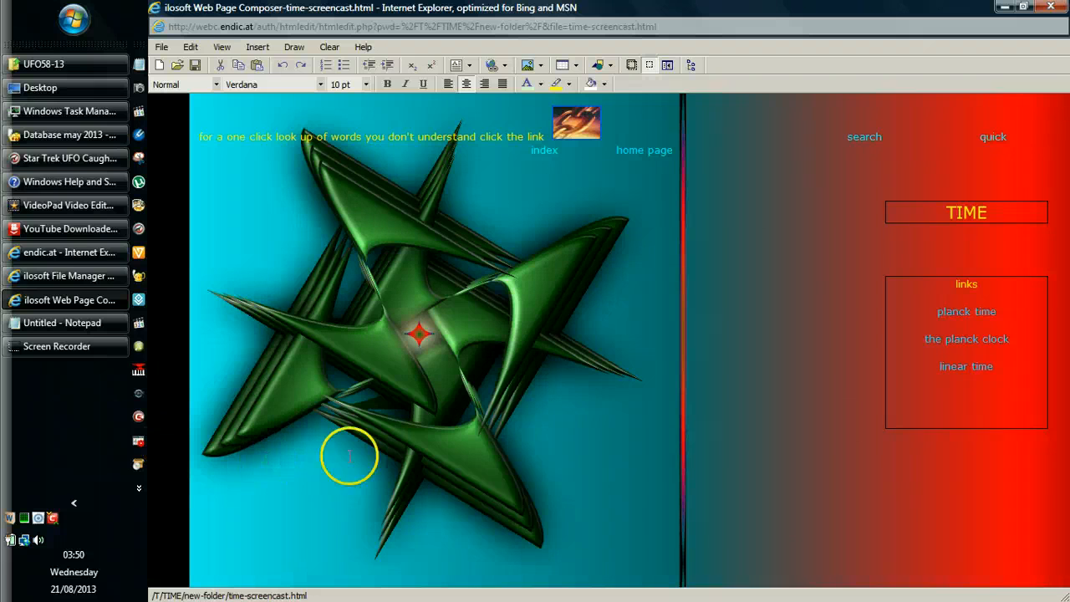
mouse_move(739, 321)
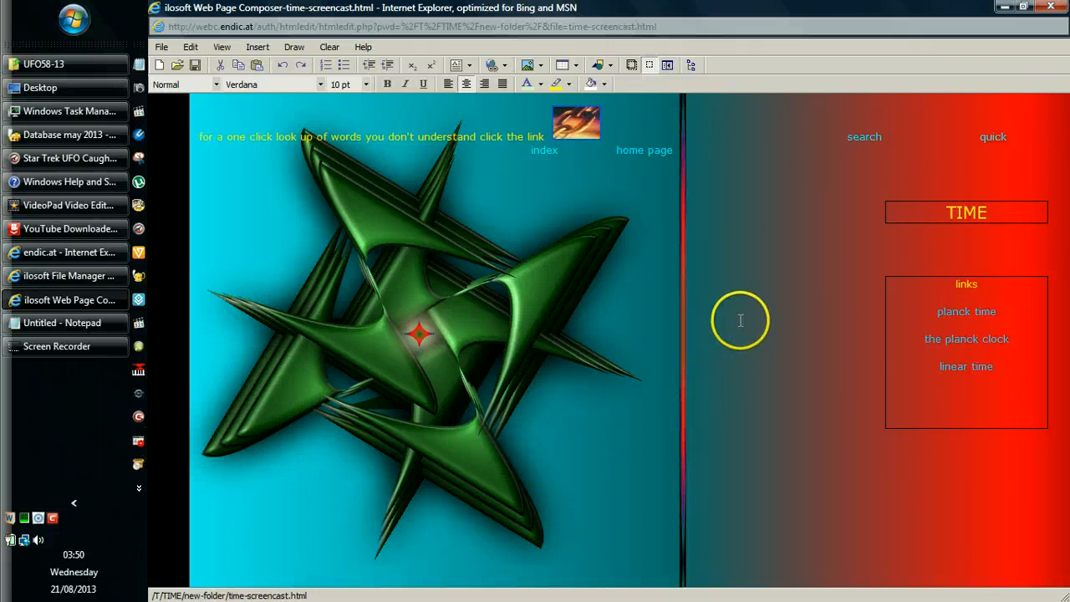
mouse_move(983, 425)
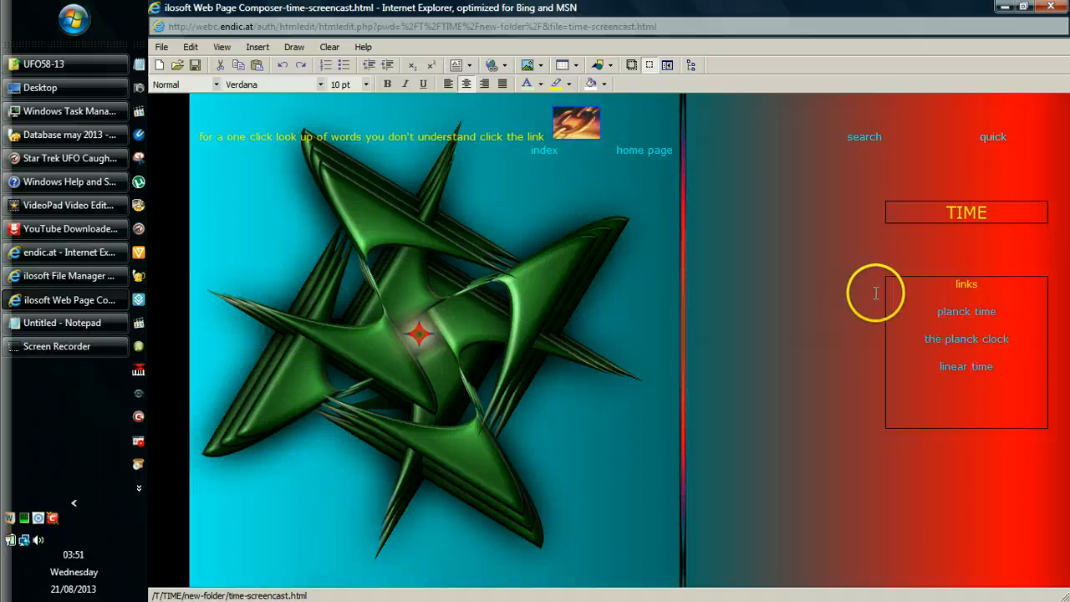
mouse_move(806, 351)
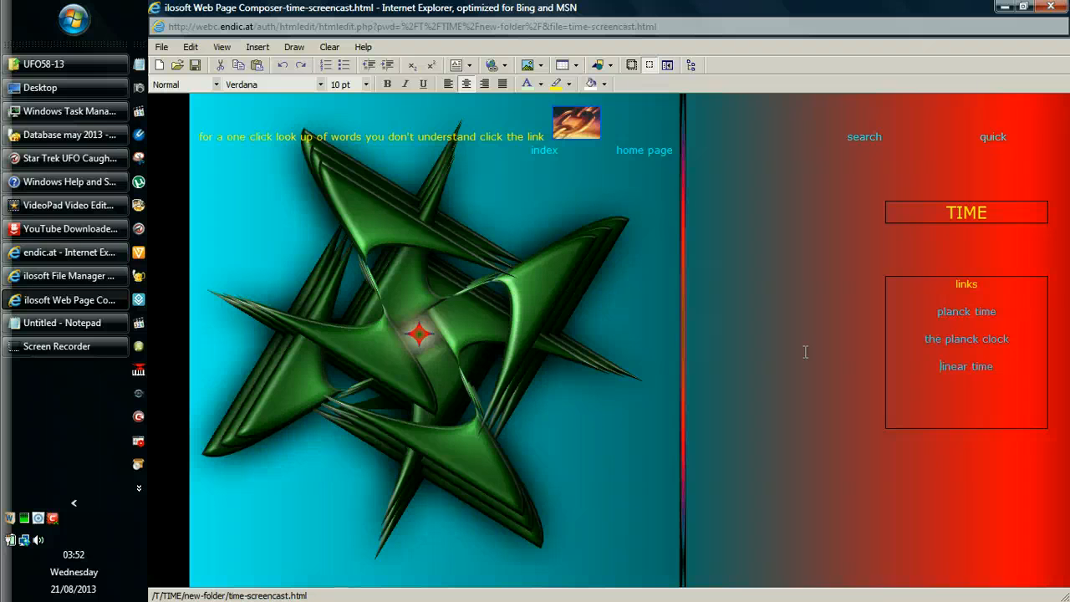
mouse_move(1037, 372)
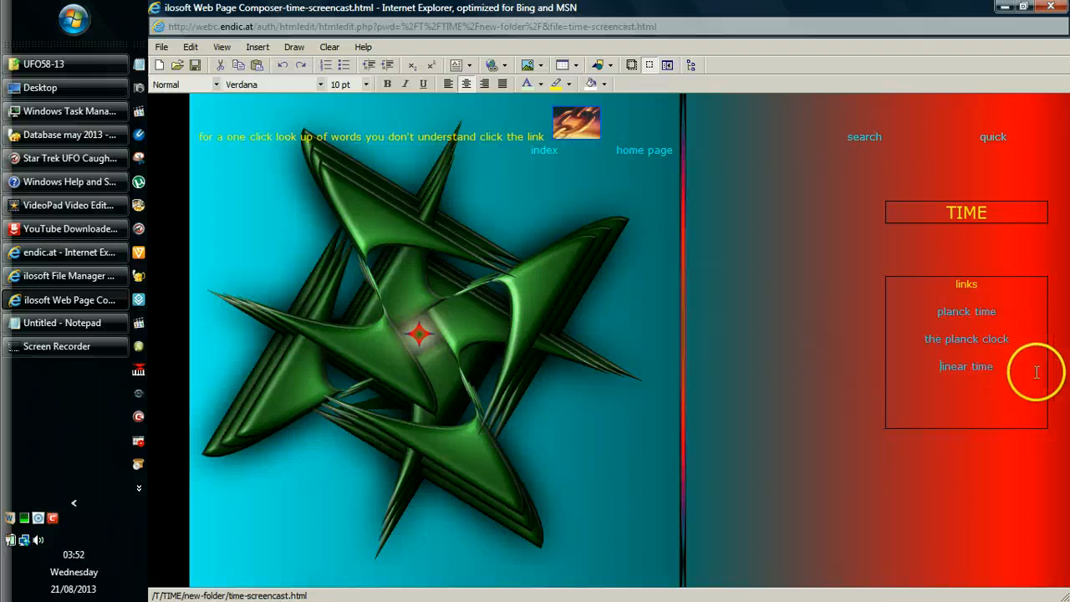
mouse_move(997, 365)
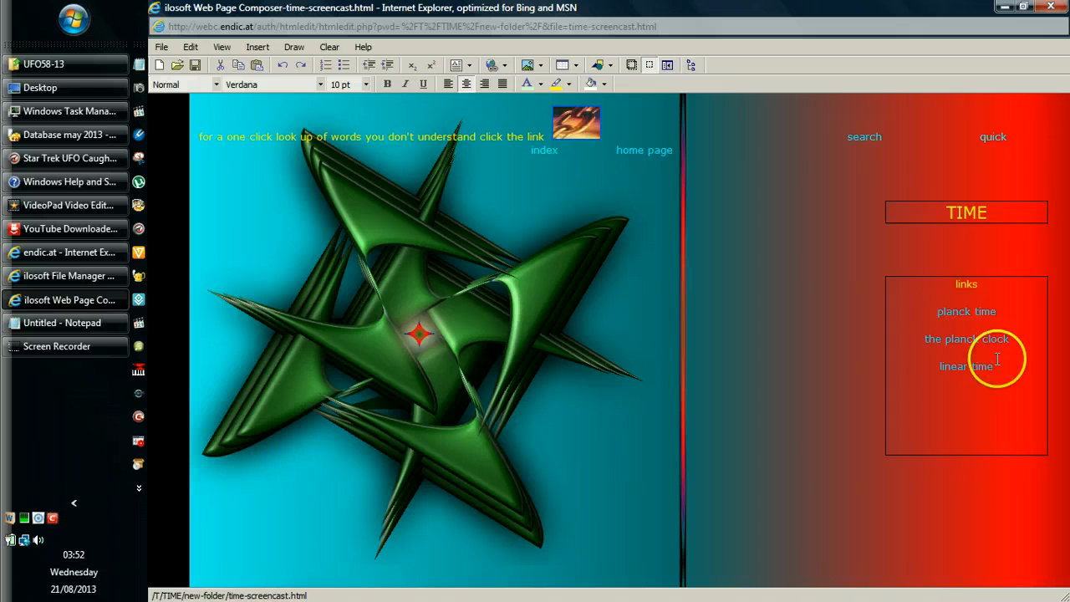
Add 'straight line action time' on the line beneath linear time in the TIME links box.
text(straight line action time)
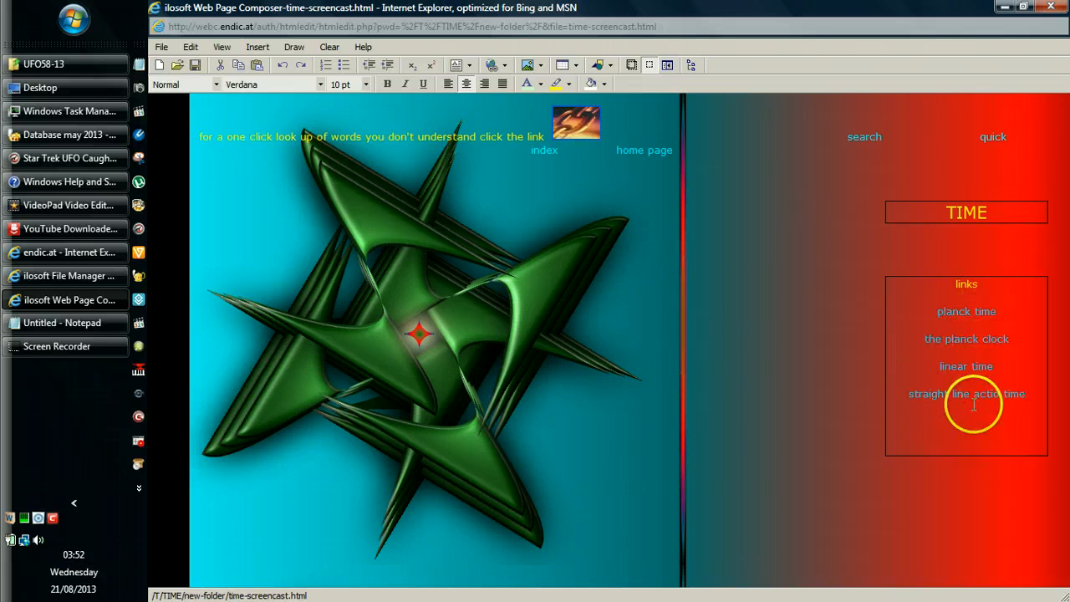
mouse_move(1018, 395)
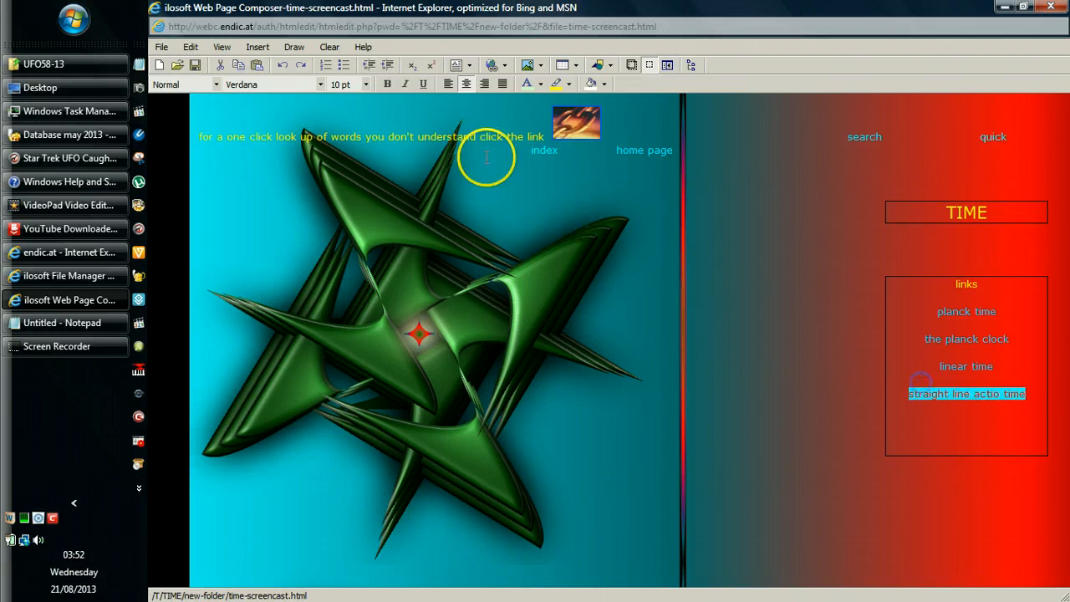
mouse_move(437, 147)
text(n)
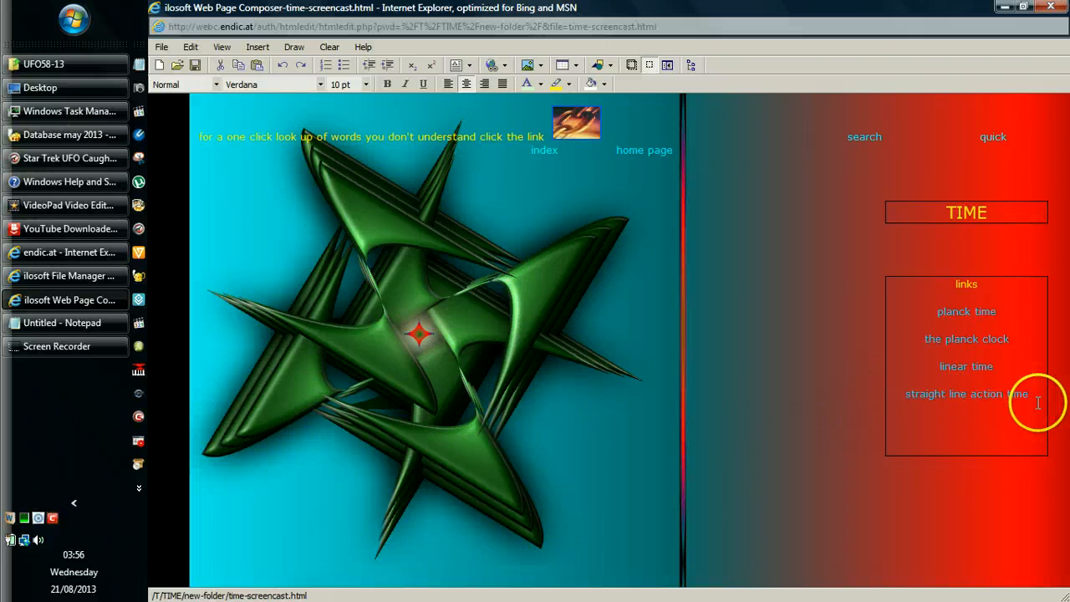
mouse_move(1034, 344)
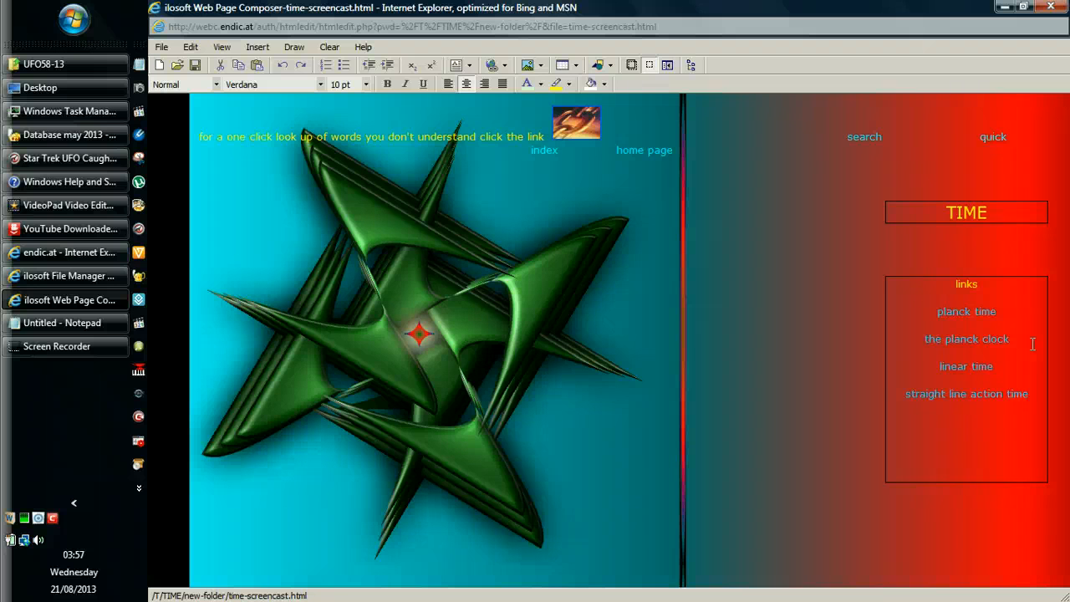
Enter '1 ^ 83 000 years' on a new line below straight line action time.
click(967, 422)
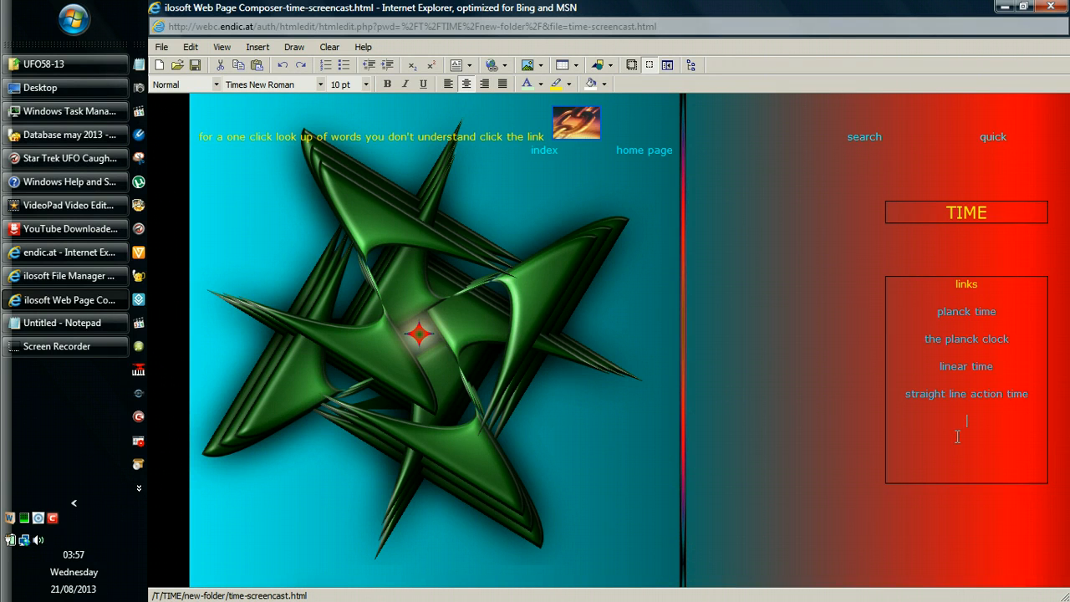
text(1)
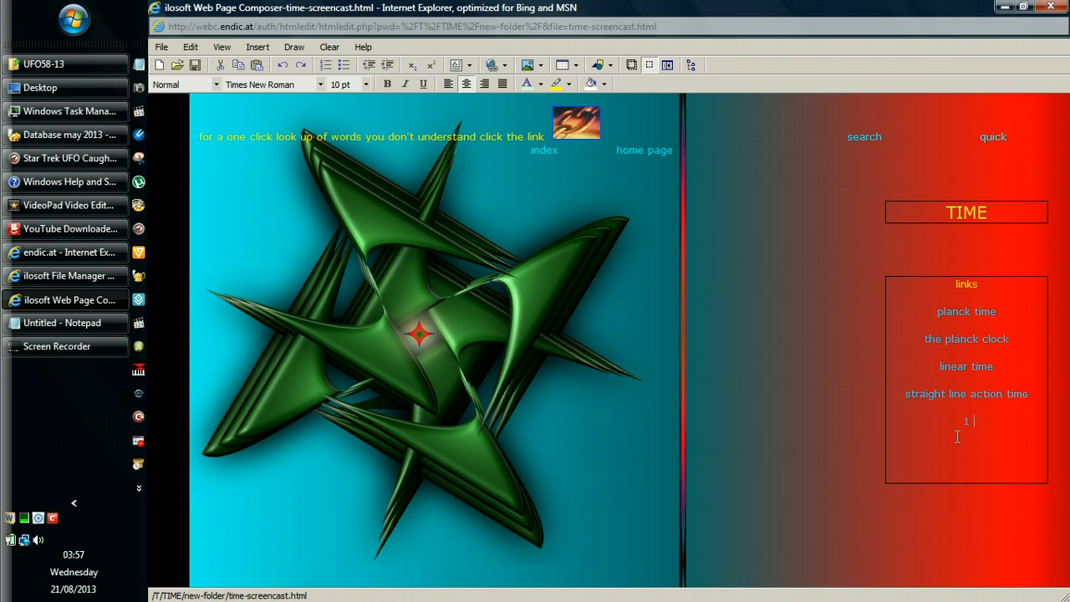
text(^)
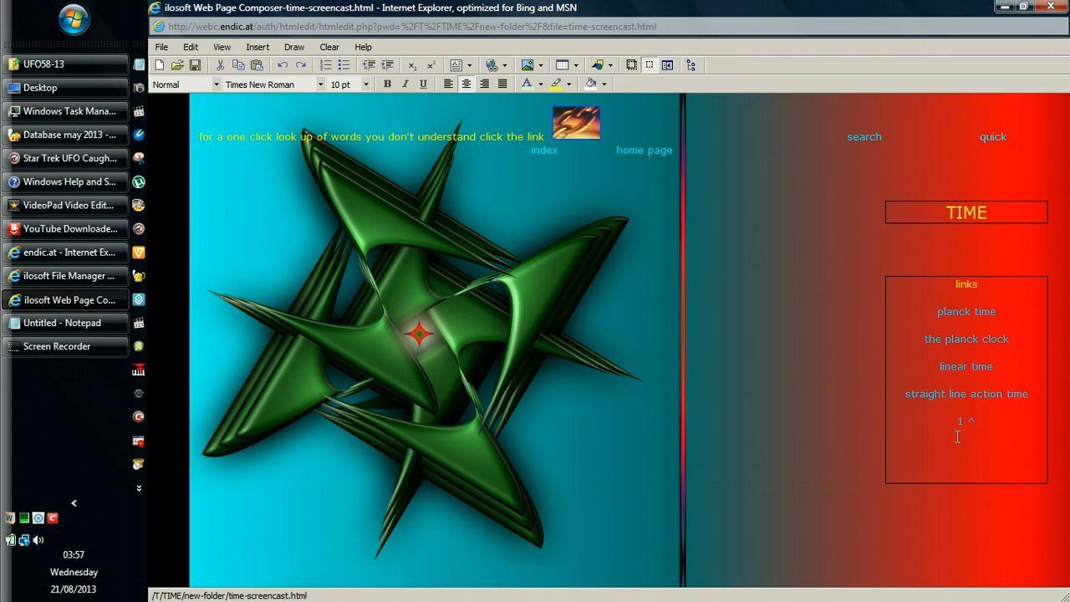
text(8)
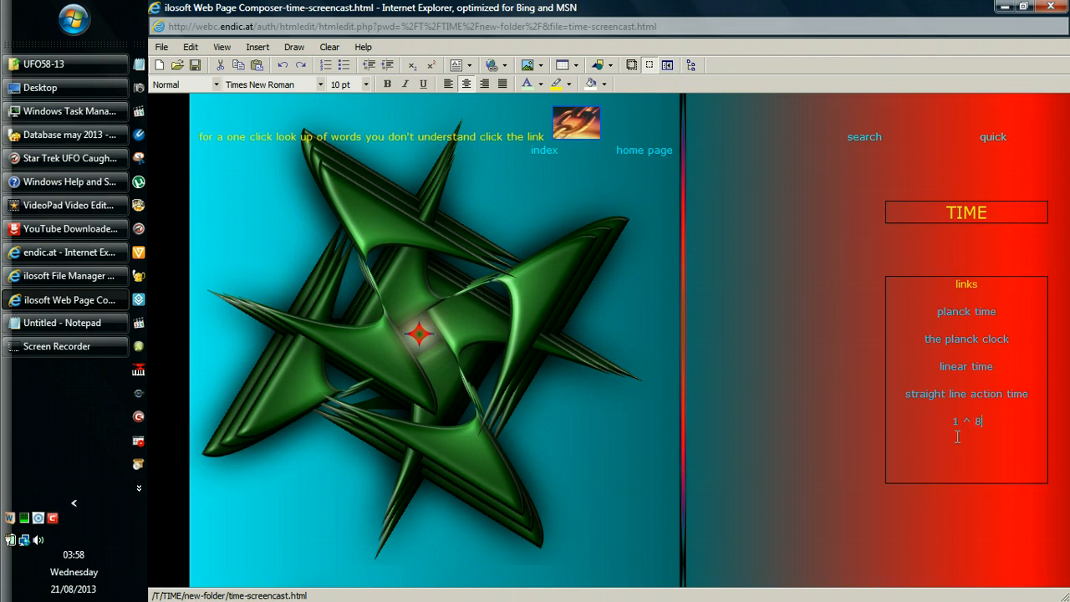
text(3 0)
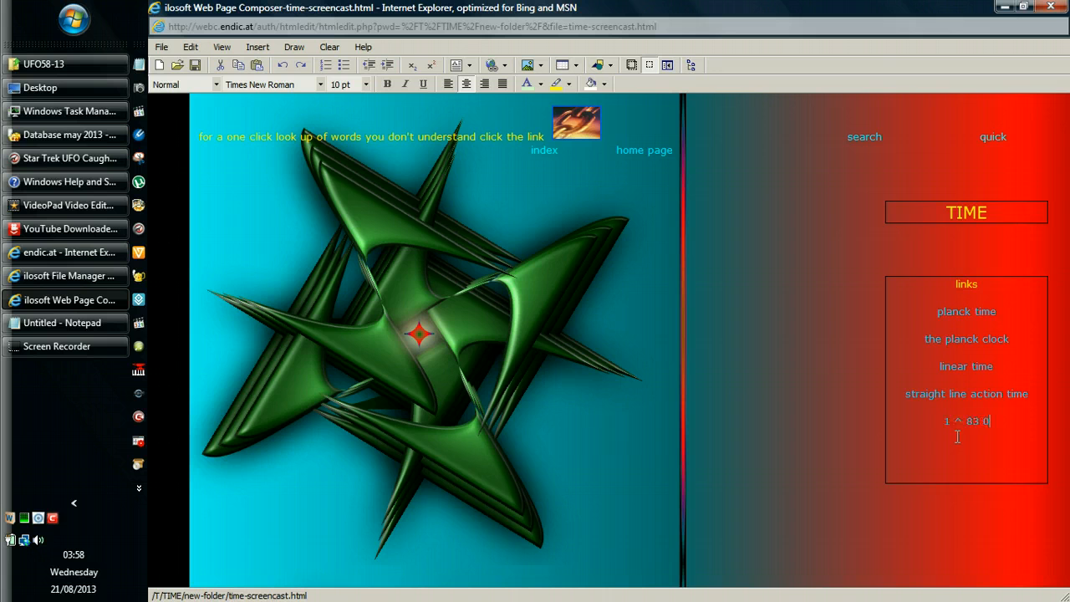
text(00)
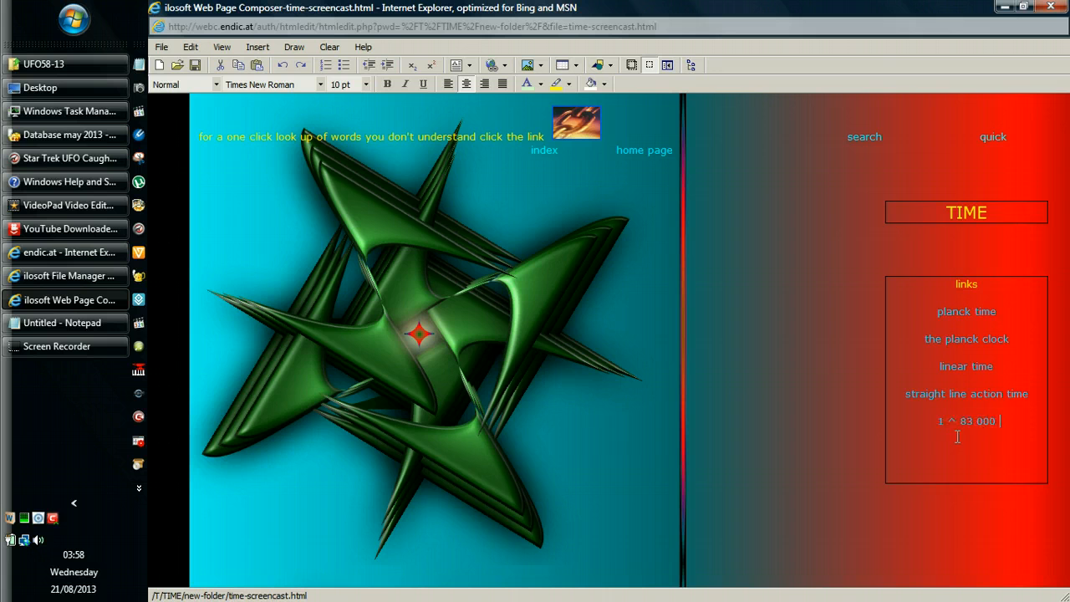
text(years)
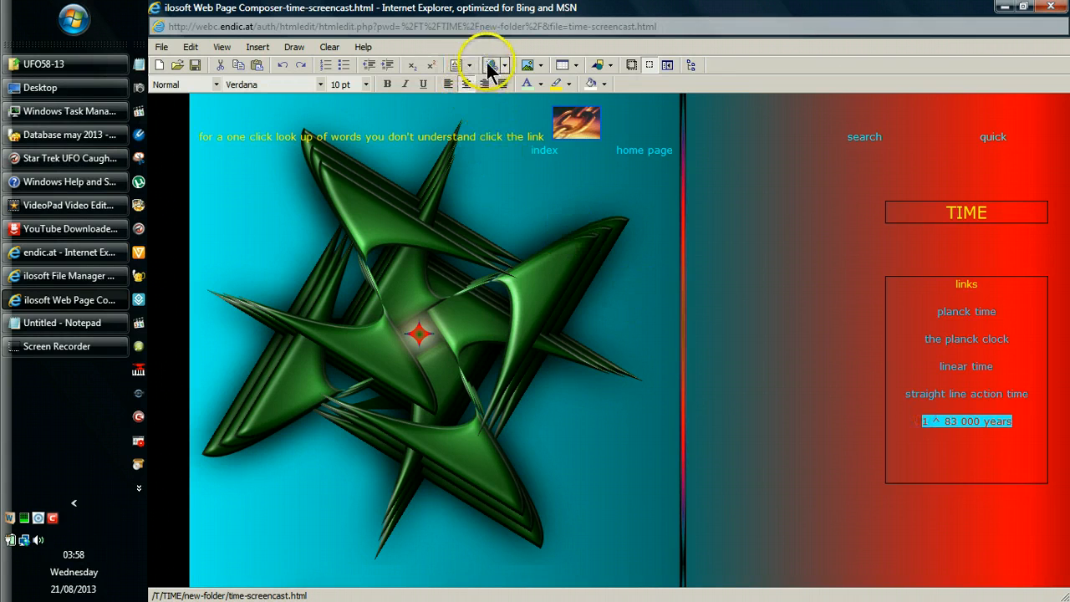
click(488, 65)
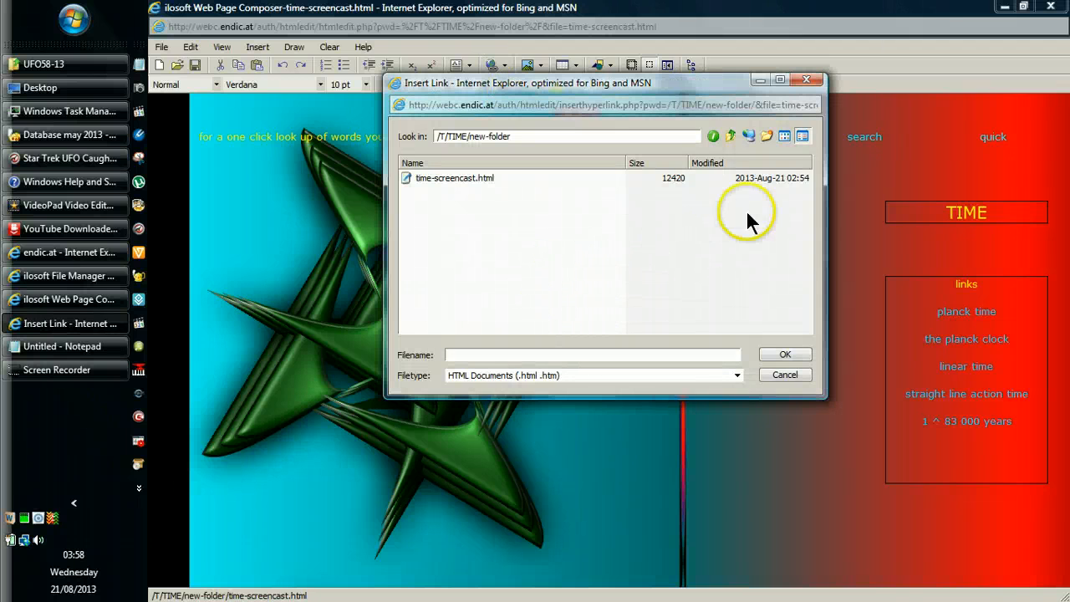
click(713, 137)
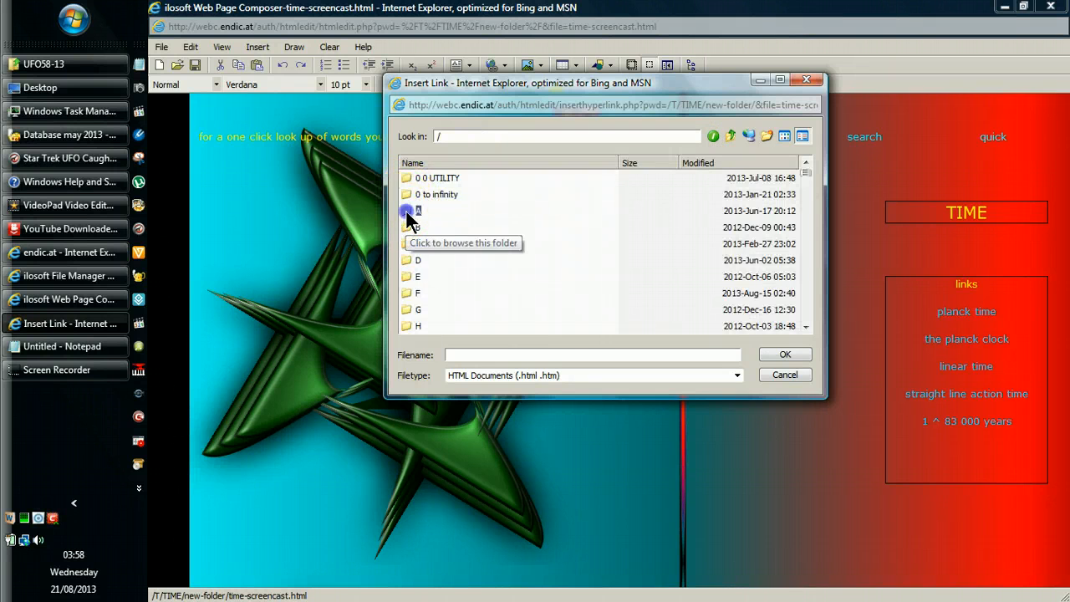
double_click(408, 211)
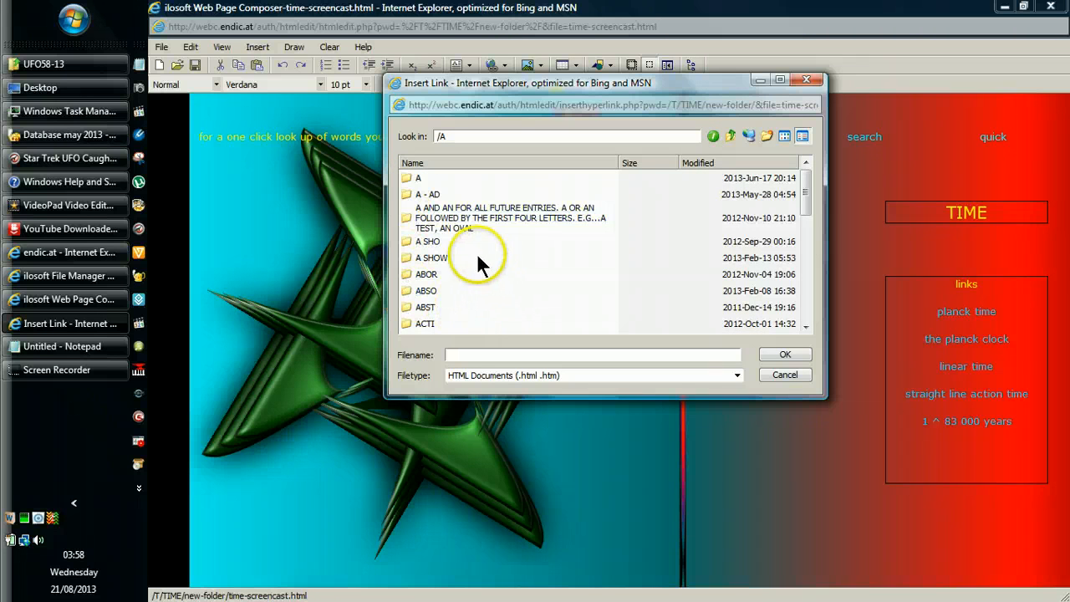
scroll(down, 3)
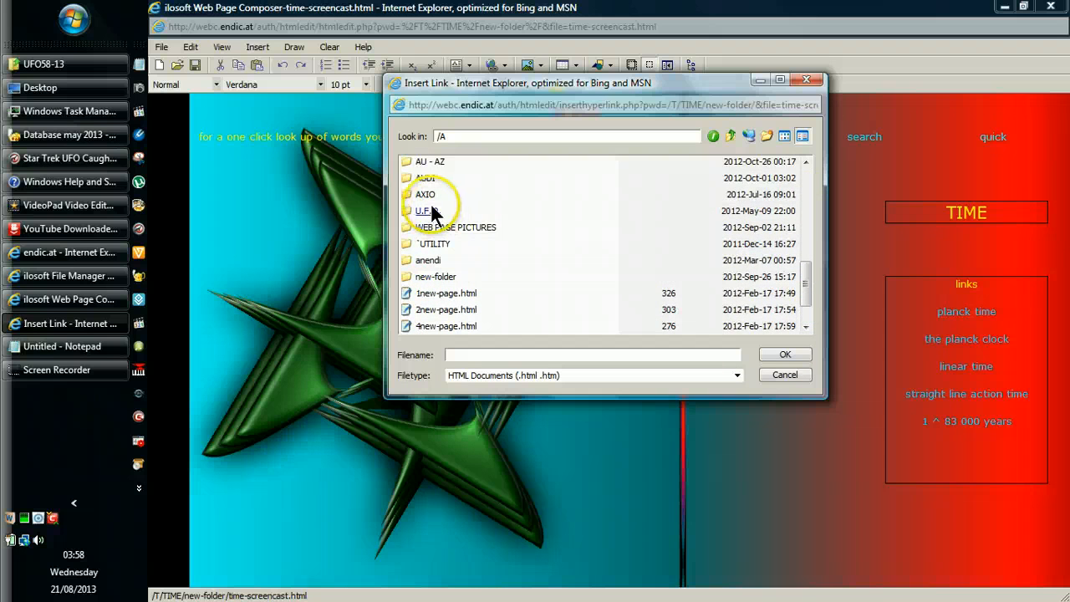
double_click(428, 194)
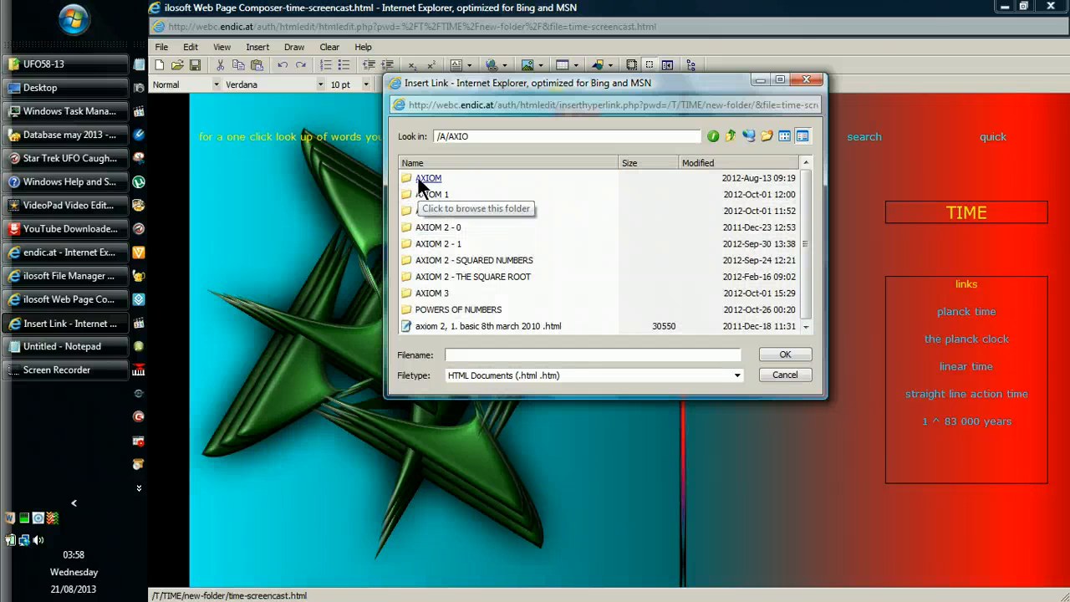
double_click(428, 177)
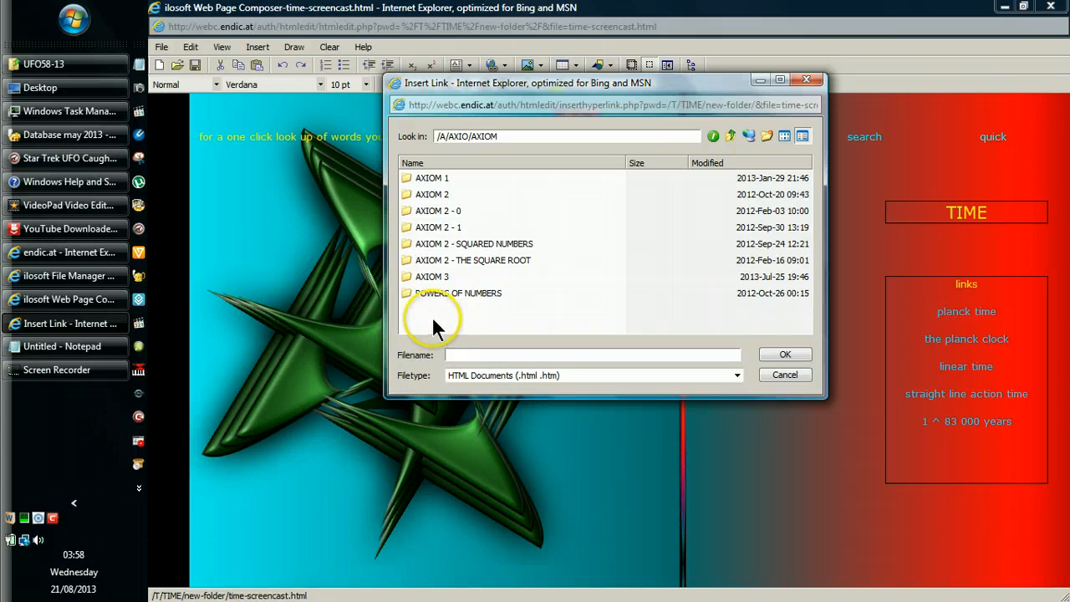
mouse_move(428, 194)
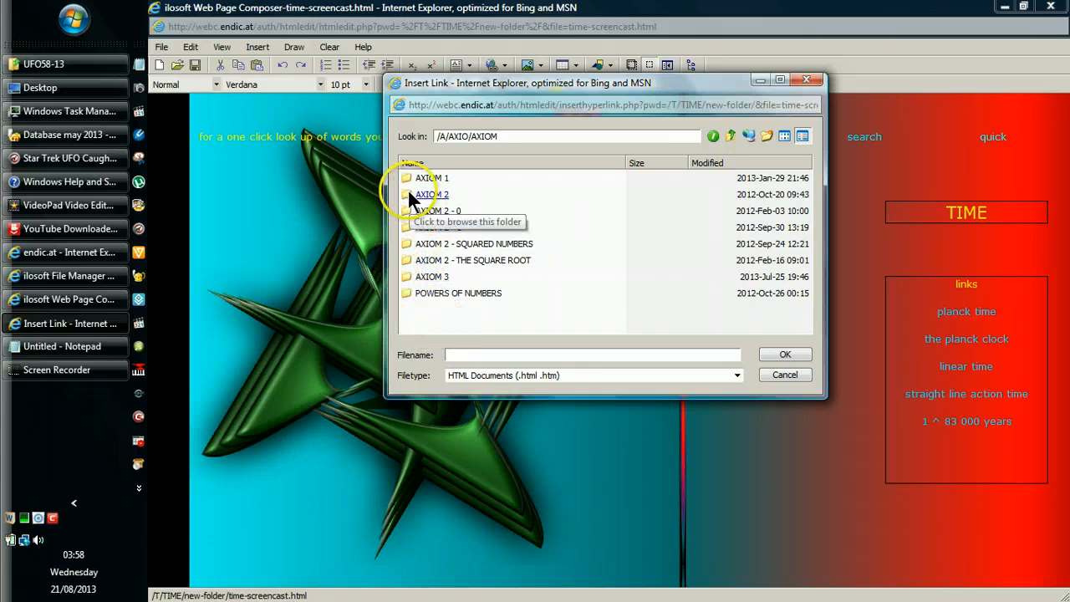
double_click(430, 194)
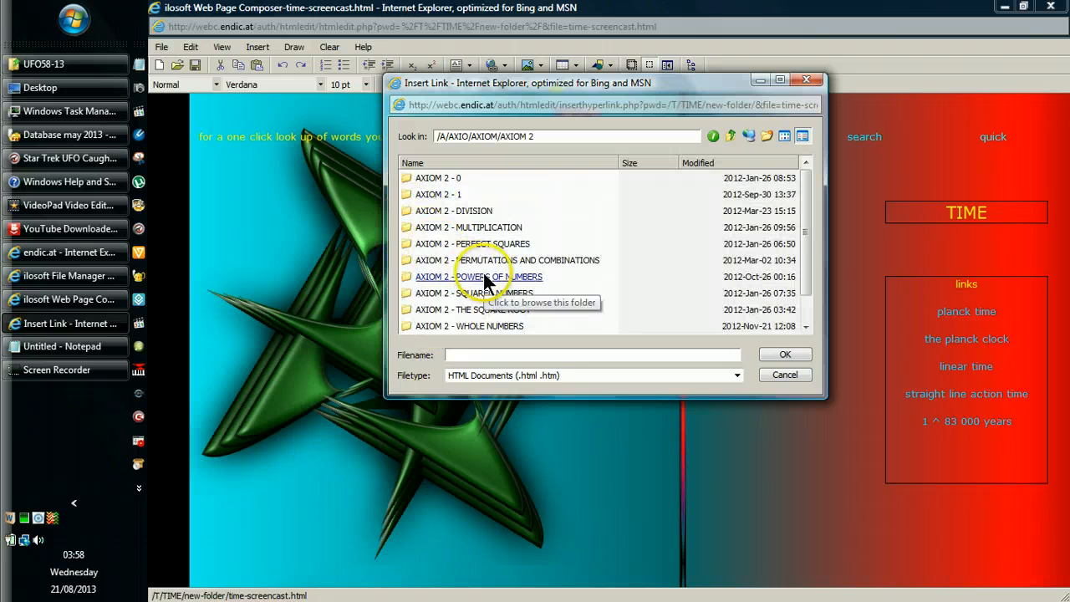
double_click(485, 277)
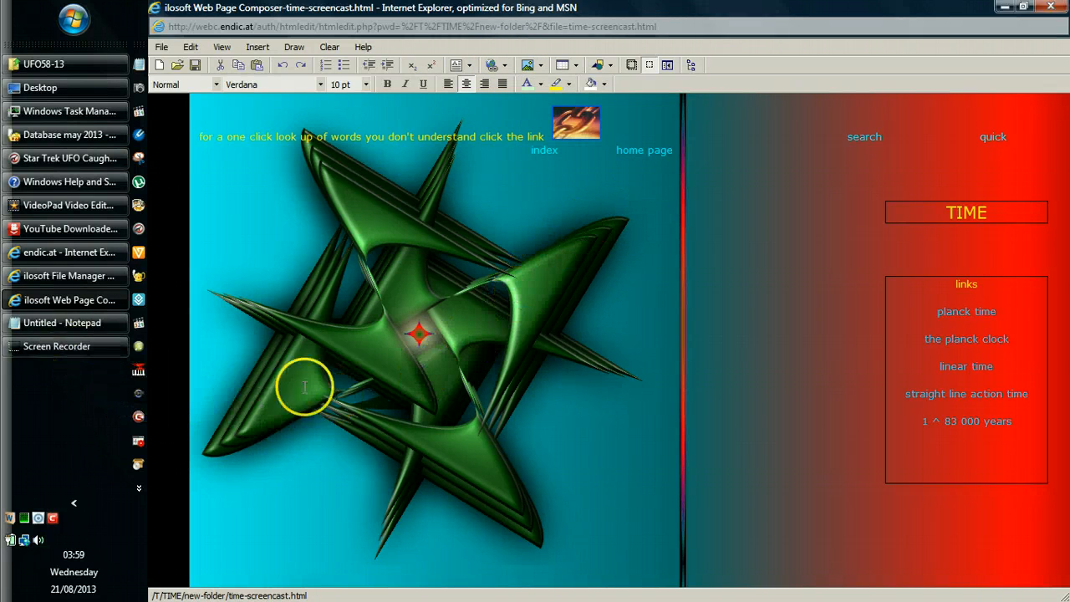
mouse_move(947, 445)
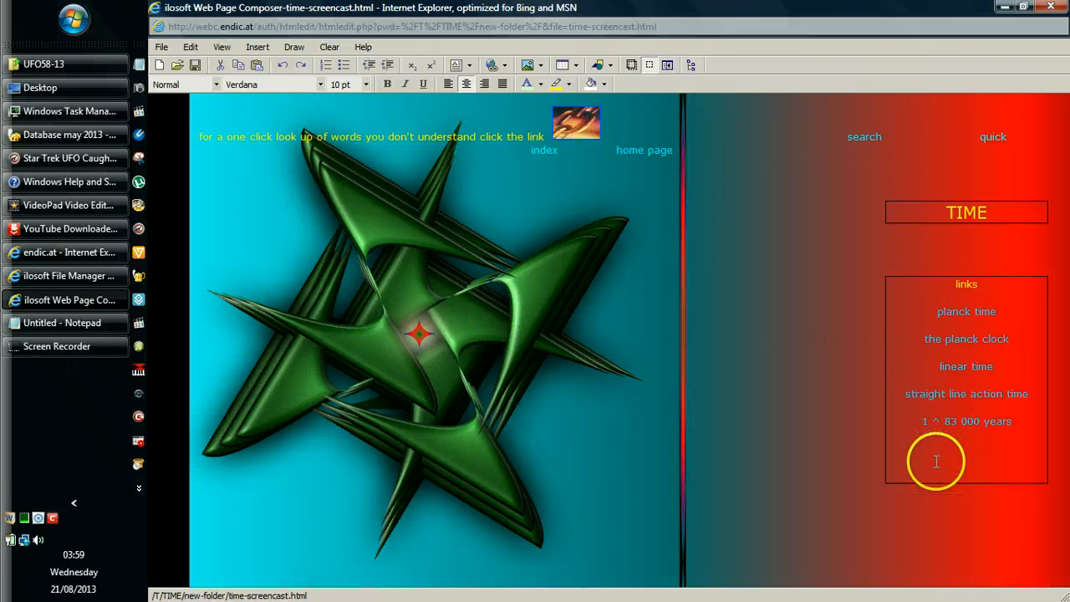
mouse_move(952, 422)
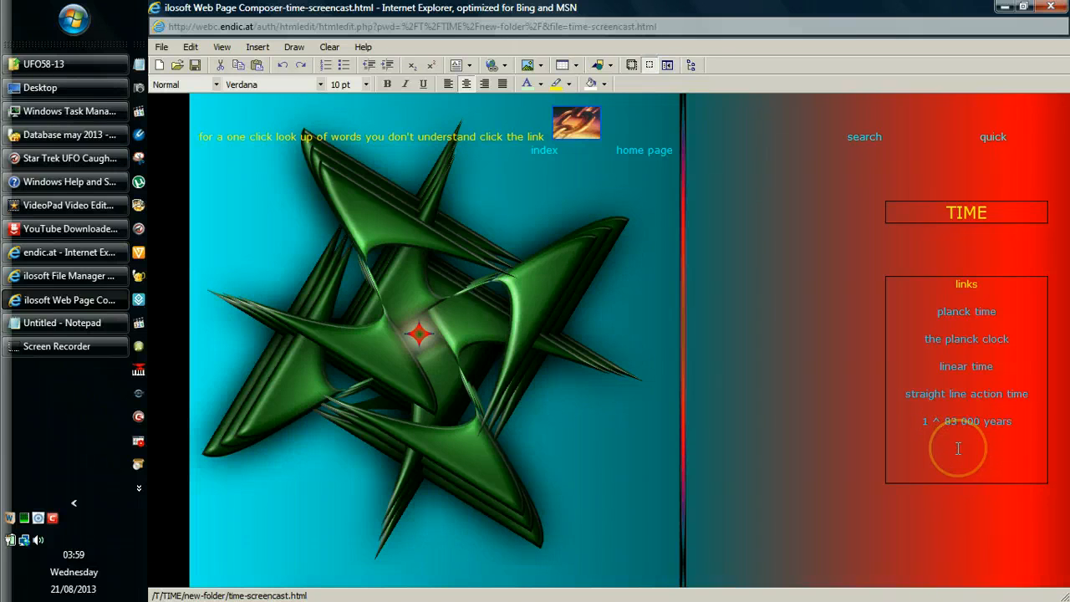
mouse_move(952, 455)
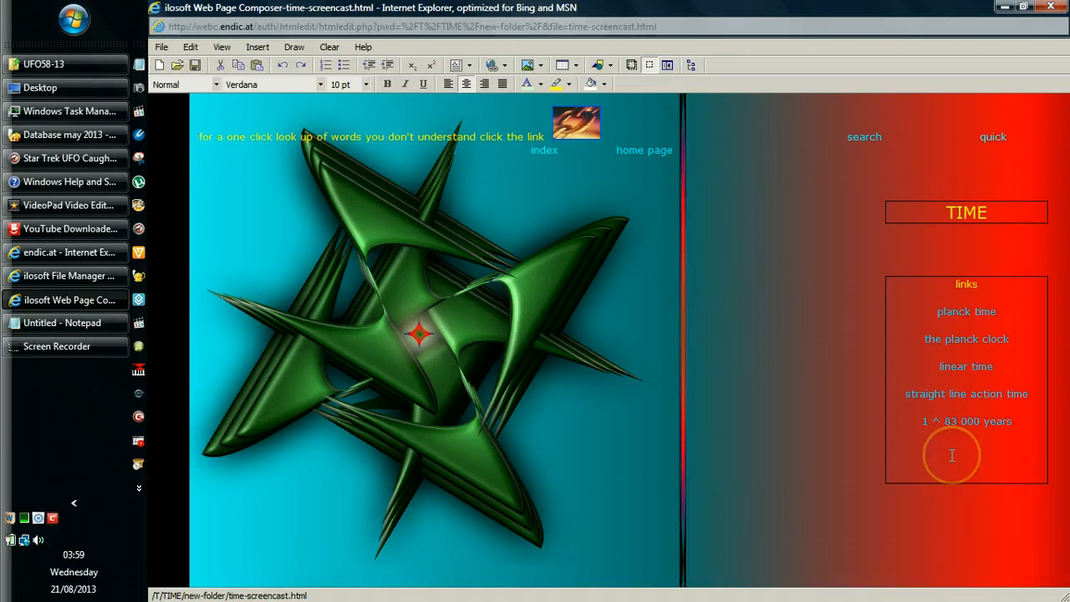
mouse_move(947, 492)
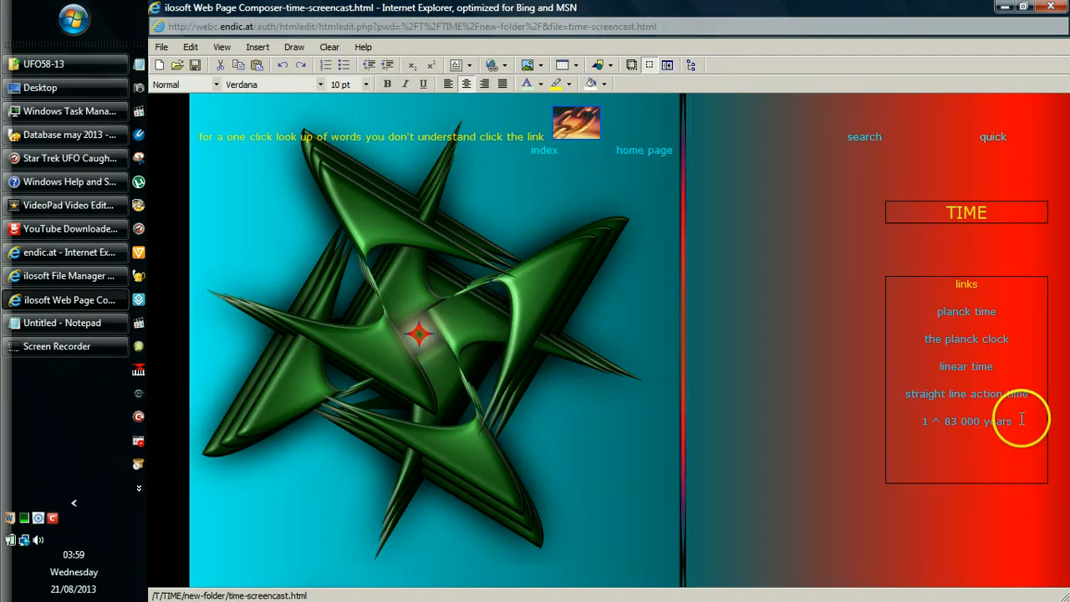
mouse_move(1025, 420)
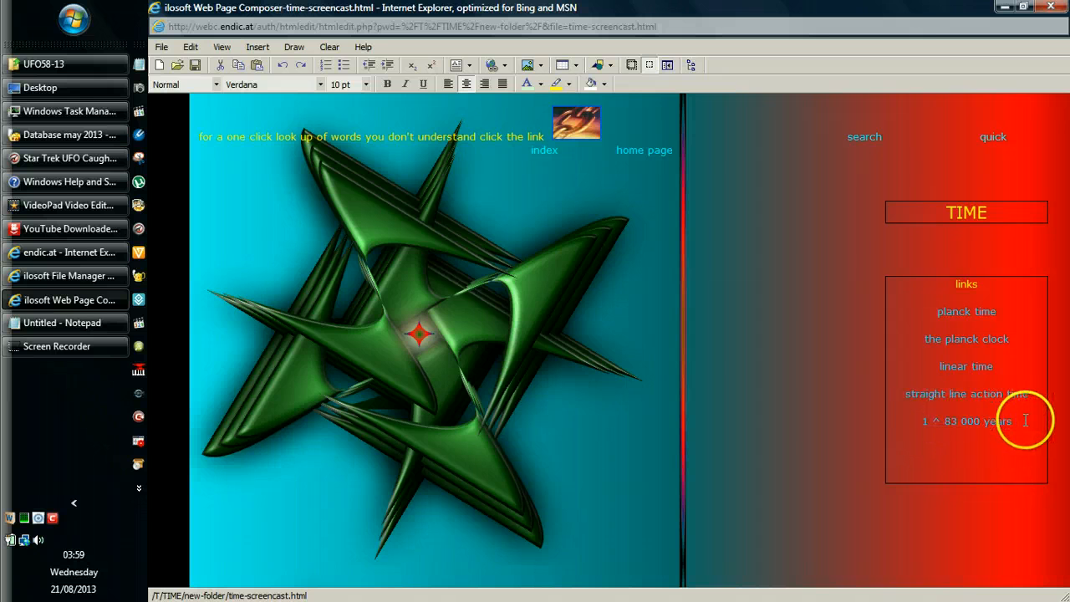
mouse_move(1026, 425)
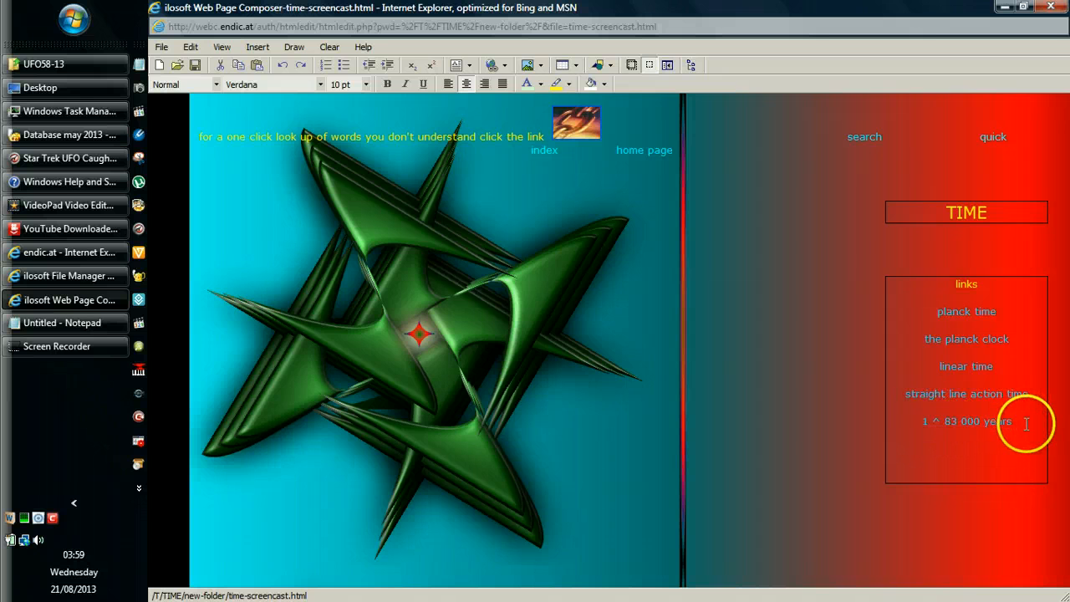
mouse_move(933, 421)
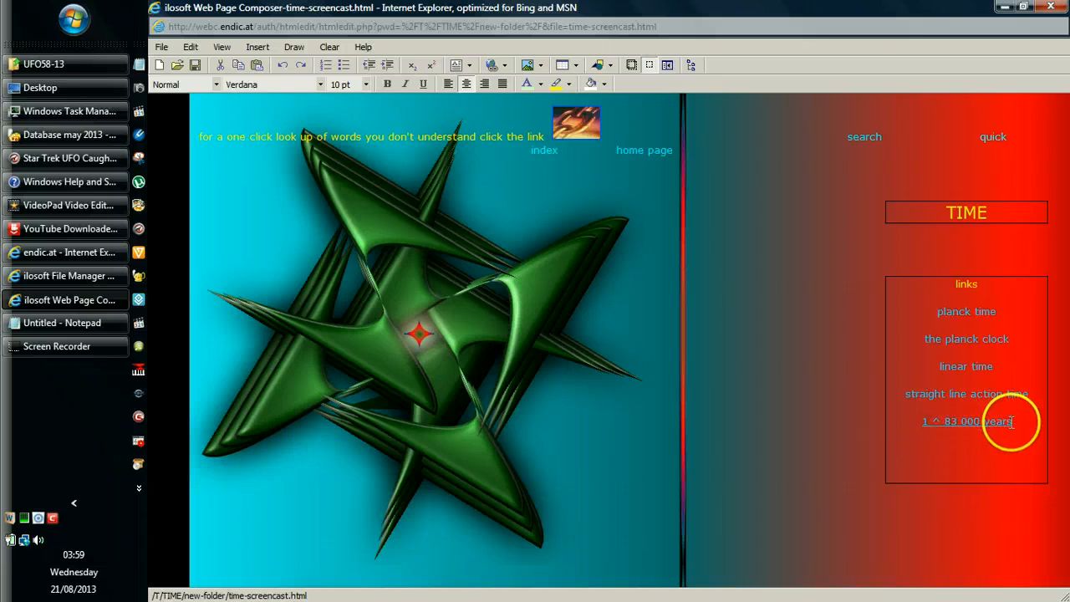
mouse_move(960, 421)
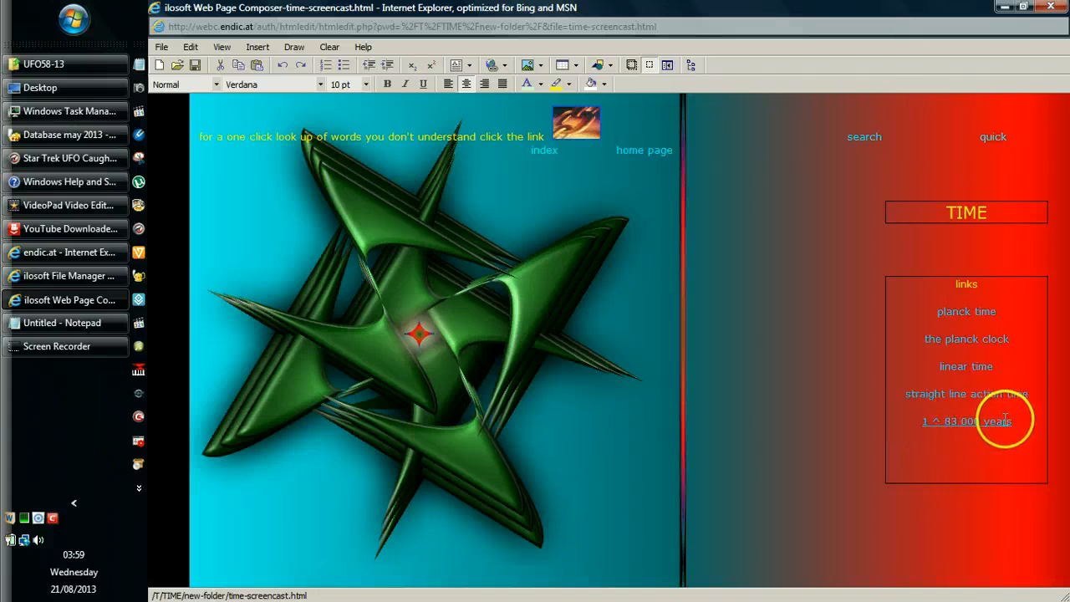
mouse_move(966, 445)
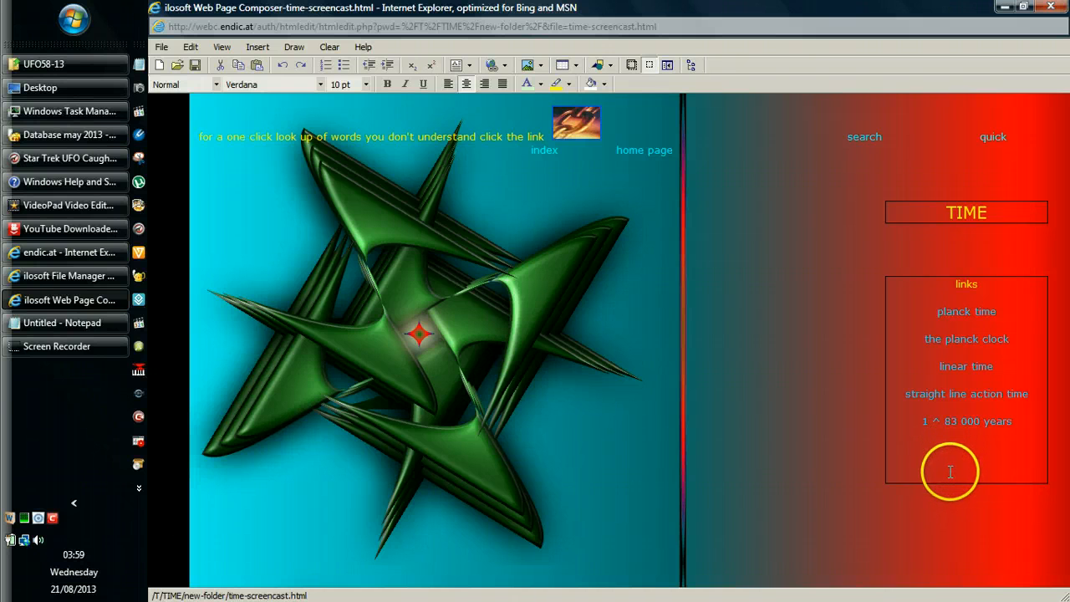
mouse_move(947, 455)
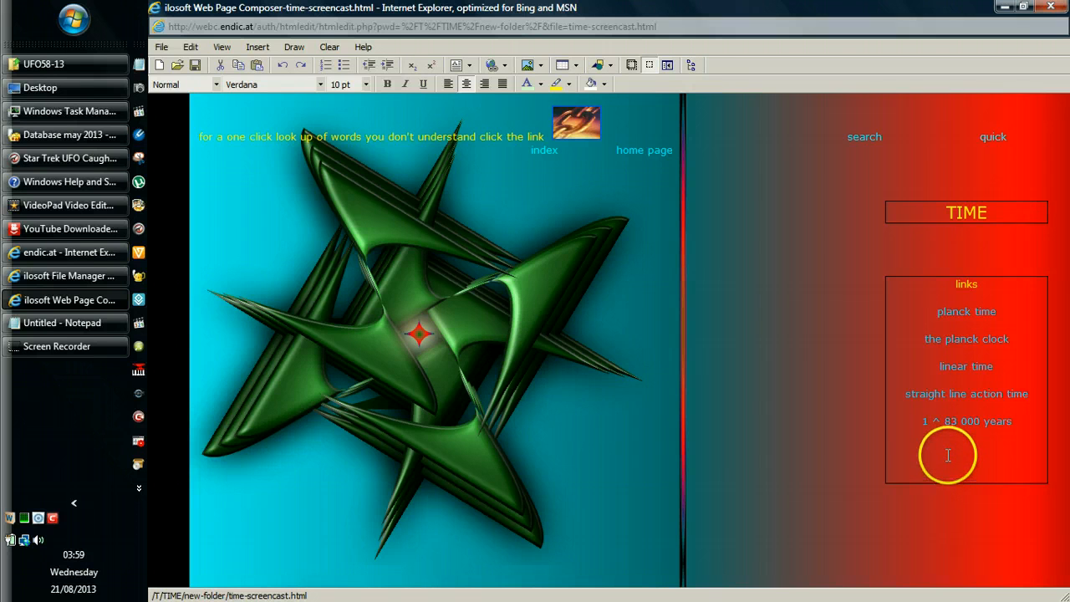
mouse_move(957, 458)
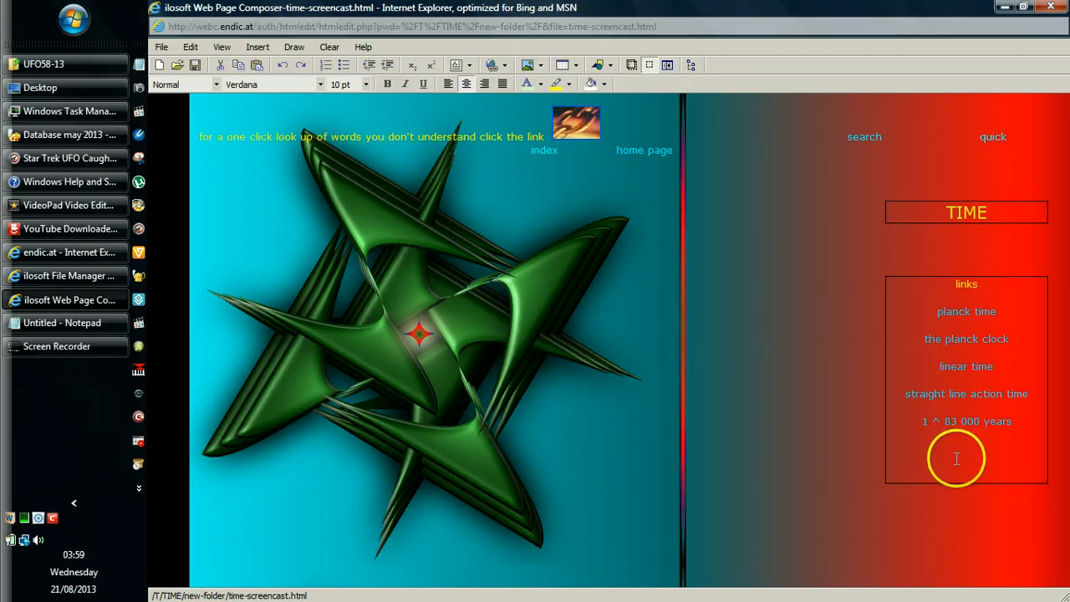
mouse_move(970, 481)
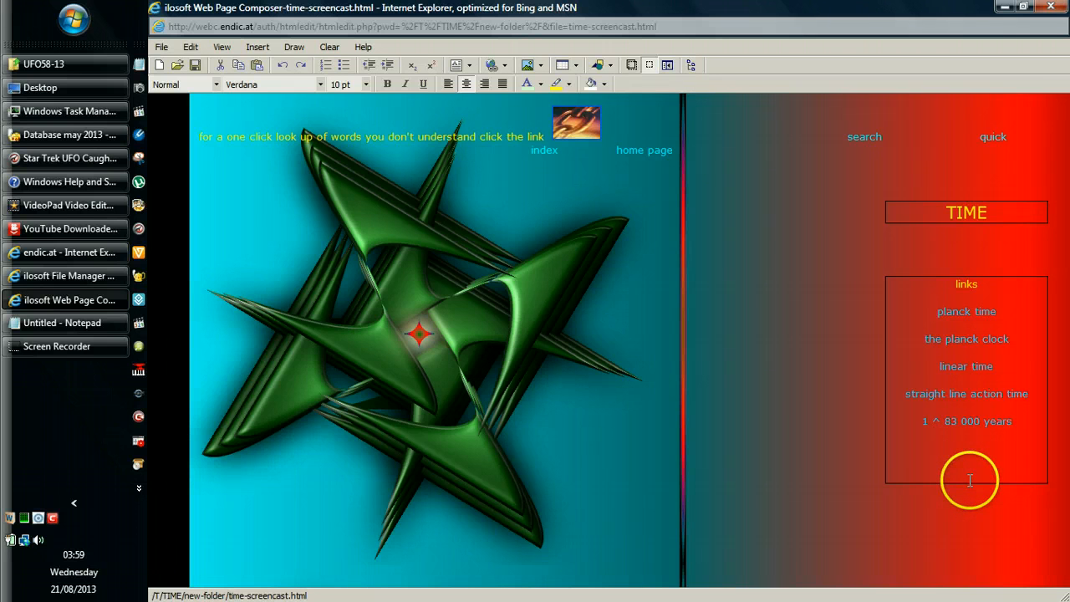
mouse_move(970, 481)
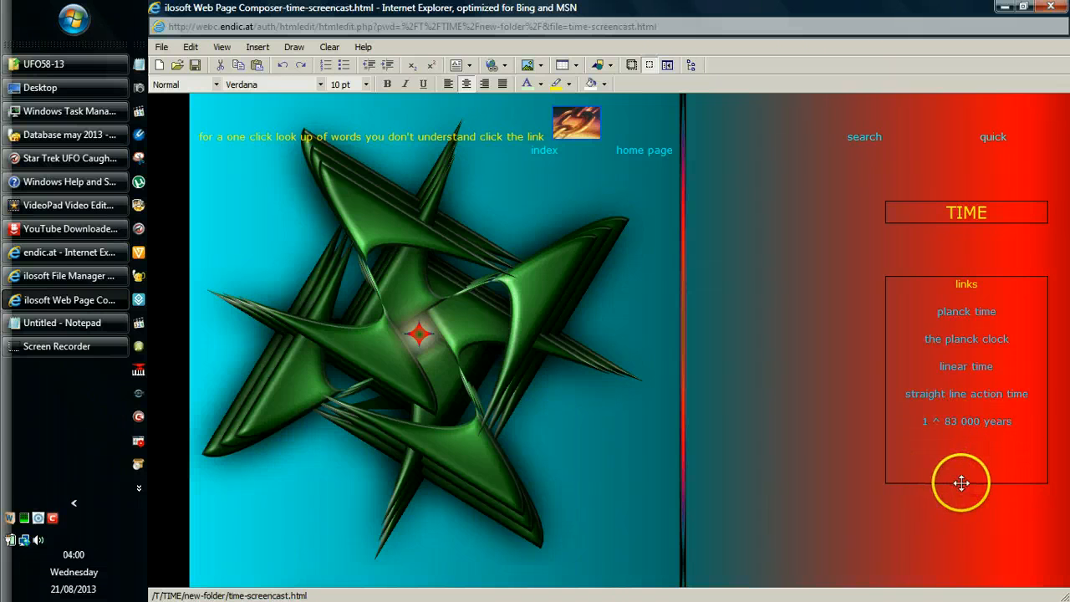
mouse_move(964, 483)
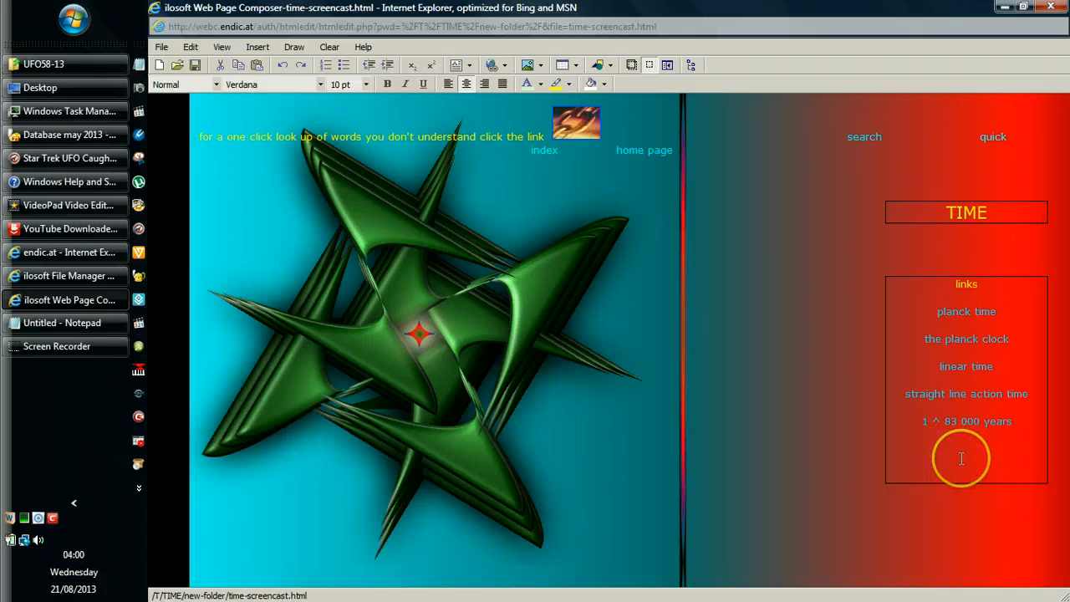
mouse_move(1021, 428)
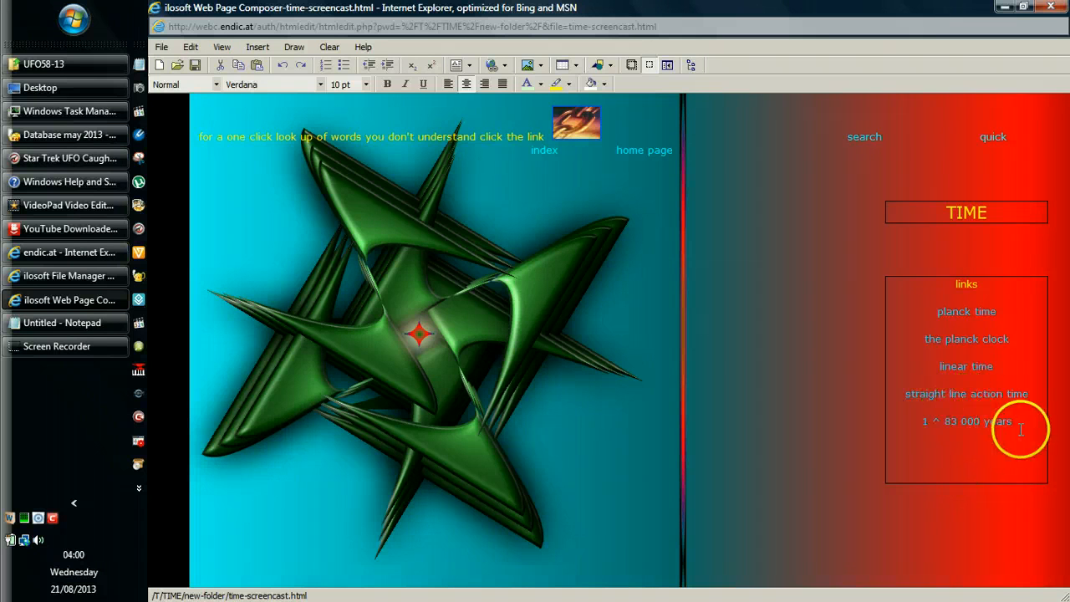
mouse_move(980, 449)
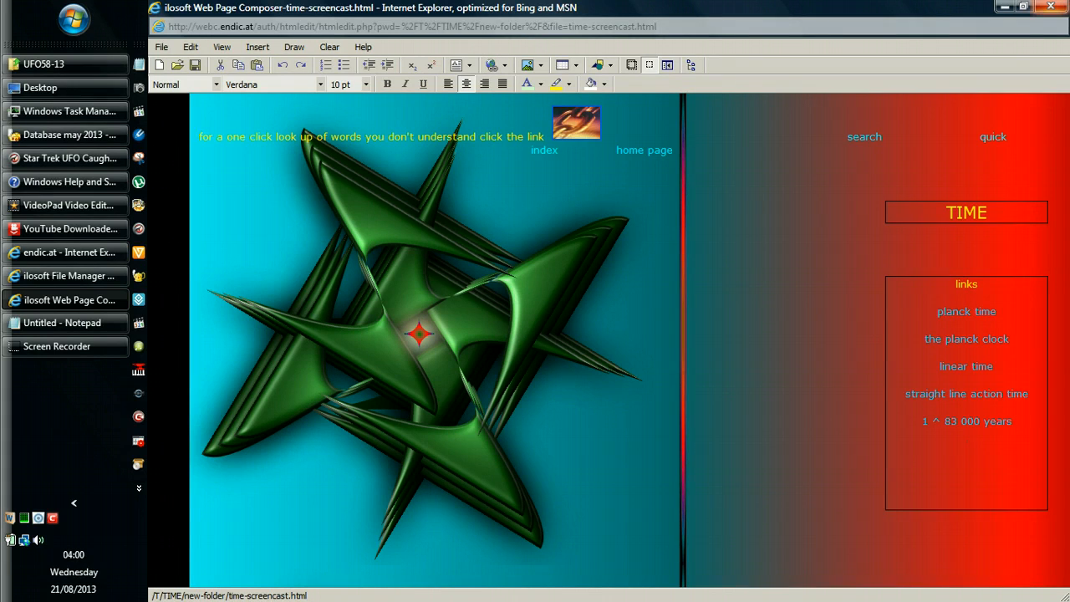
text(the heavenly state)
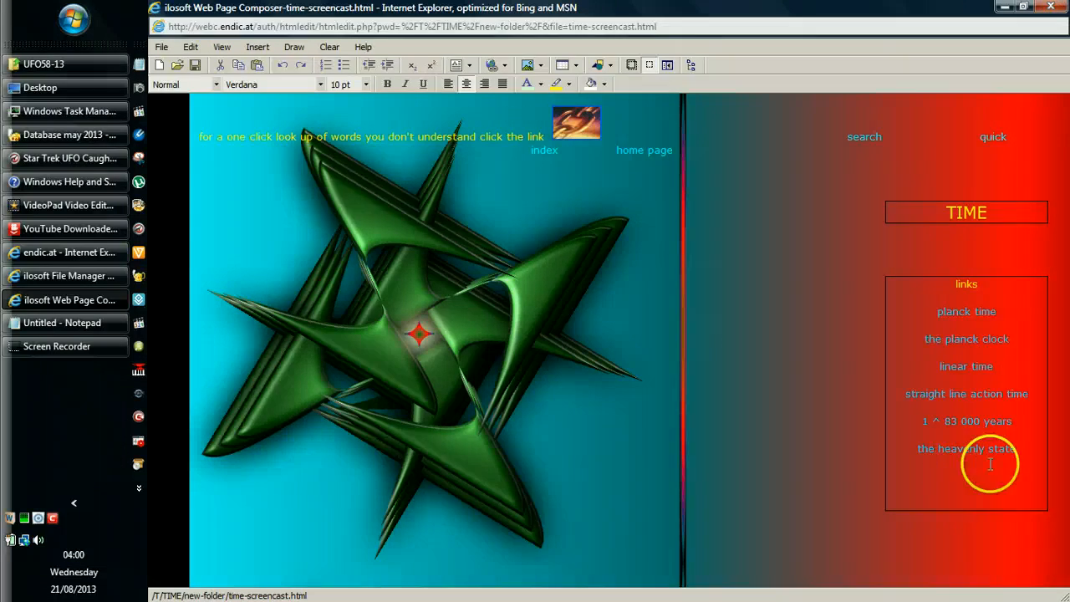
double_click(977, 448)
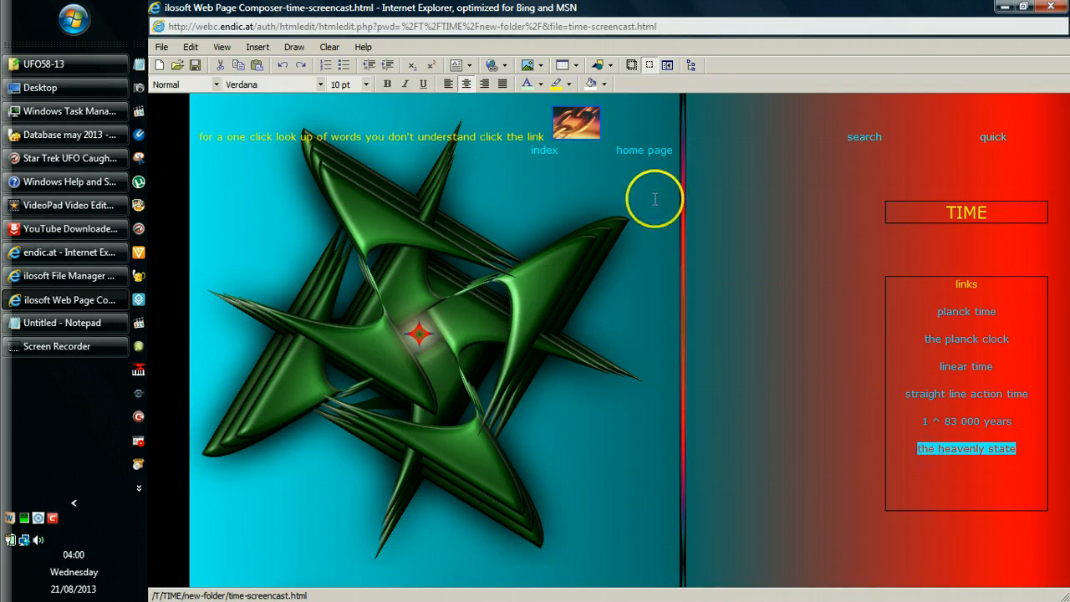
click(488, 65)
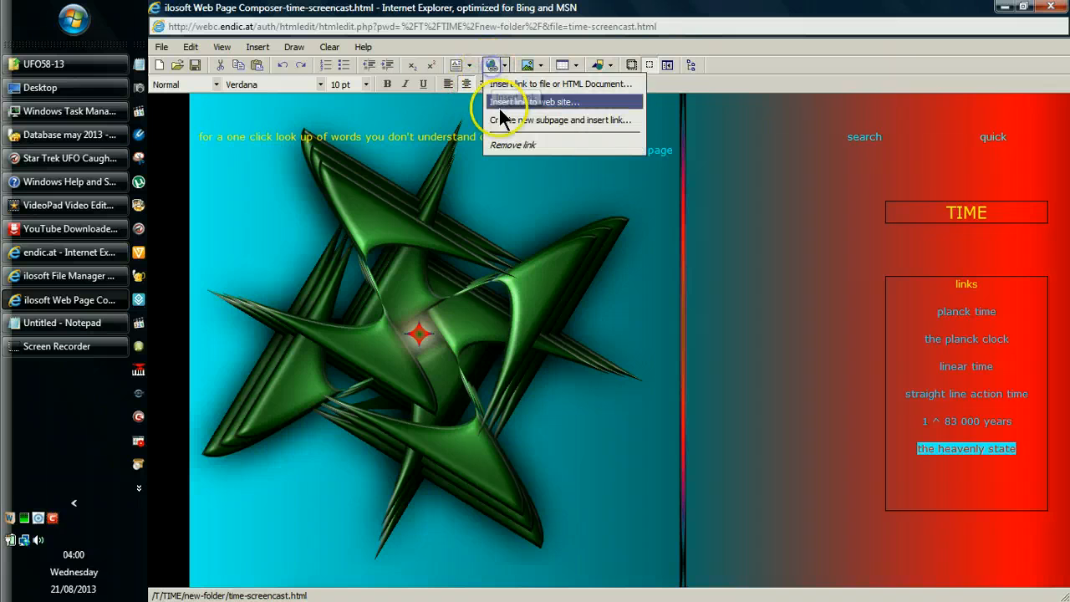
click(534, 102)
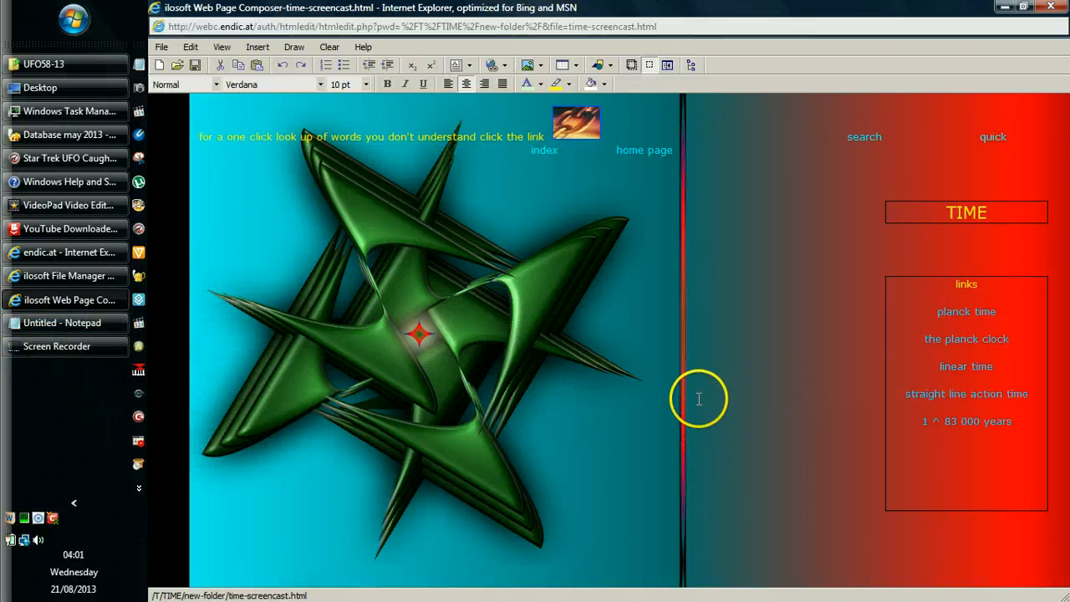
mouse_move(975, 448)
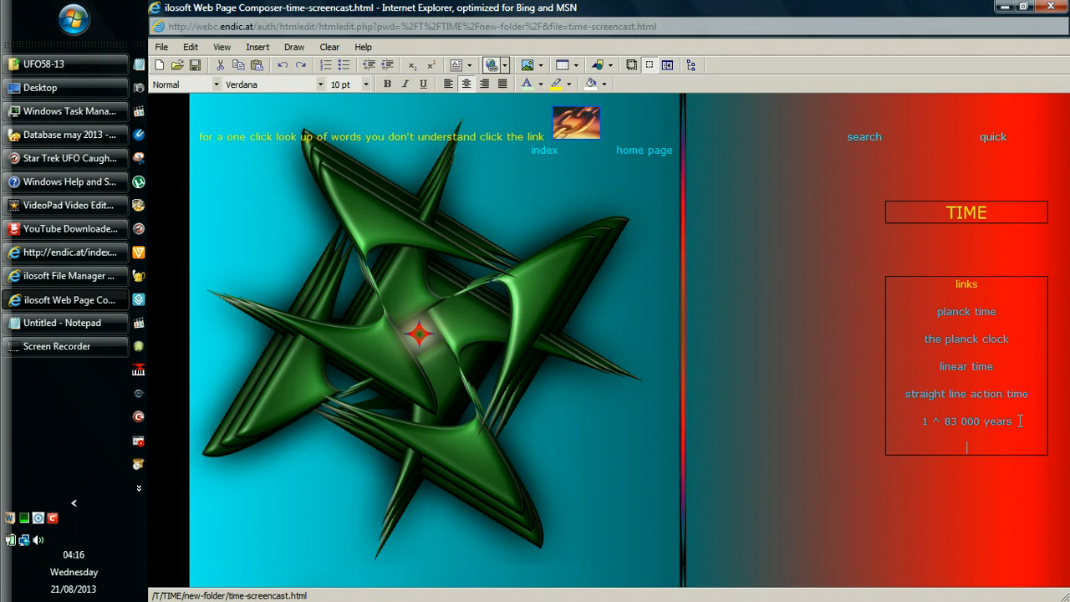
Add the word 'space' beneath '1 ^ 83,000 years' and choose to link it to a page file.
text(space)
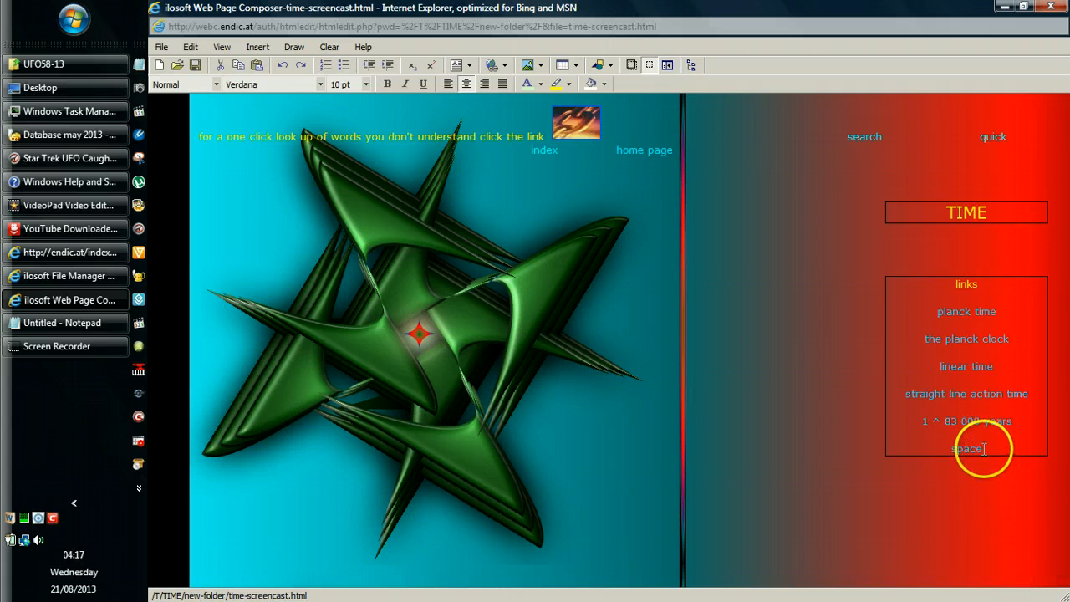
double_click(967, 449)
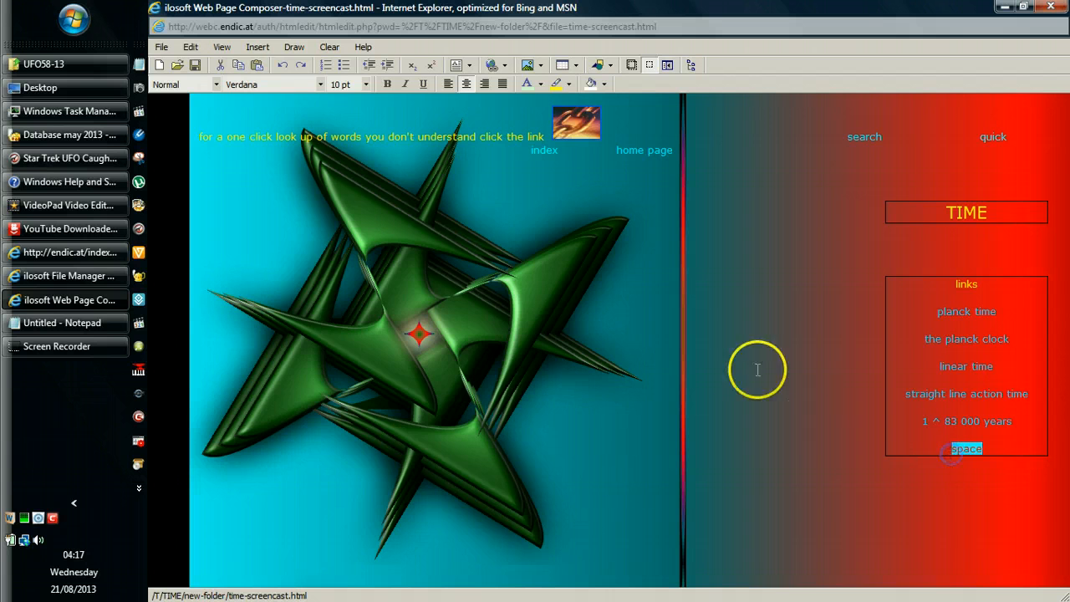
click(529, 65)
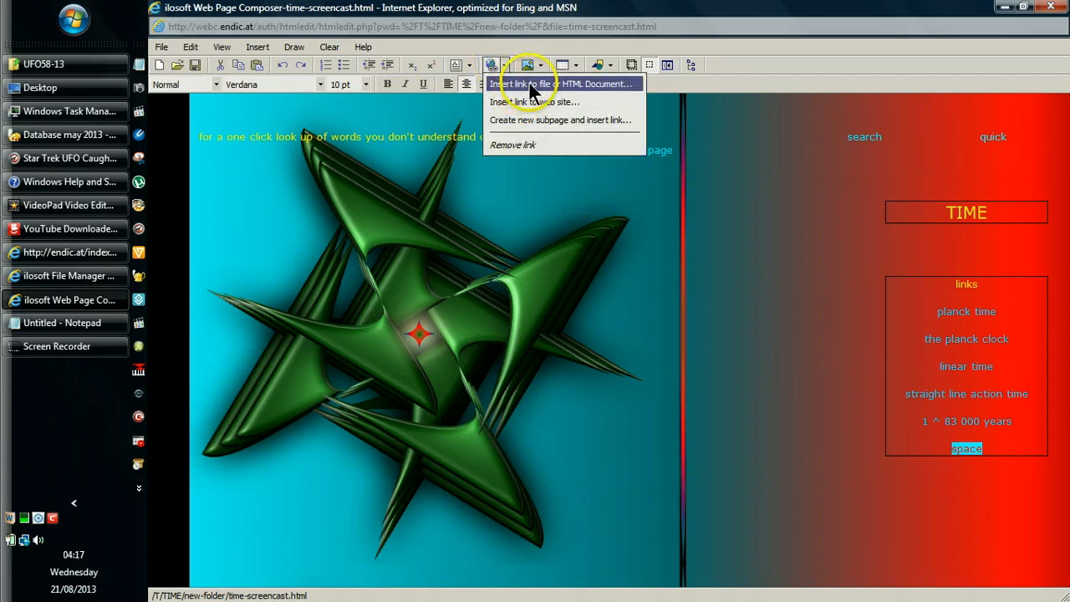
click(532, 84)
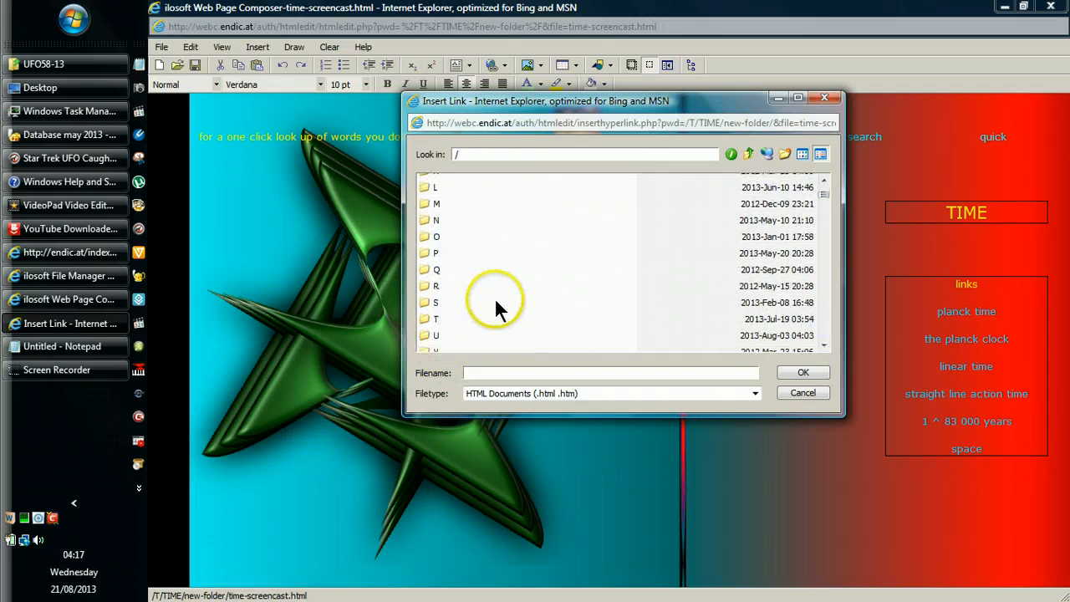
Link 'space' to the space 3rd november 2010 page under /S/SPAC/SPACE.
double_click(437, 303)
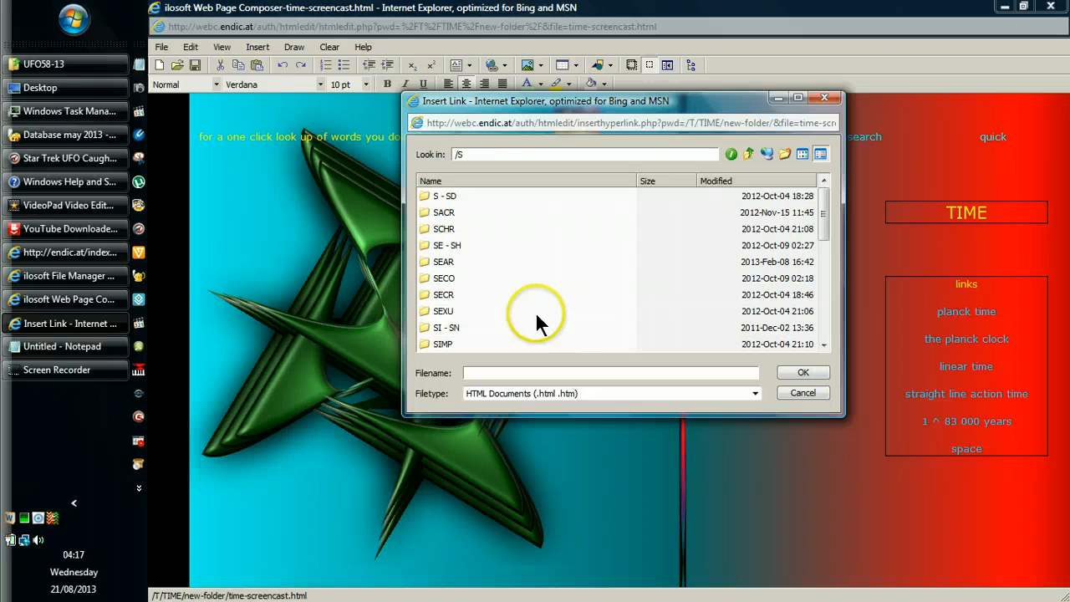
scroll(down, 3)
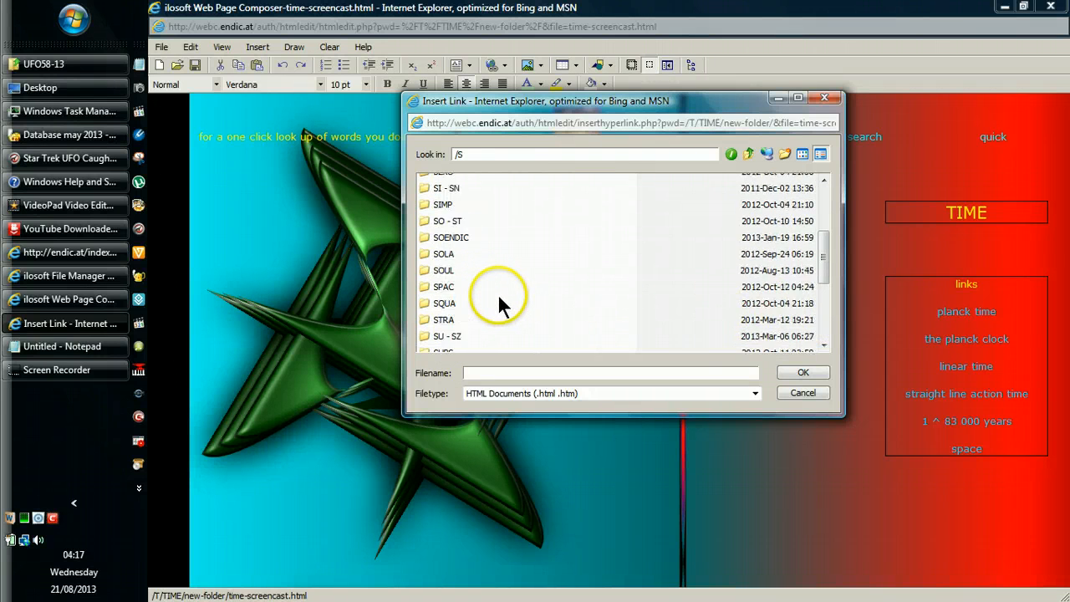
scroll(down, 3)
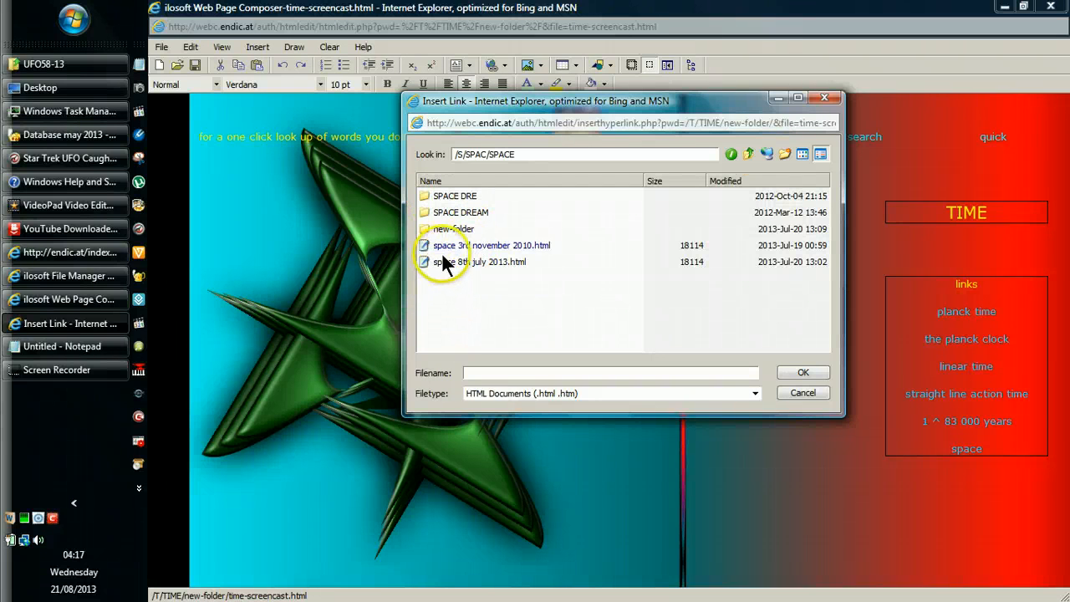
mouse_move(448, 266)
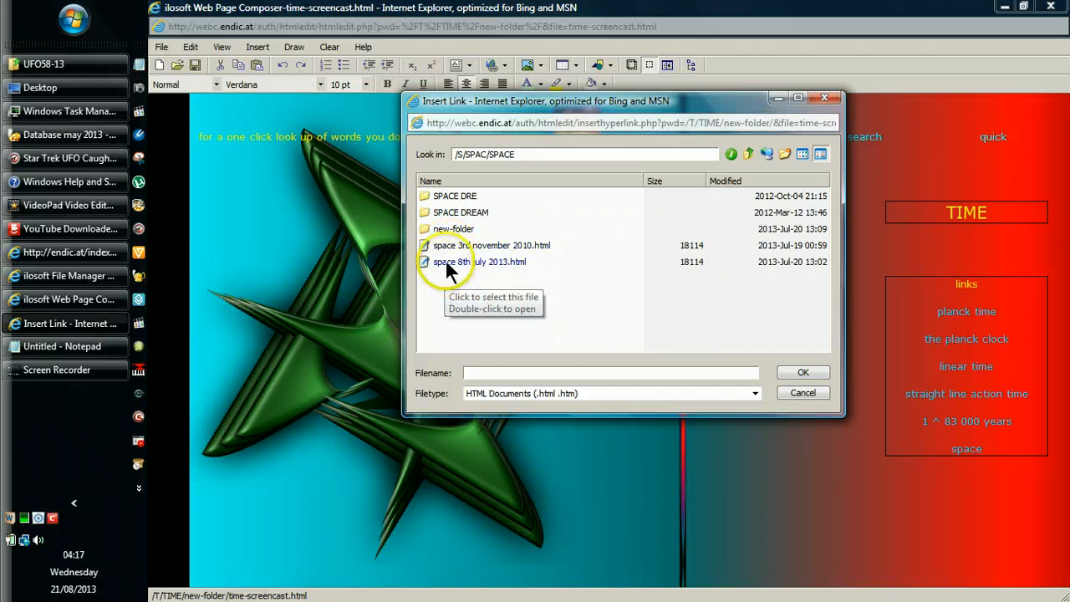
right_click(482, 244)
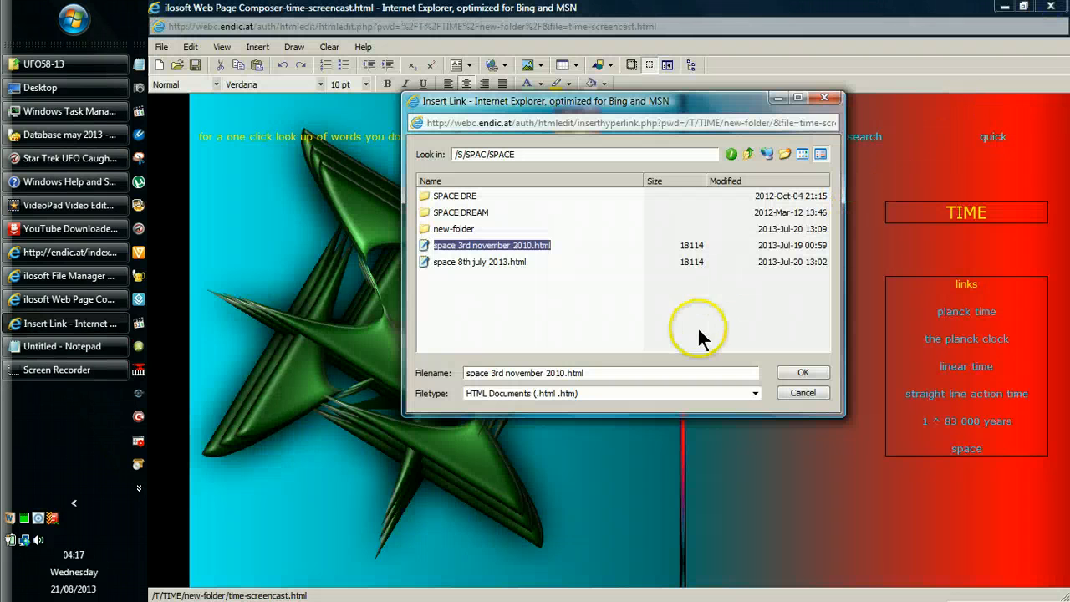
click(803, 372)
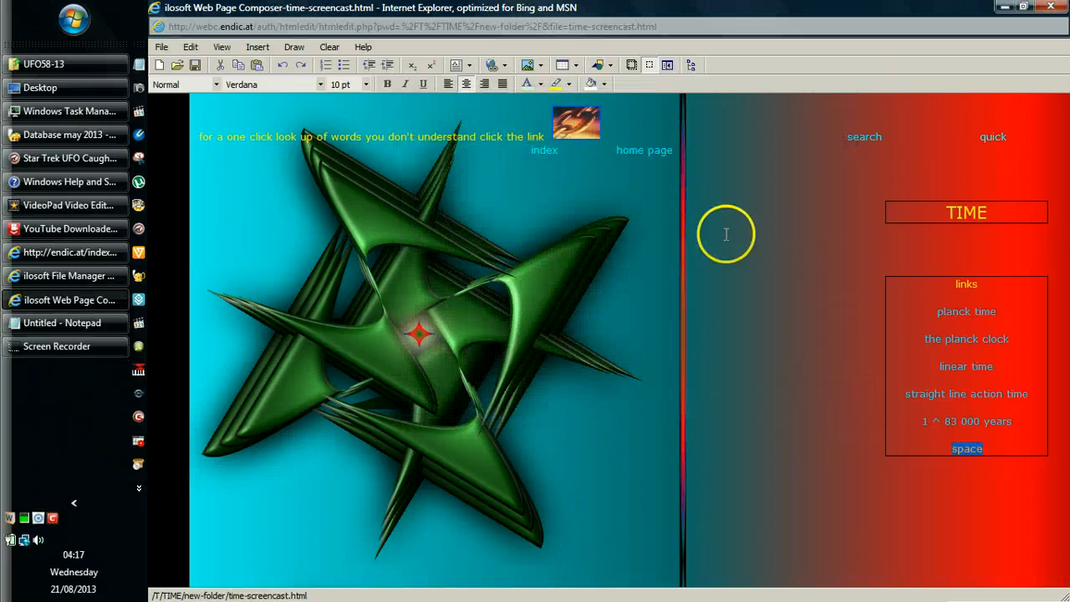
Leave the linked space entry and tighten the spacing of the six TIME links.
click(542, 84)
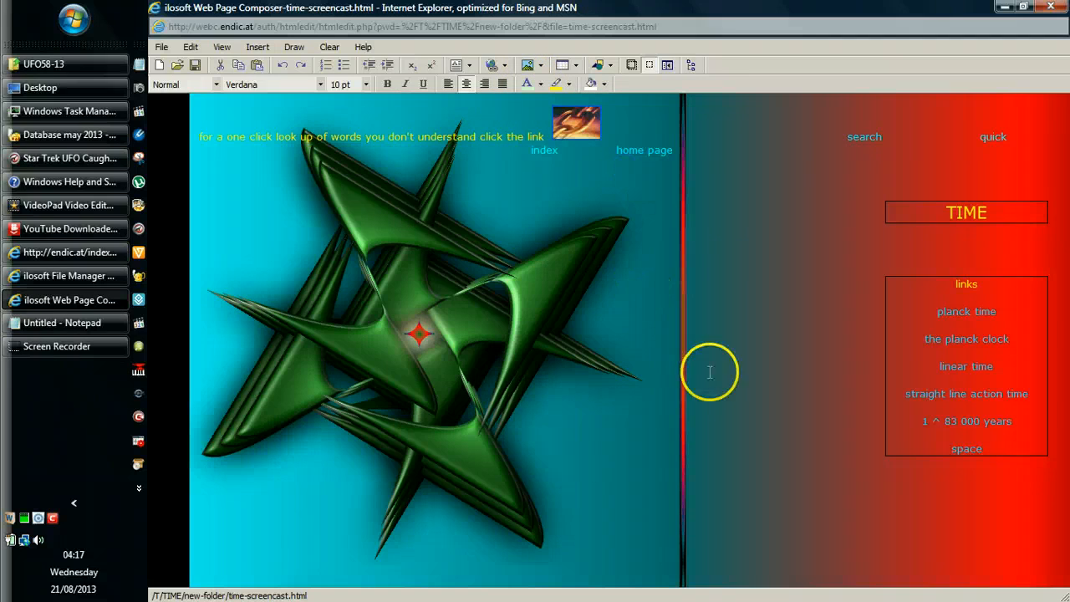
mouse_move(966, 449)
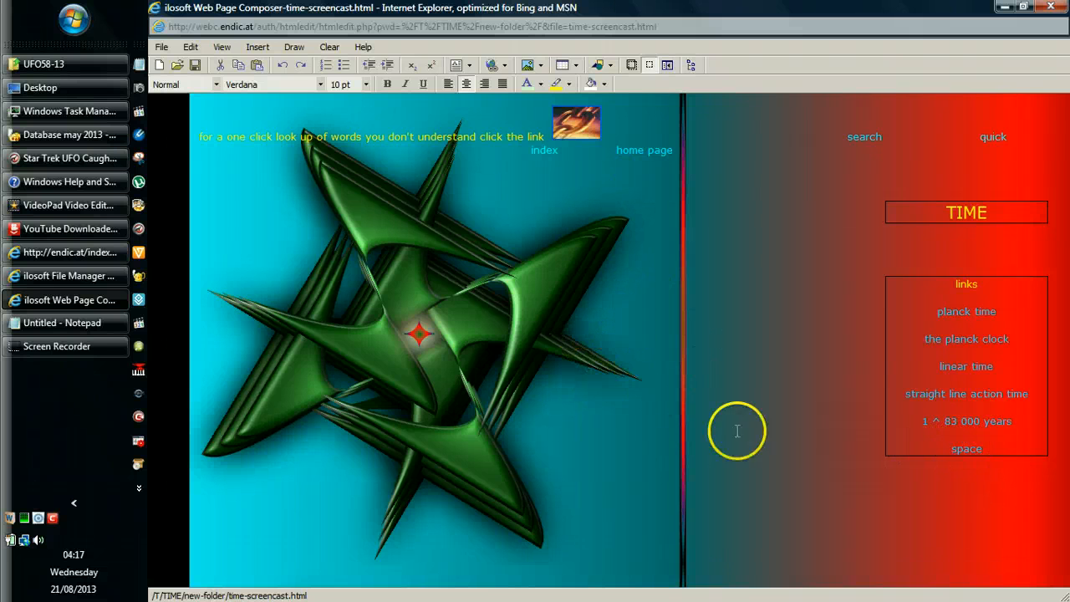
mouse_move(789, 367)
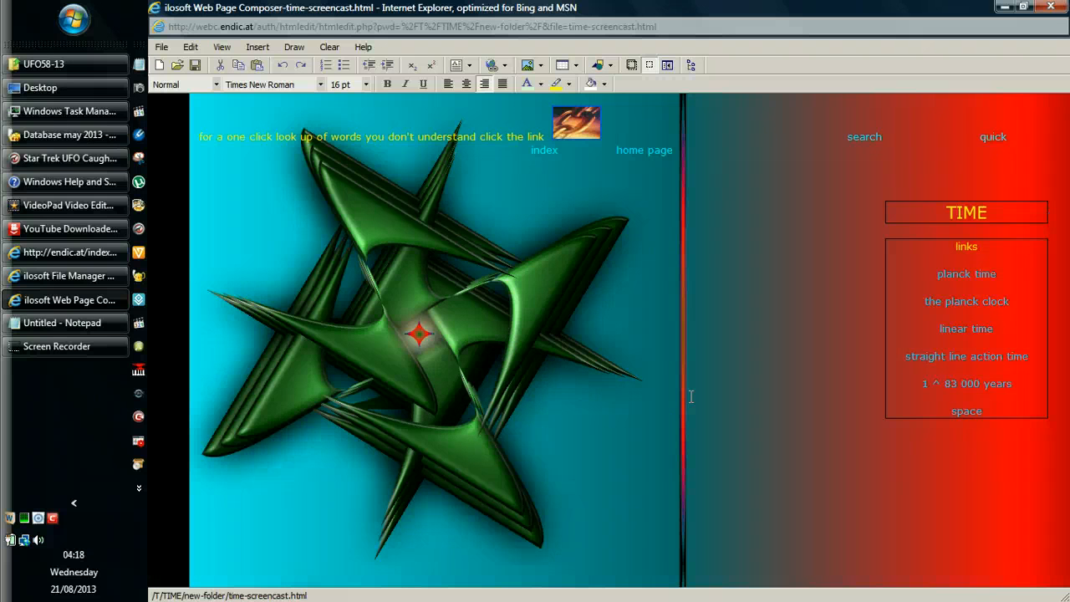
mouse_move(770, 387)
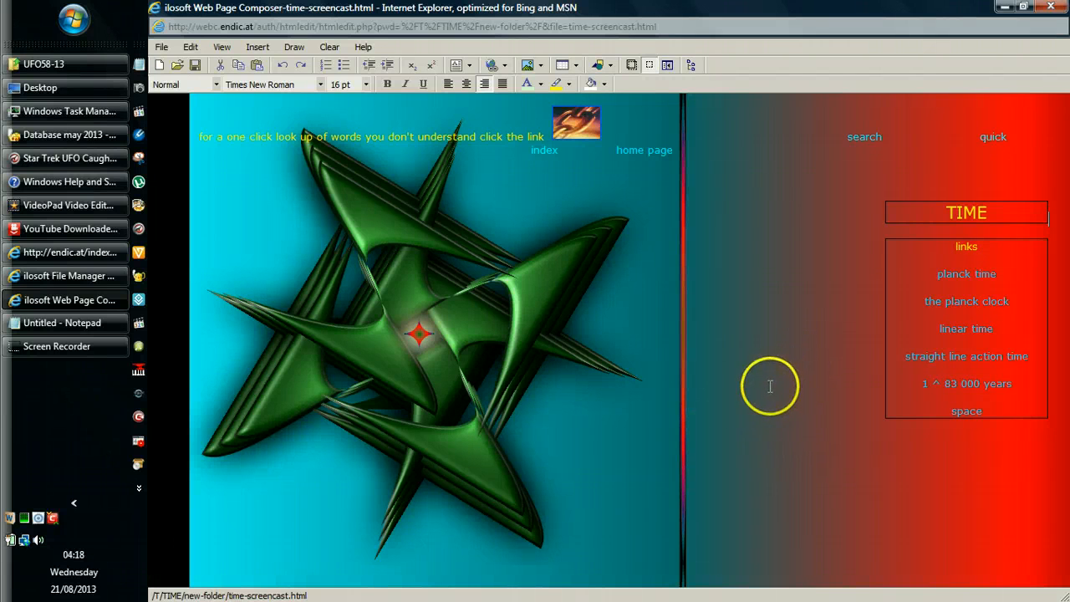
mouse_move(649, 227)
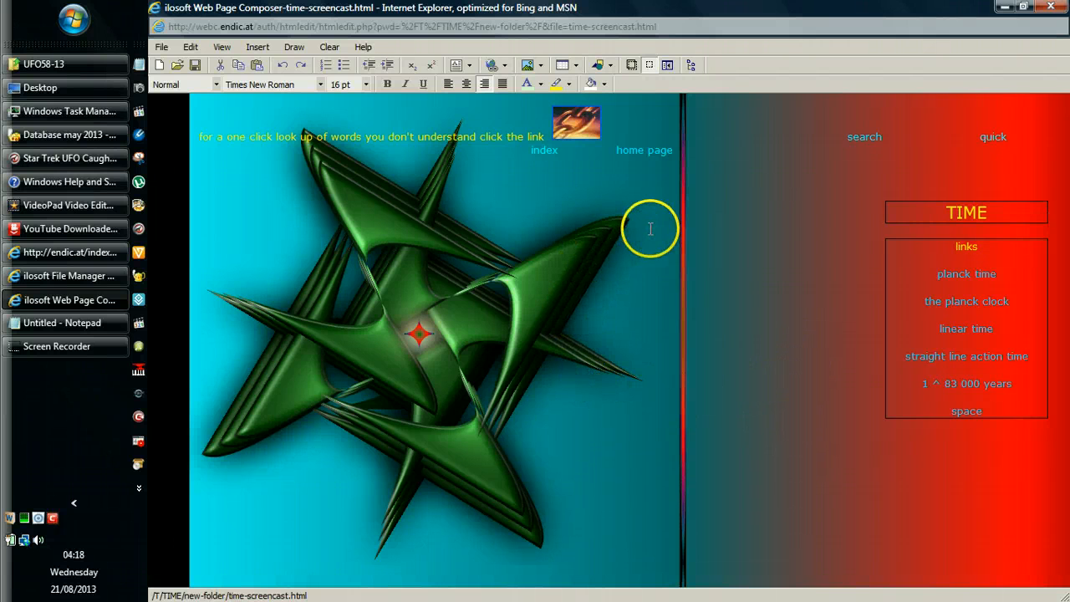
mouse_move(662, 207)
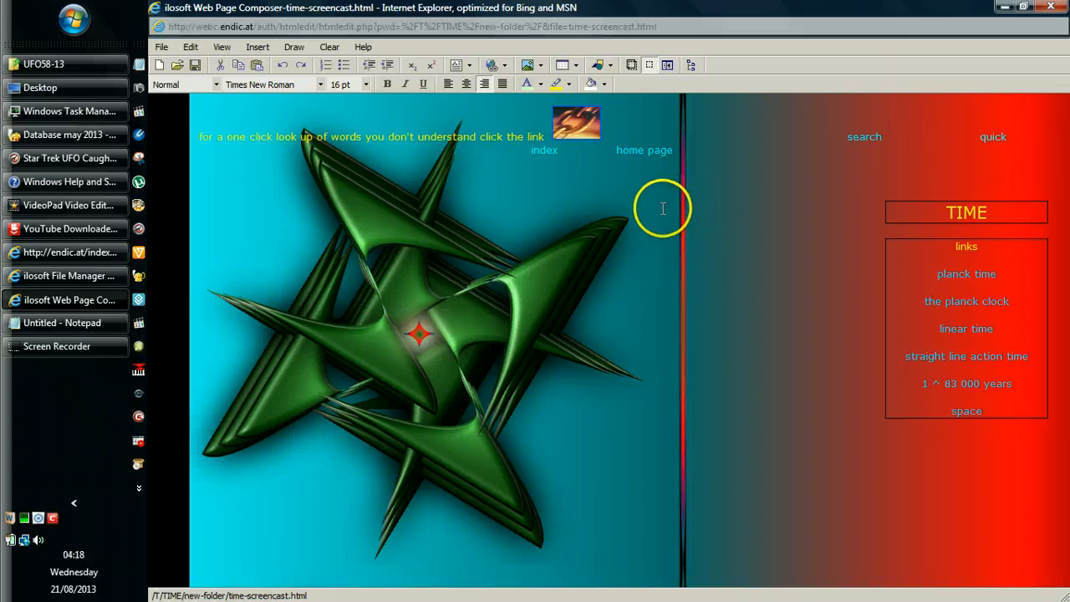
mouse_move(52, 409)
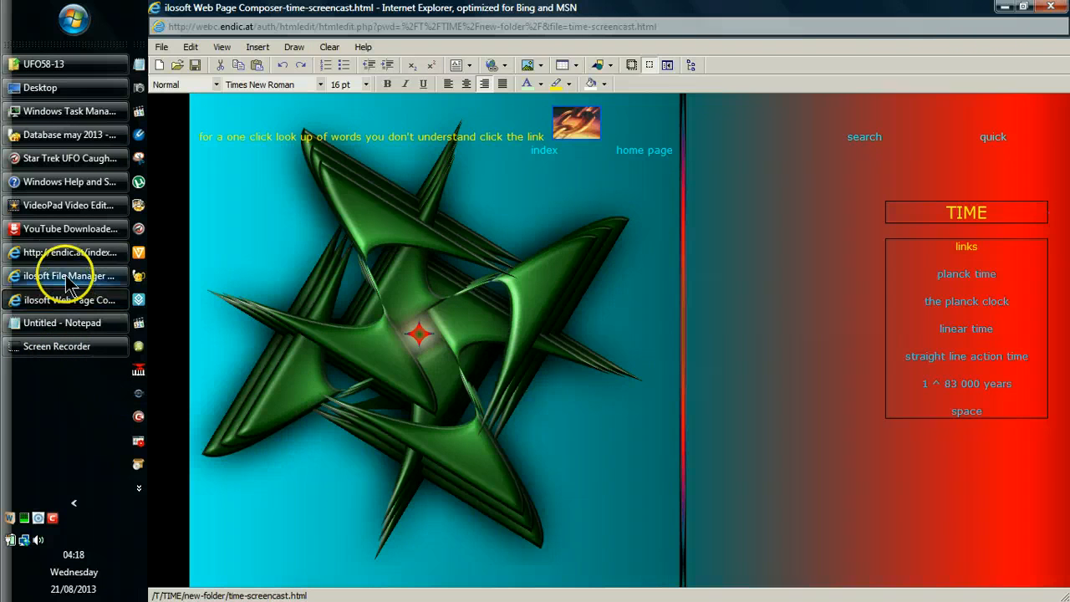
click(70, 253)
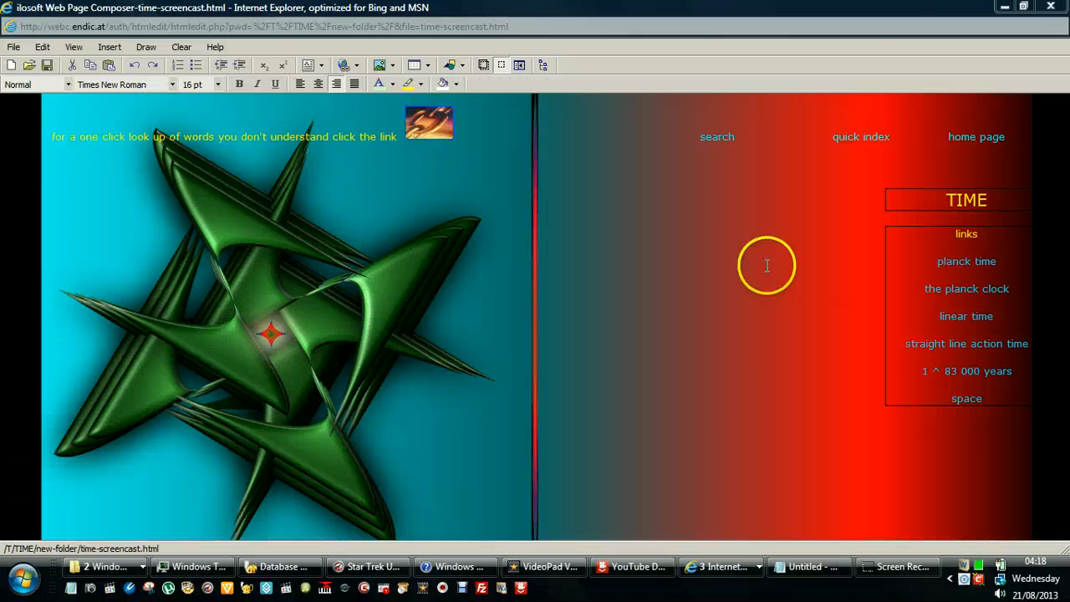
mouse_move(819, 446)
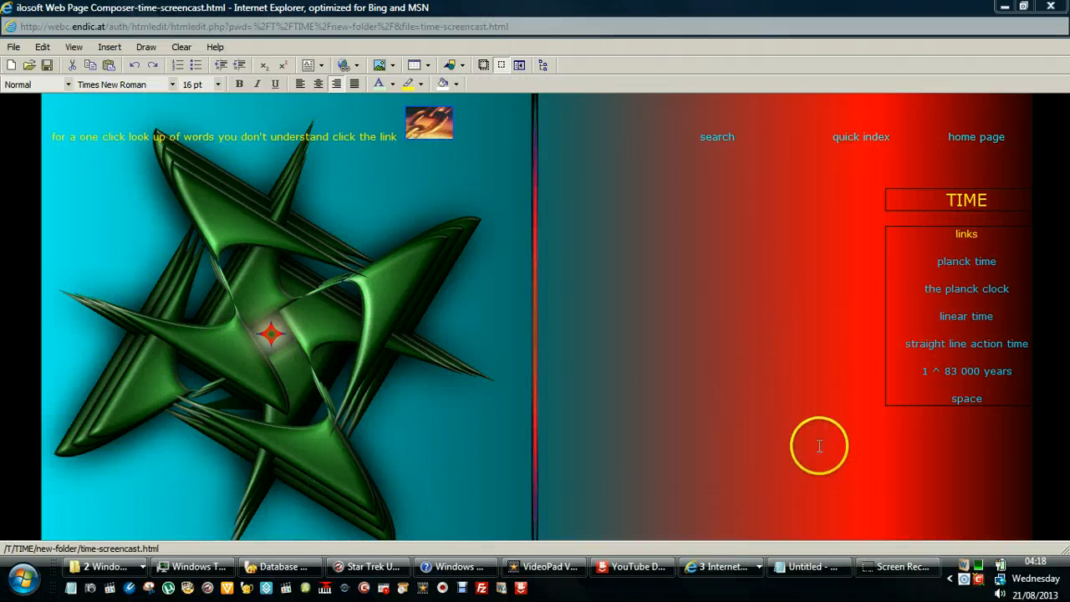
mouse_move(719, 599)
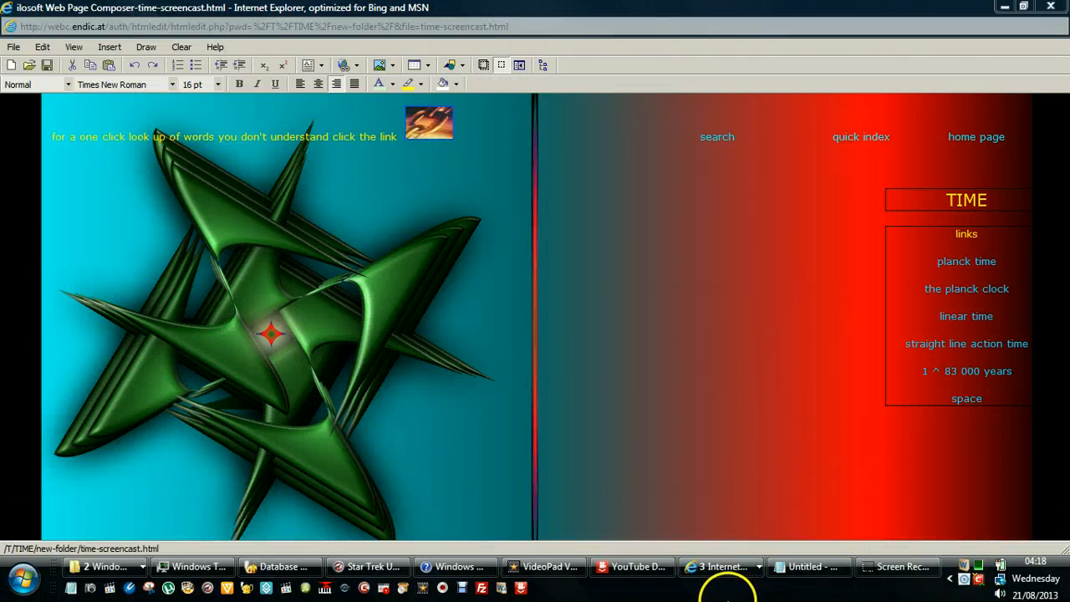
mouse_move(636, 316)
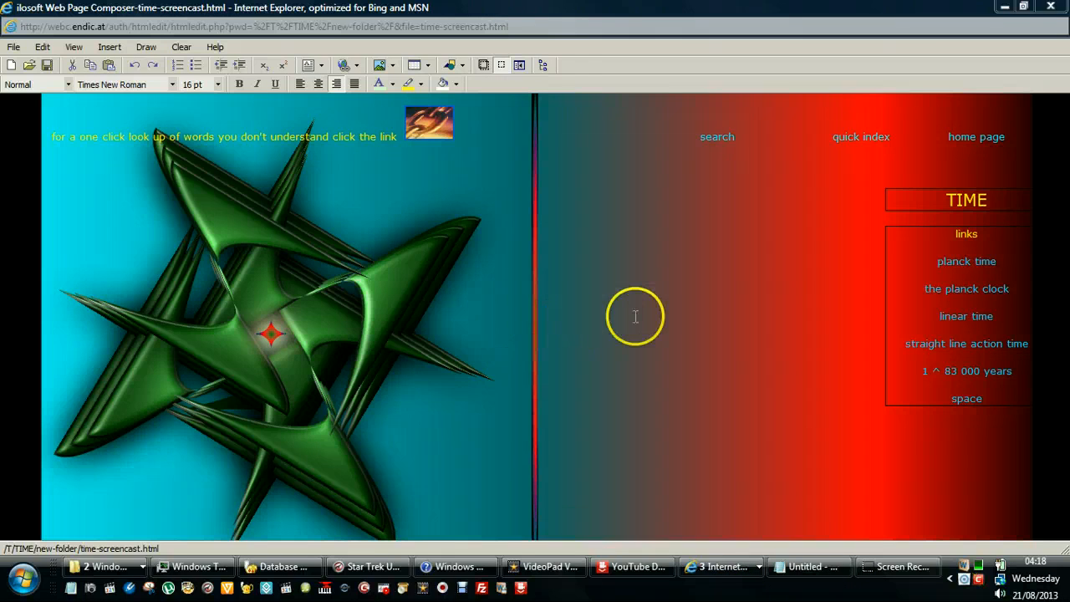